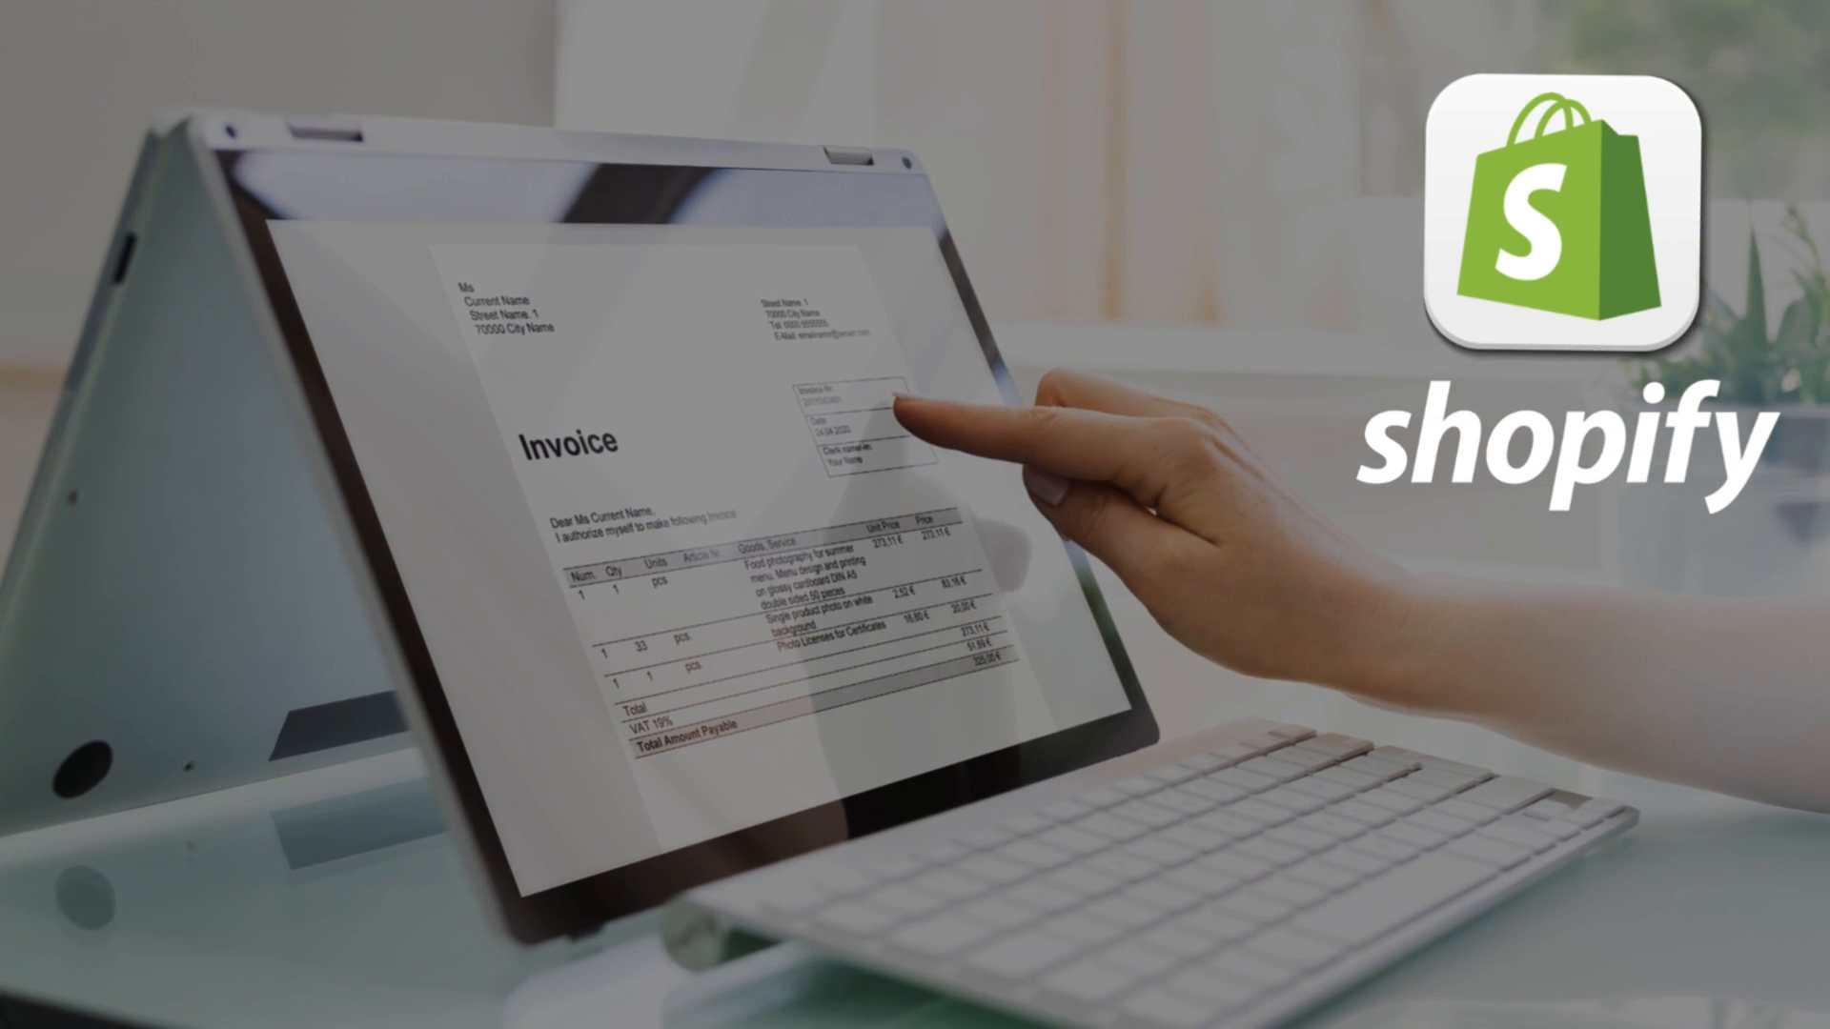
# Step: Open the Order Printer Pro: Invoice App listing in the App Store and start installing it
pyautogui.click(296, 459)
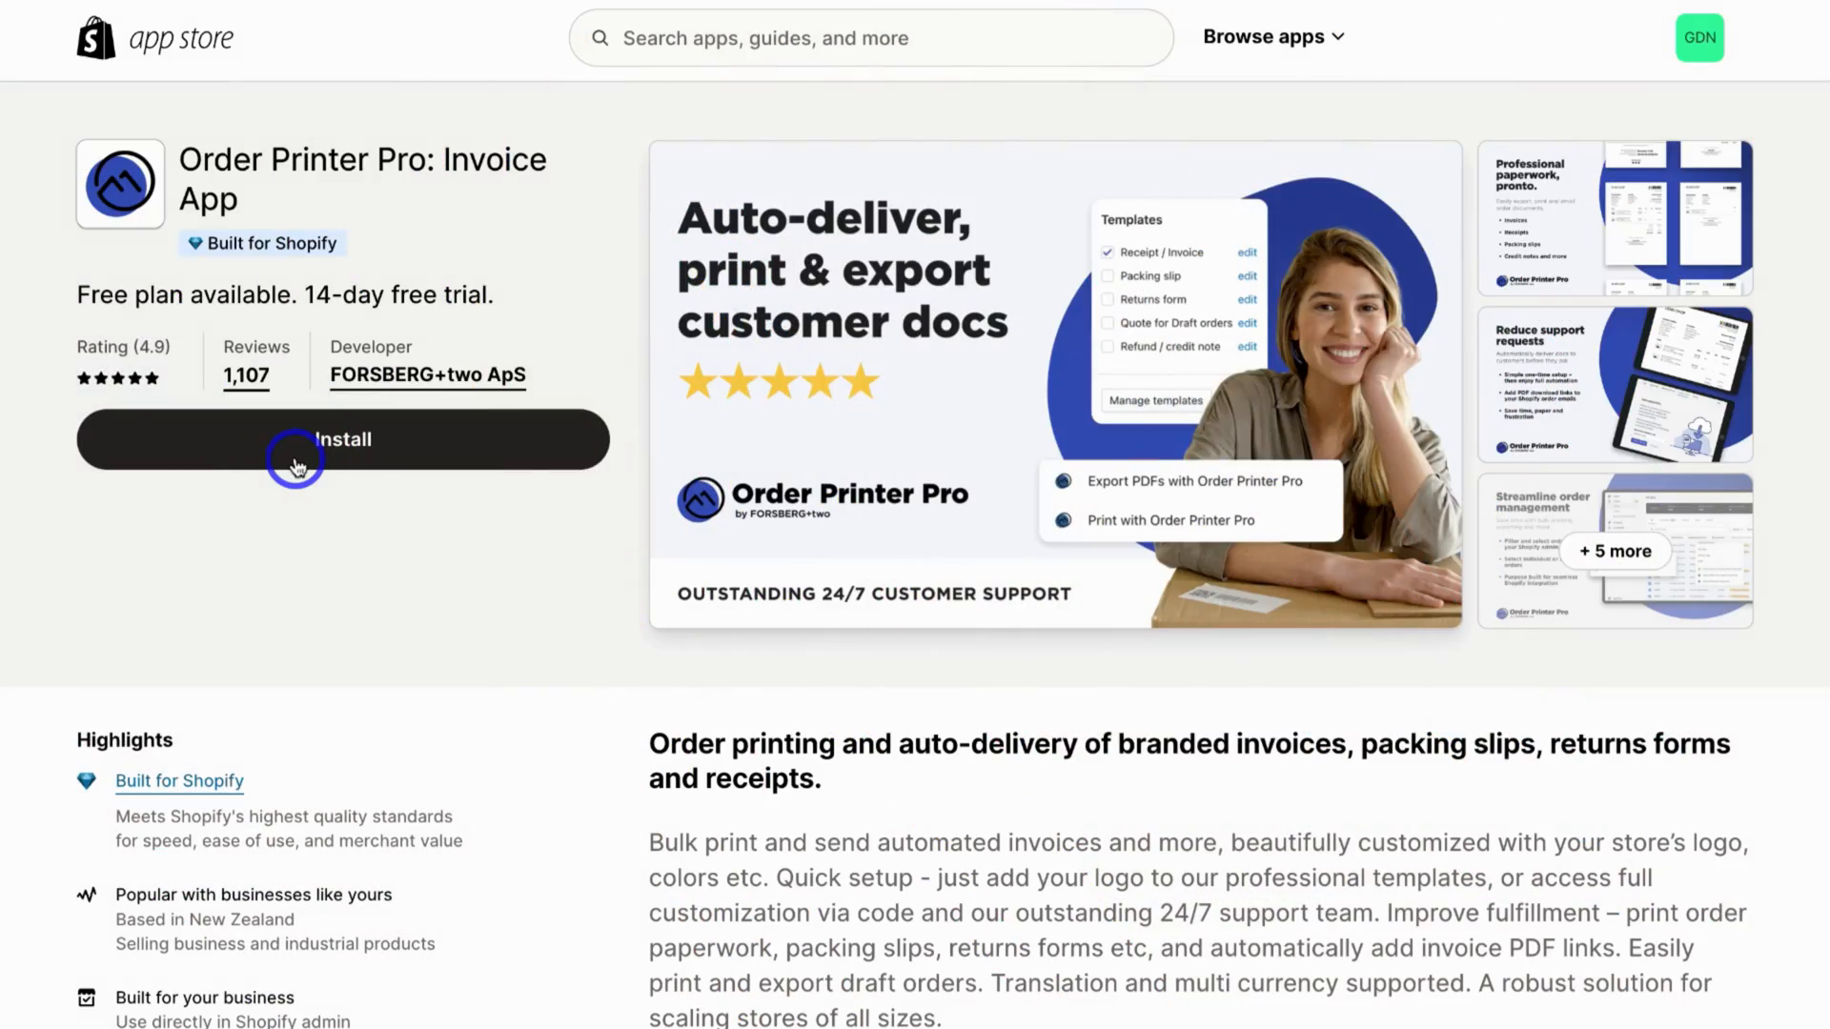
pyautogui.click(342, 439)
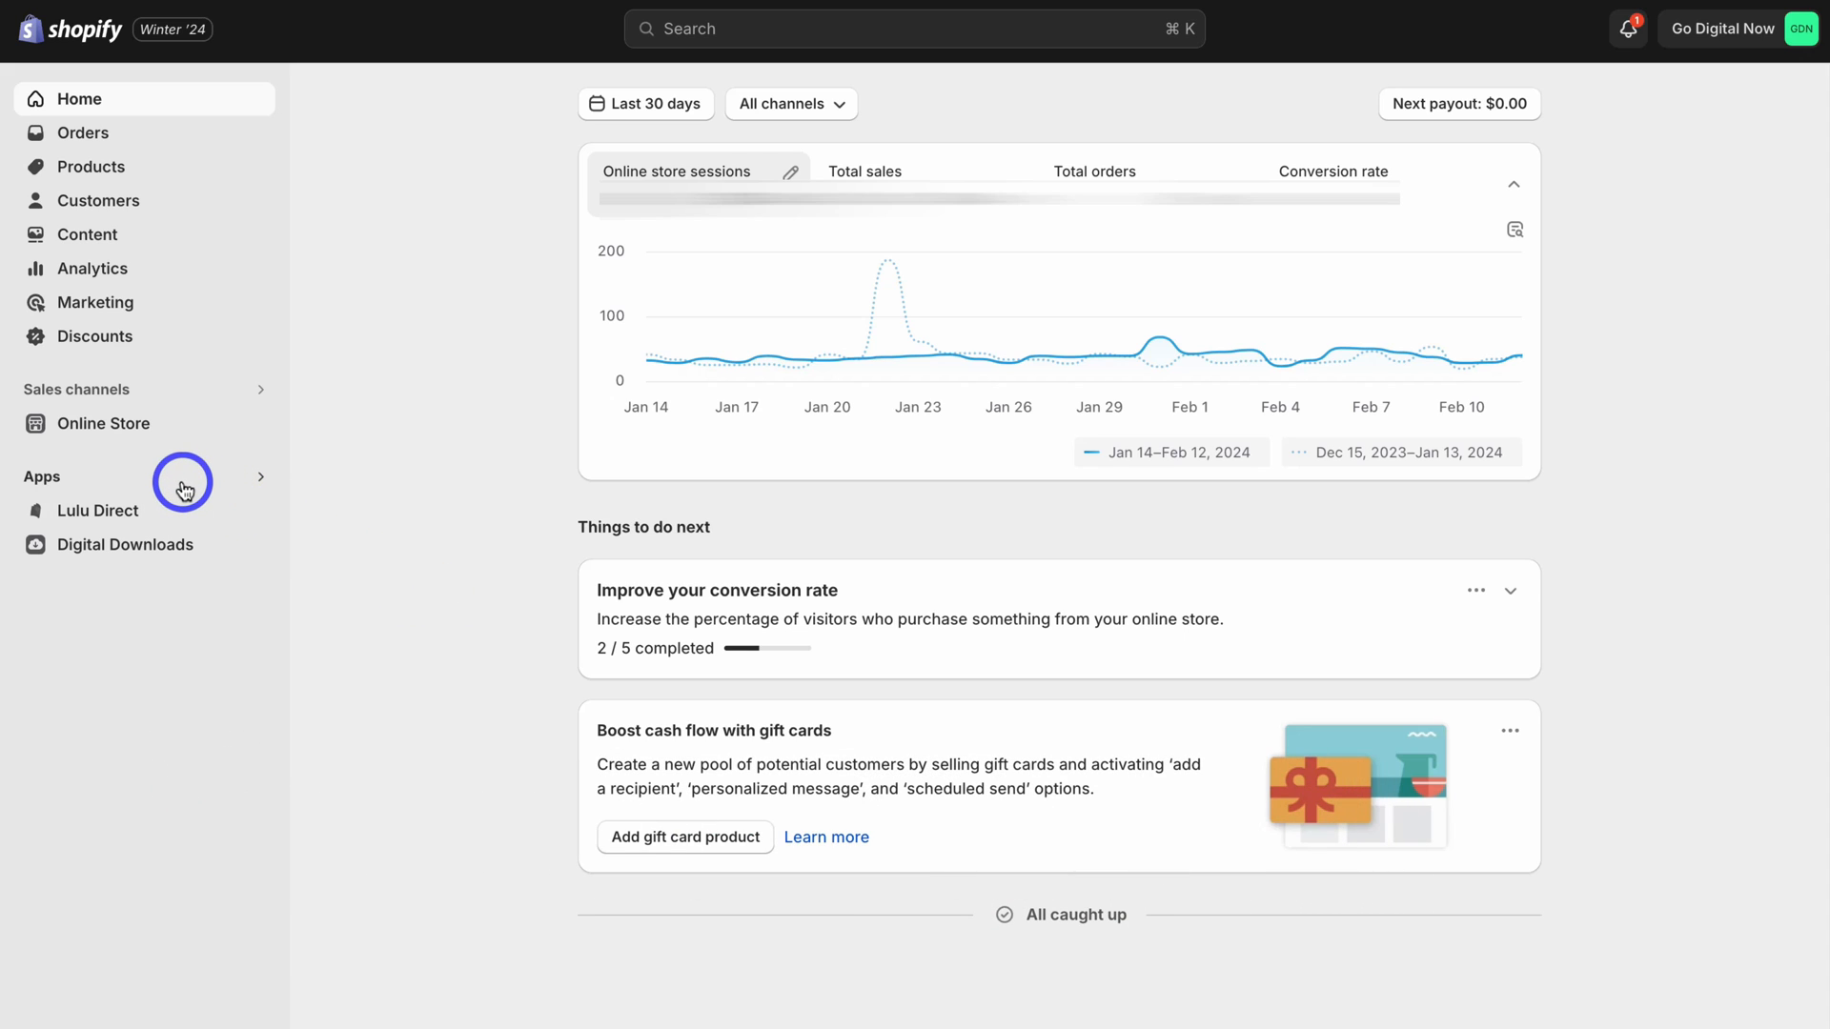
# Step: Search the App Store for 'order print pro' and install Order Printer Pro: Invoice App
pyautogui.click(182, 480)
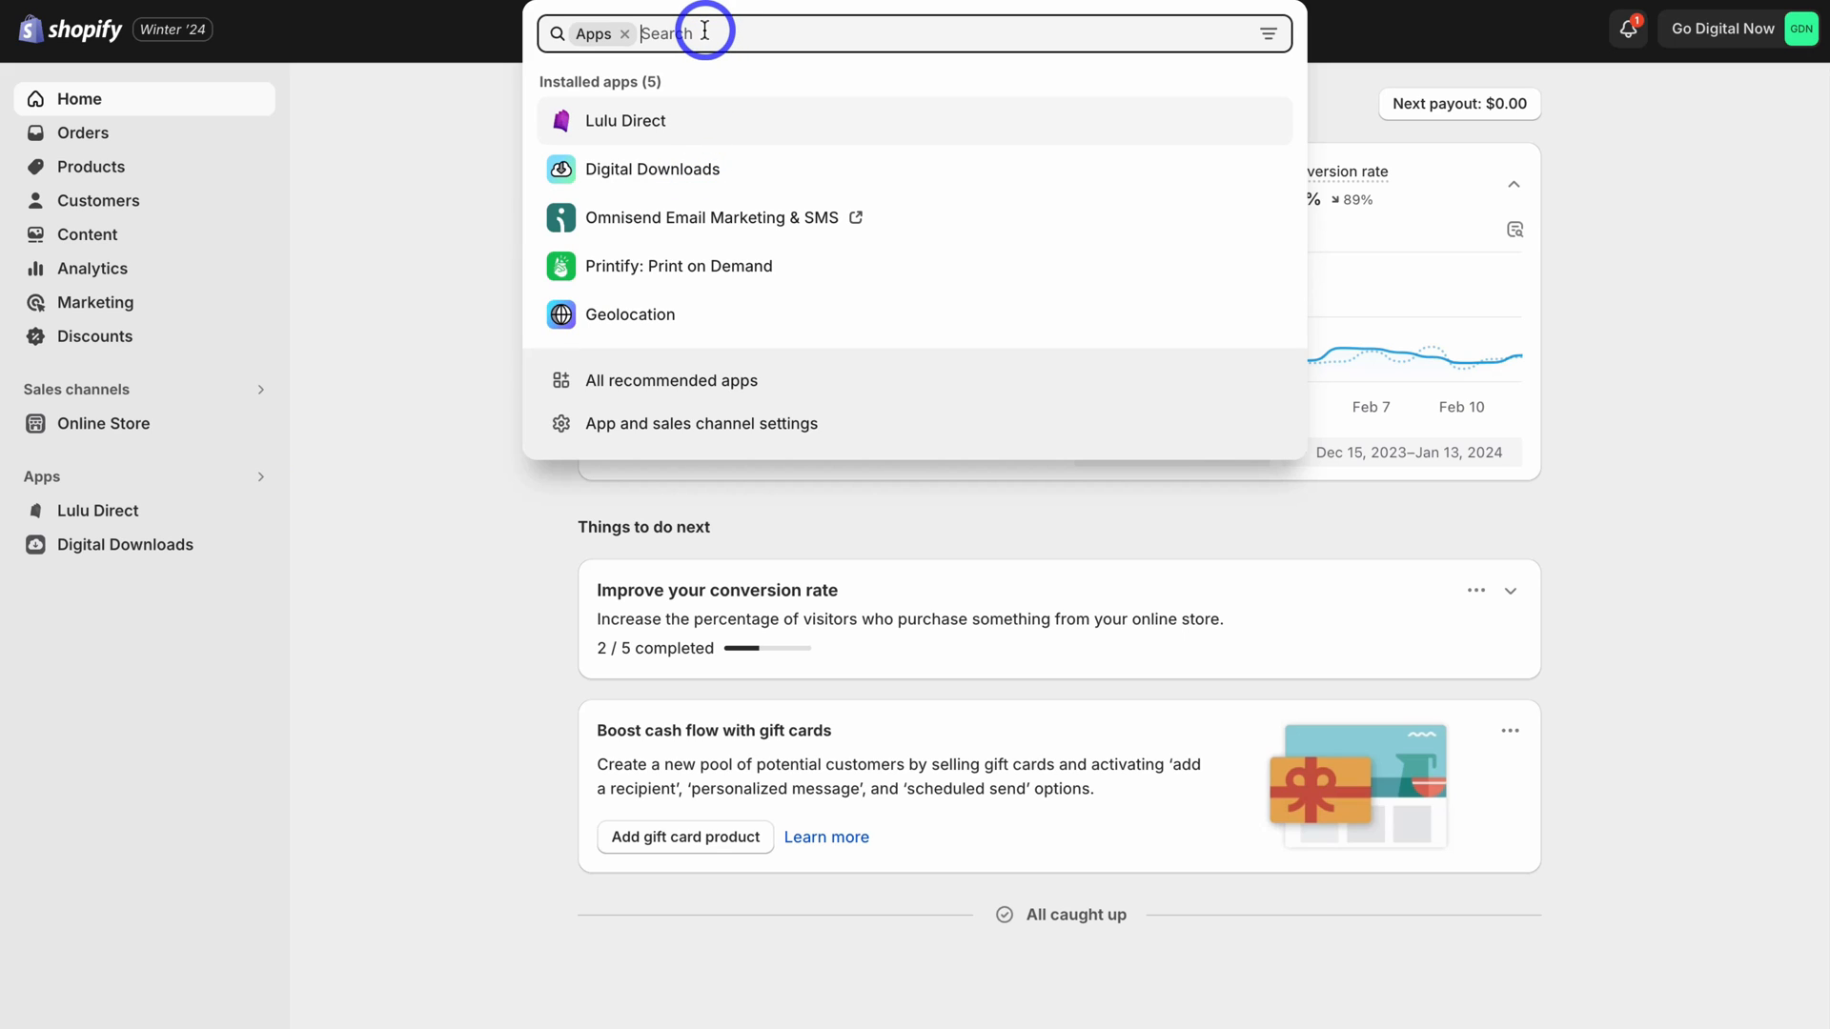
pyautogui.write('order print pro')
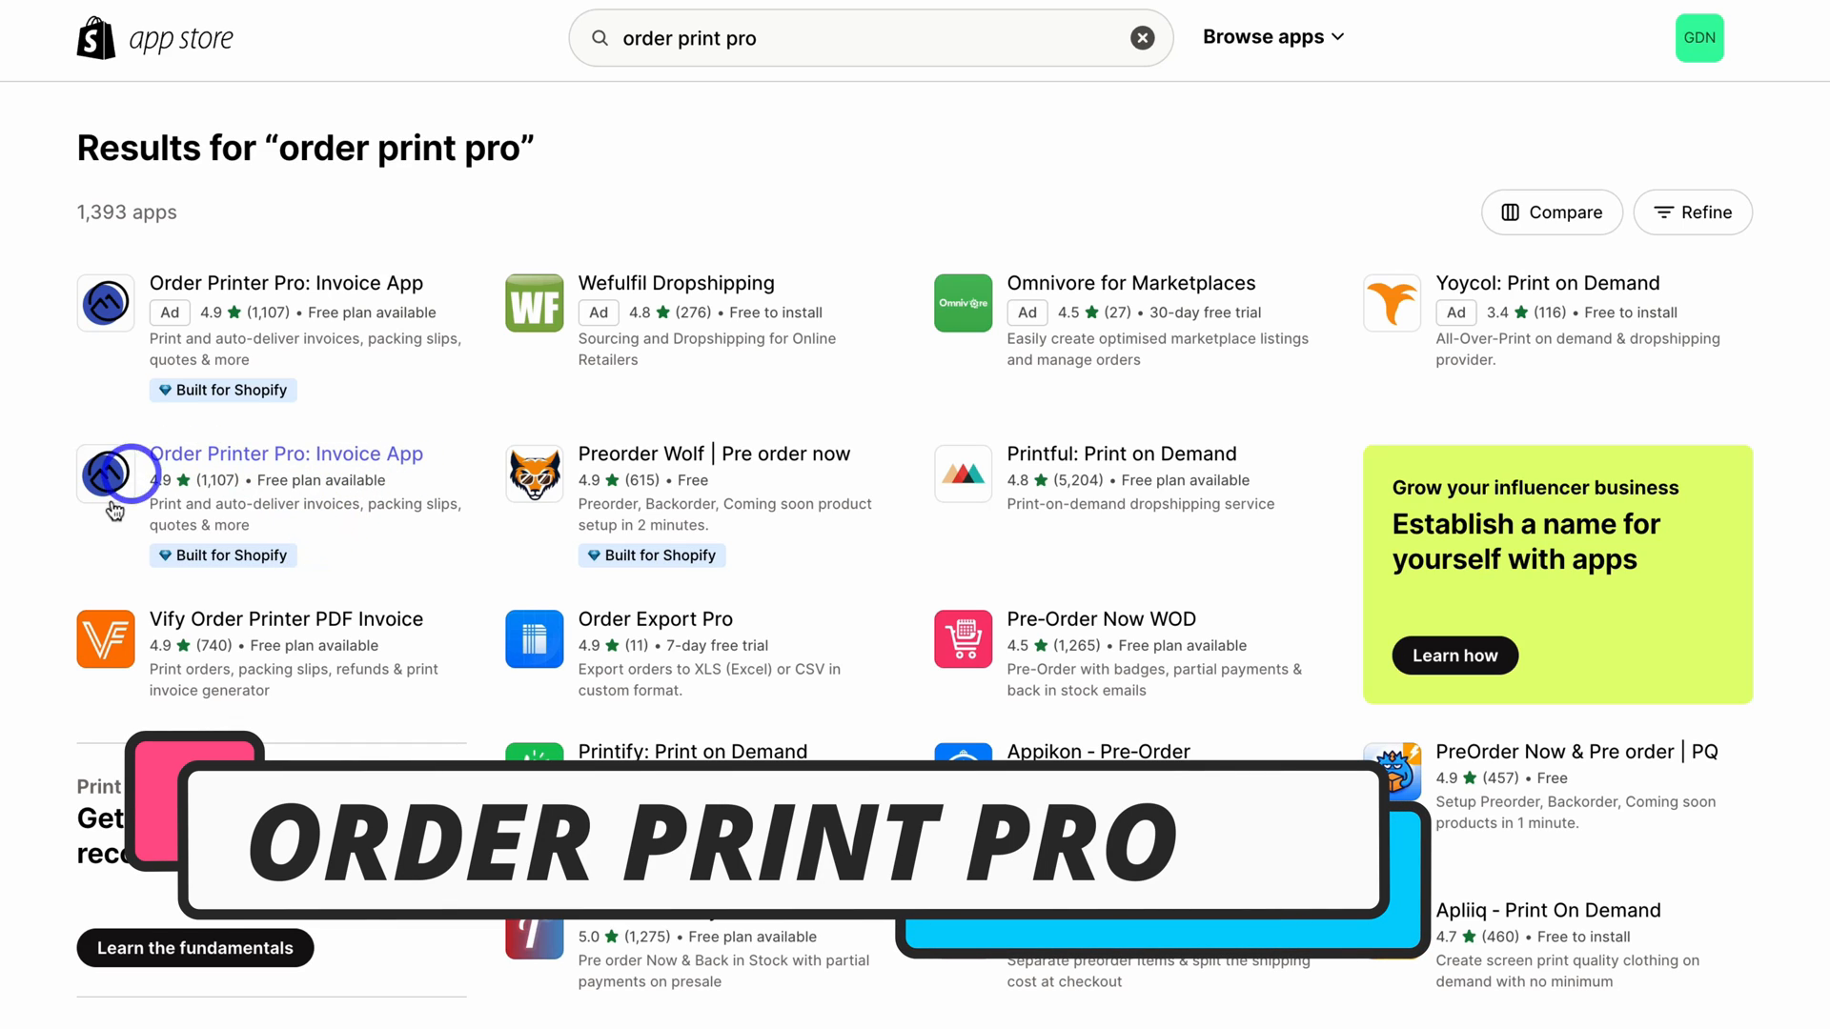
pyautogui.moveTo(269, 508)
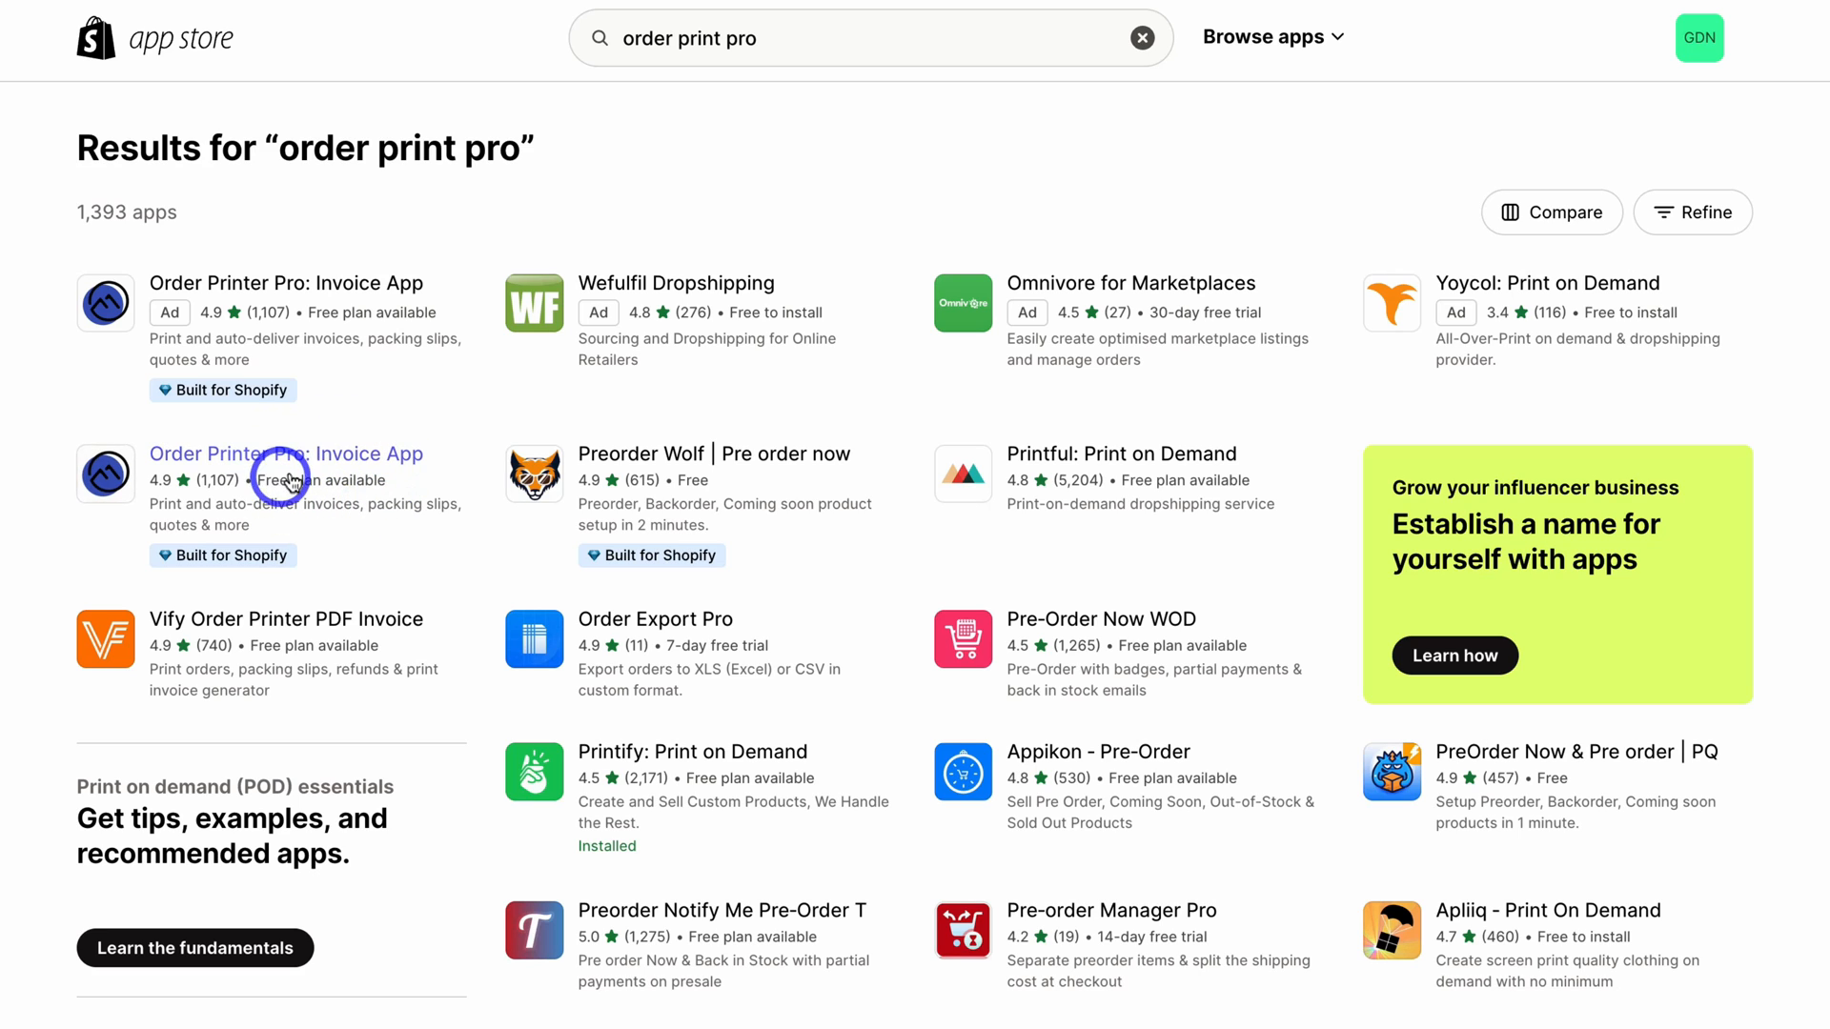
pyautogui.click(286, 453)
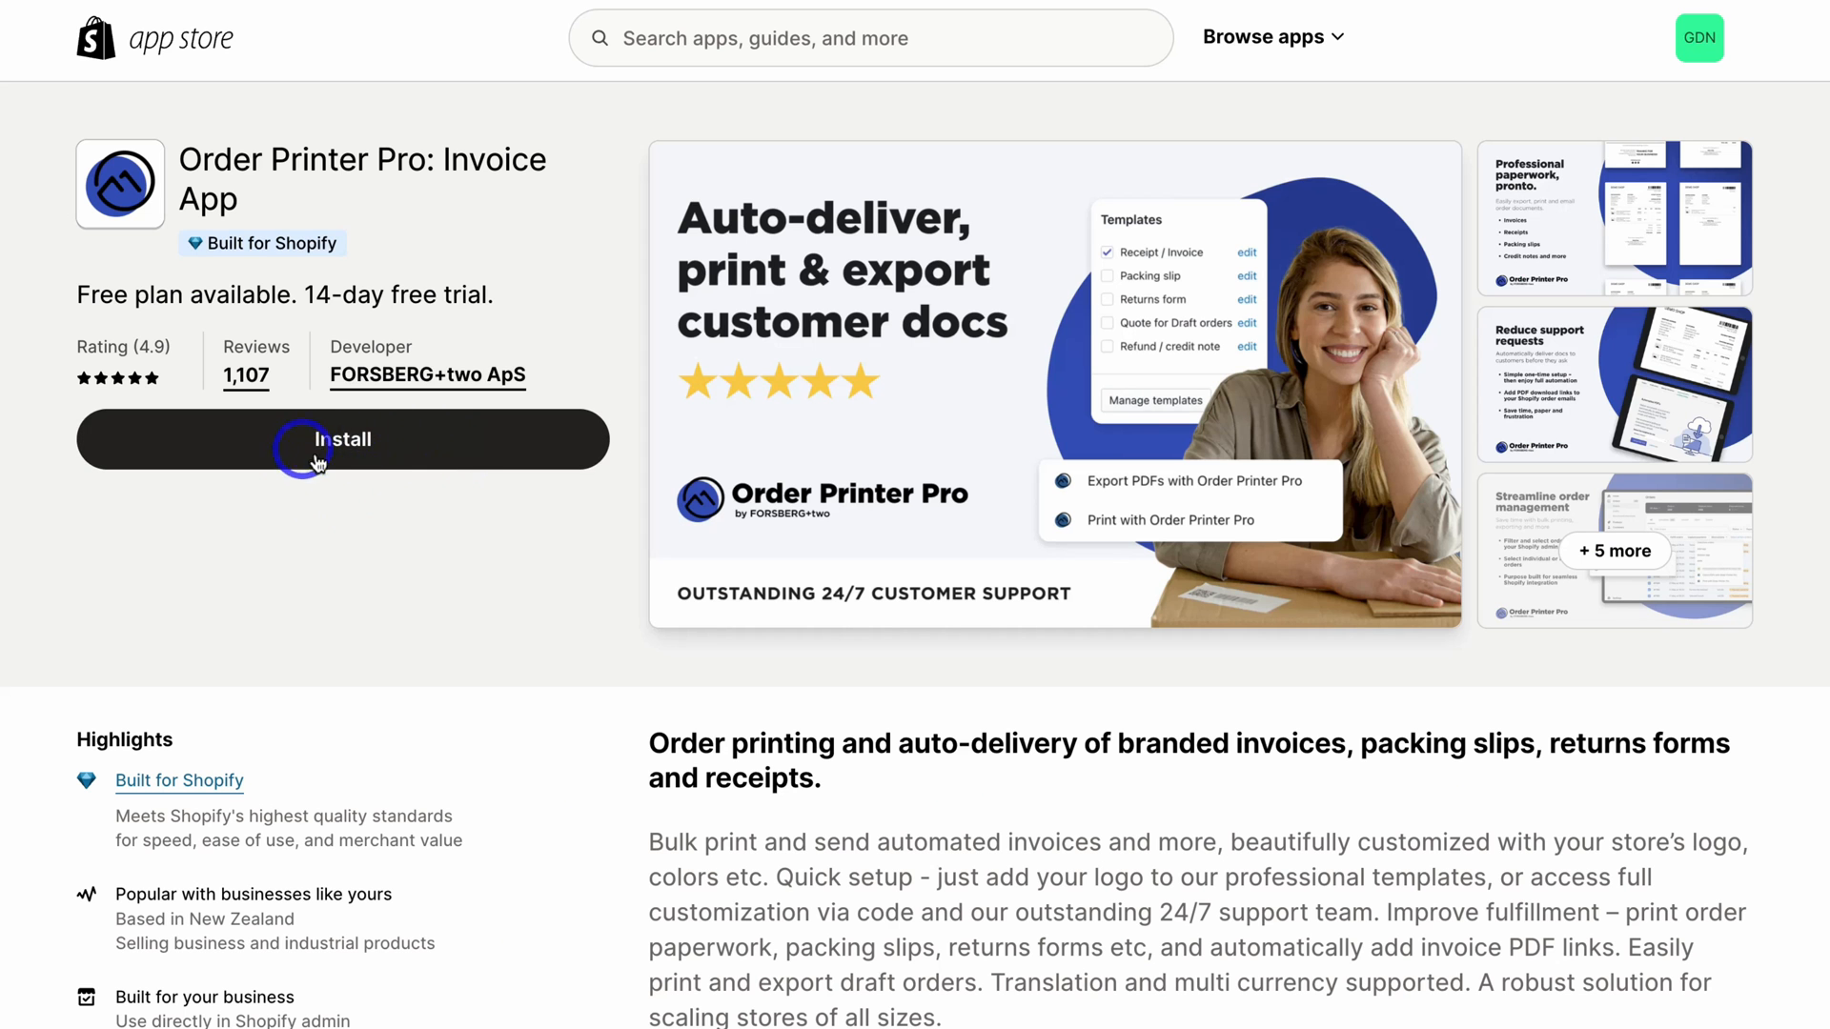
pyautogui.click(342, 440)
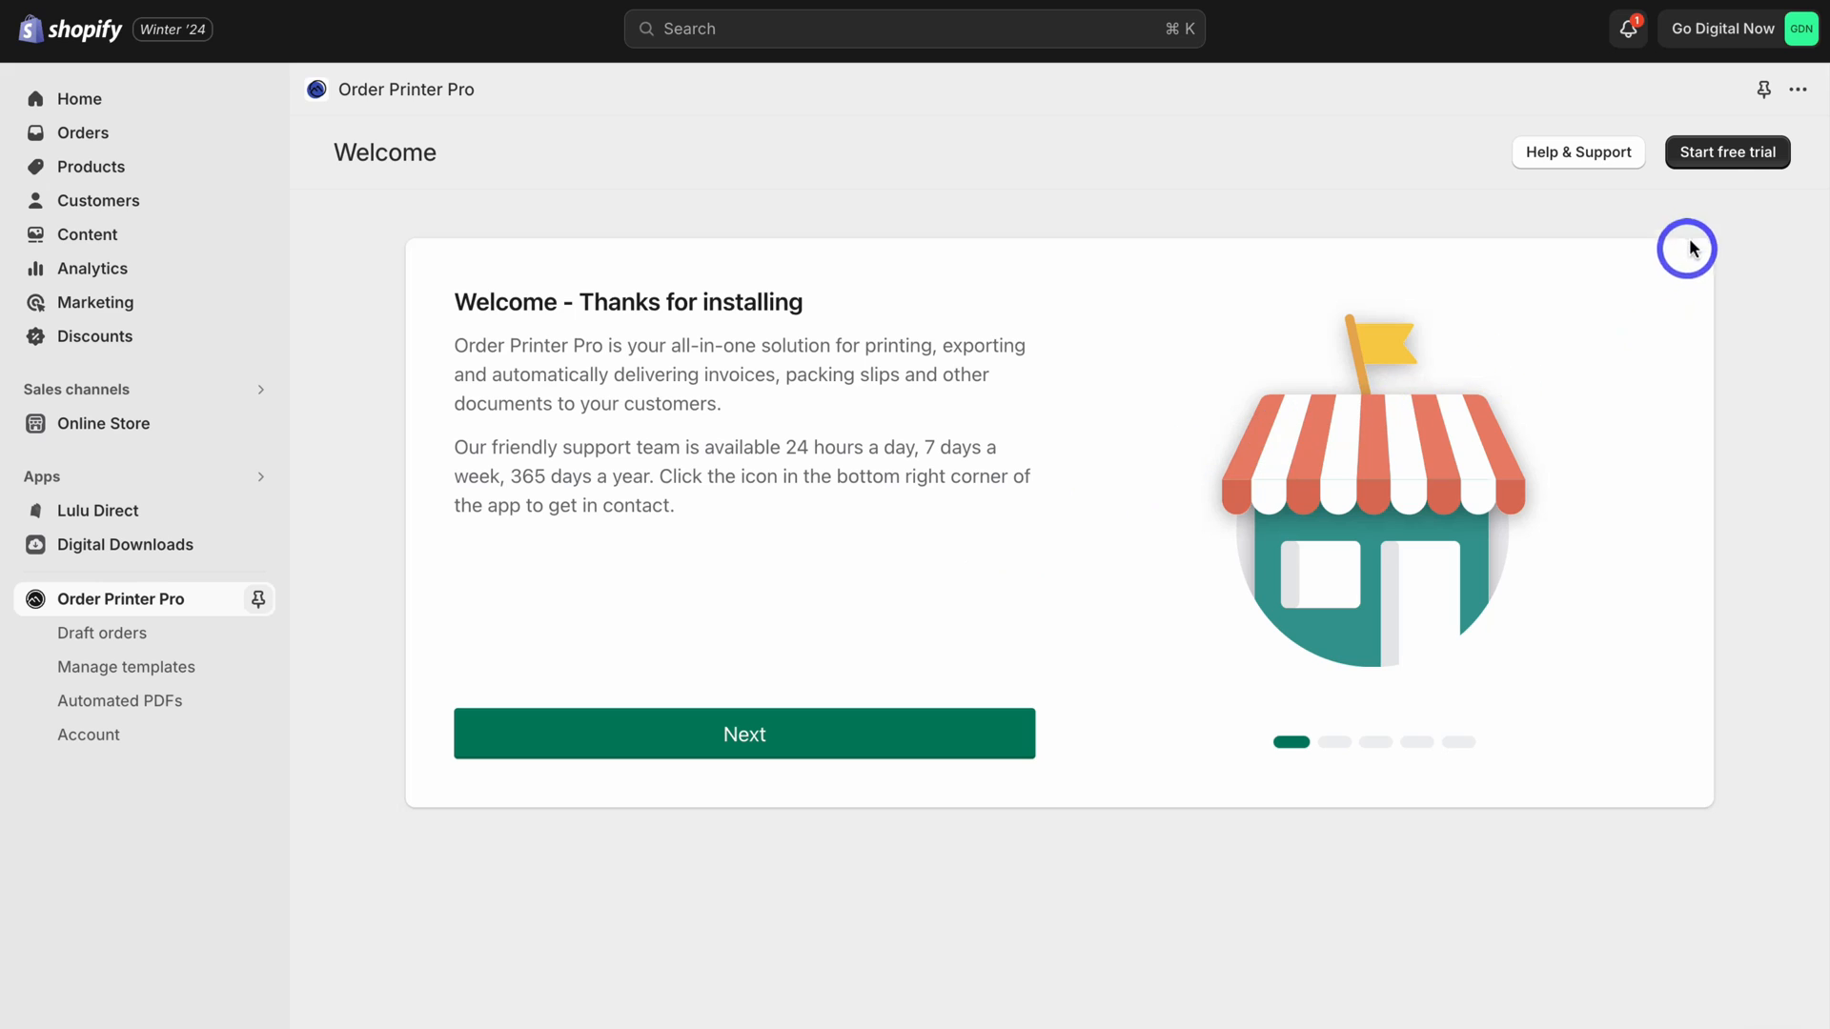
# Step: Start Order Printer Pro's 14-day free trial and approve the subscription plan
pyautogui.click(1727, 152)
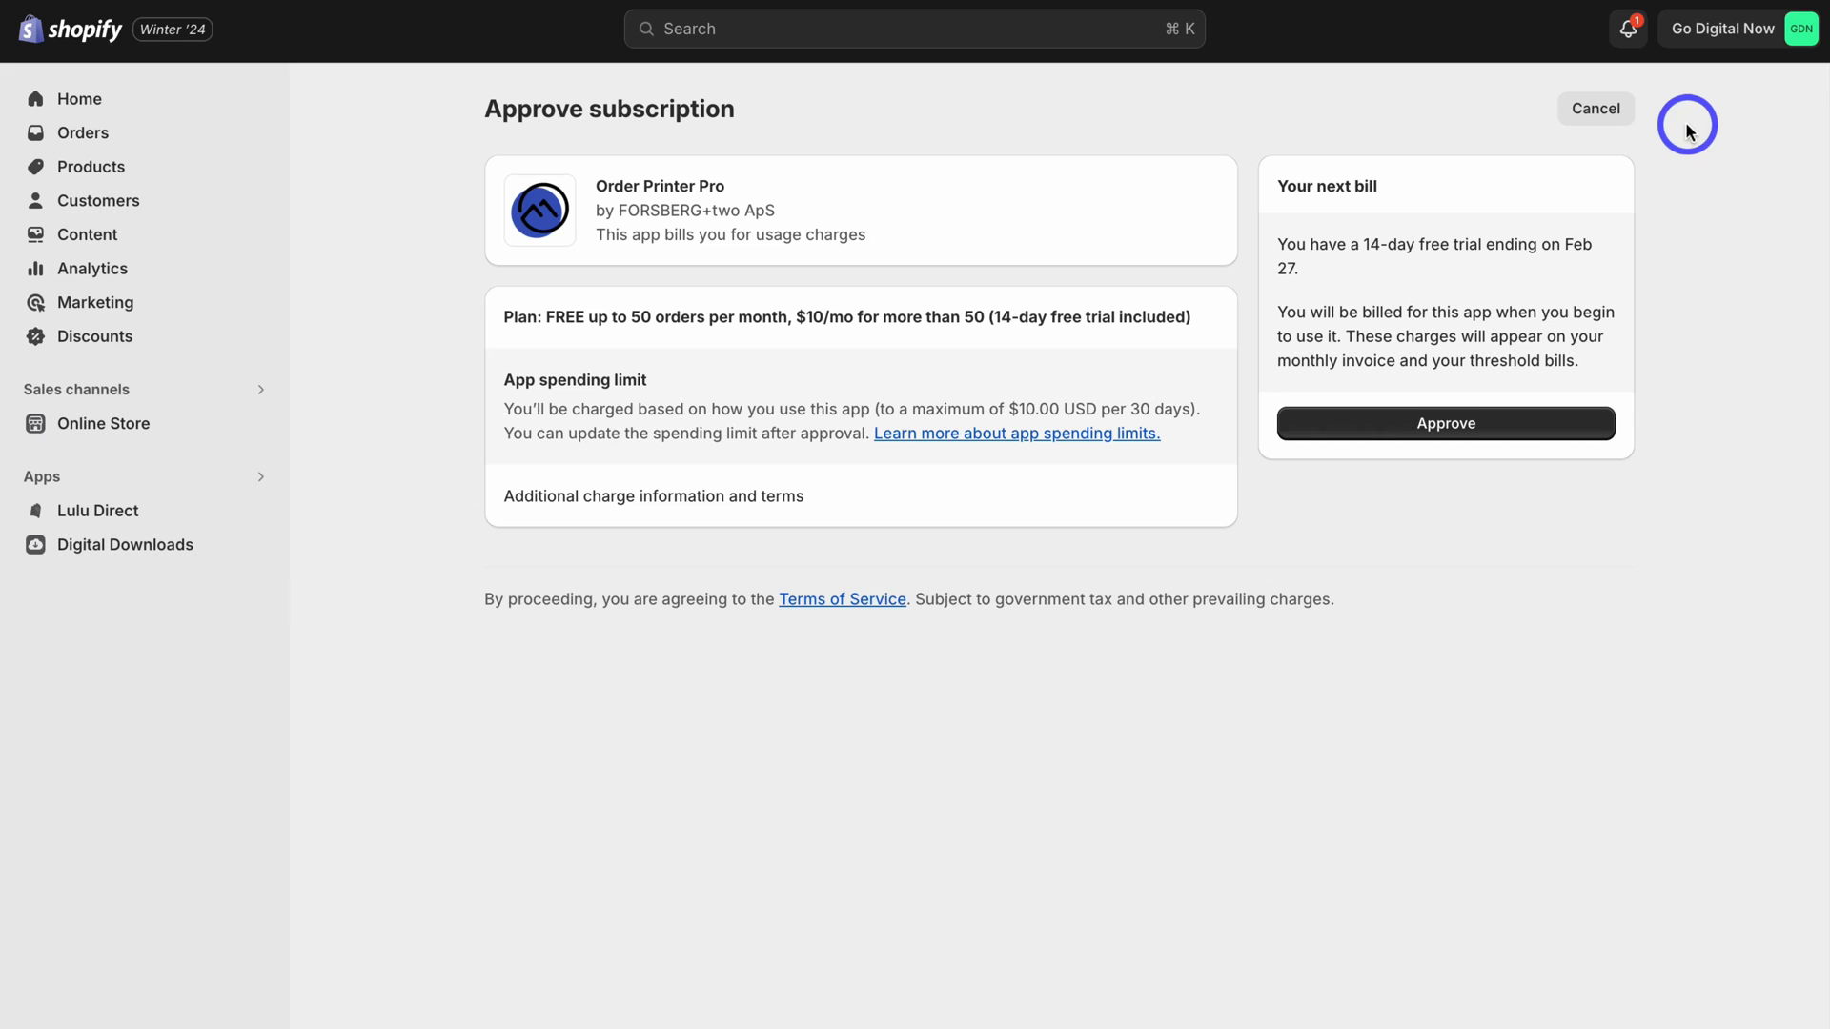
pyautogui.moveTo(495, 342)
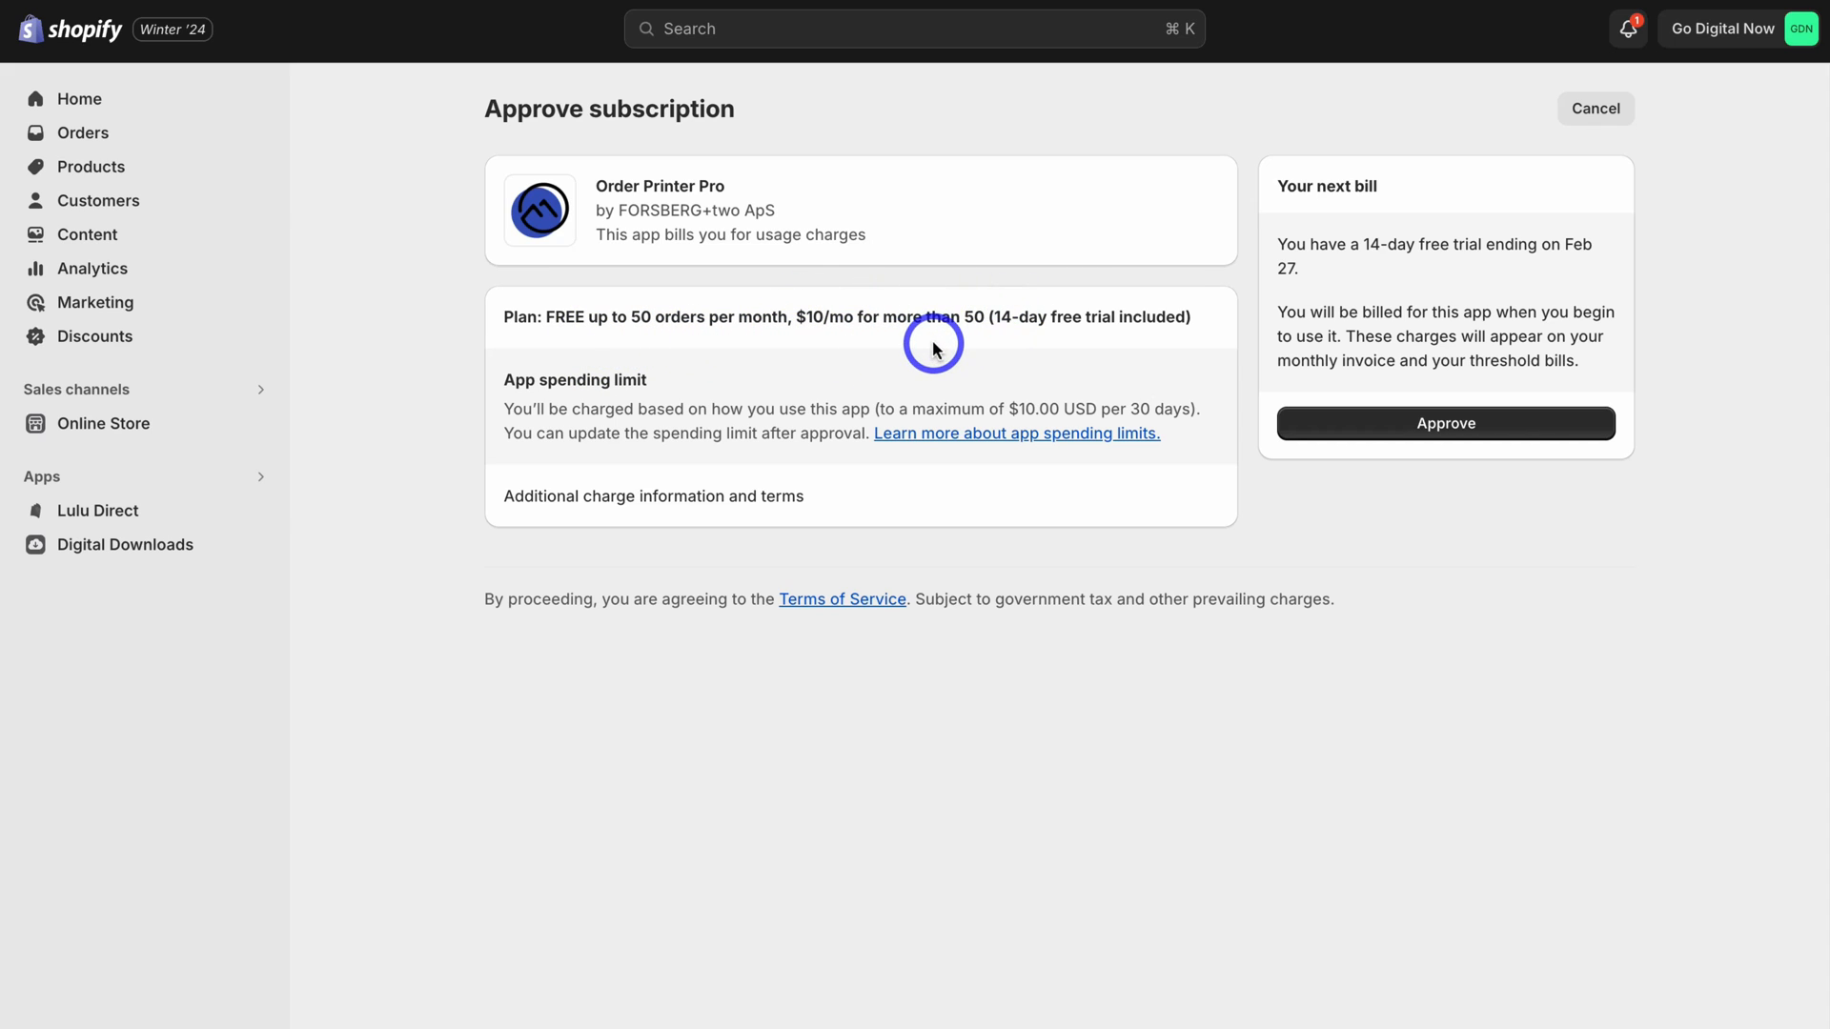
pyautogui.moveTo(955, 315)
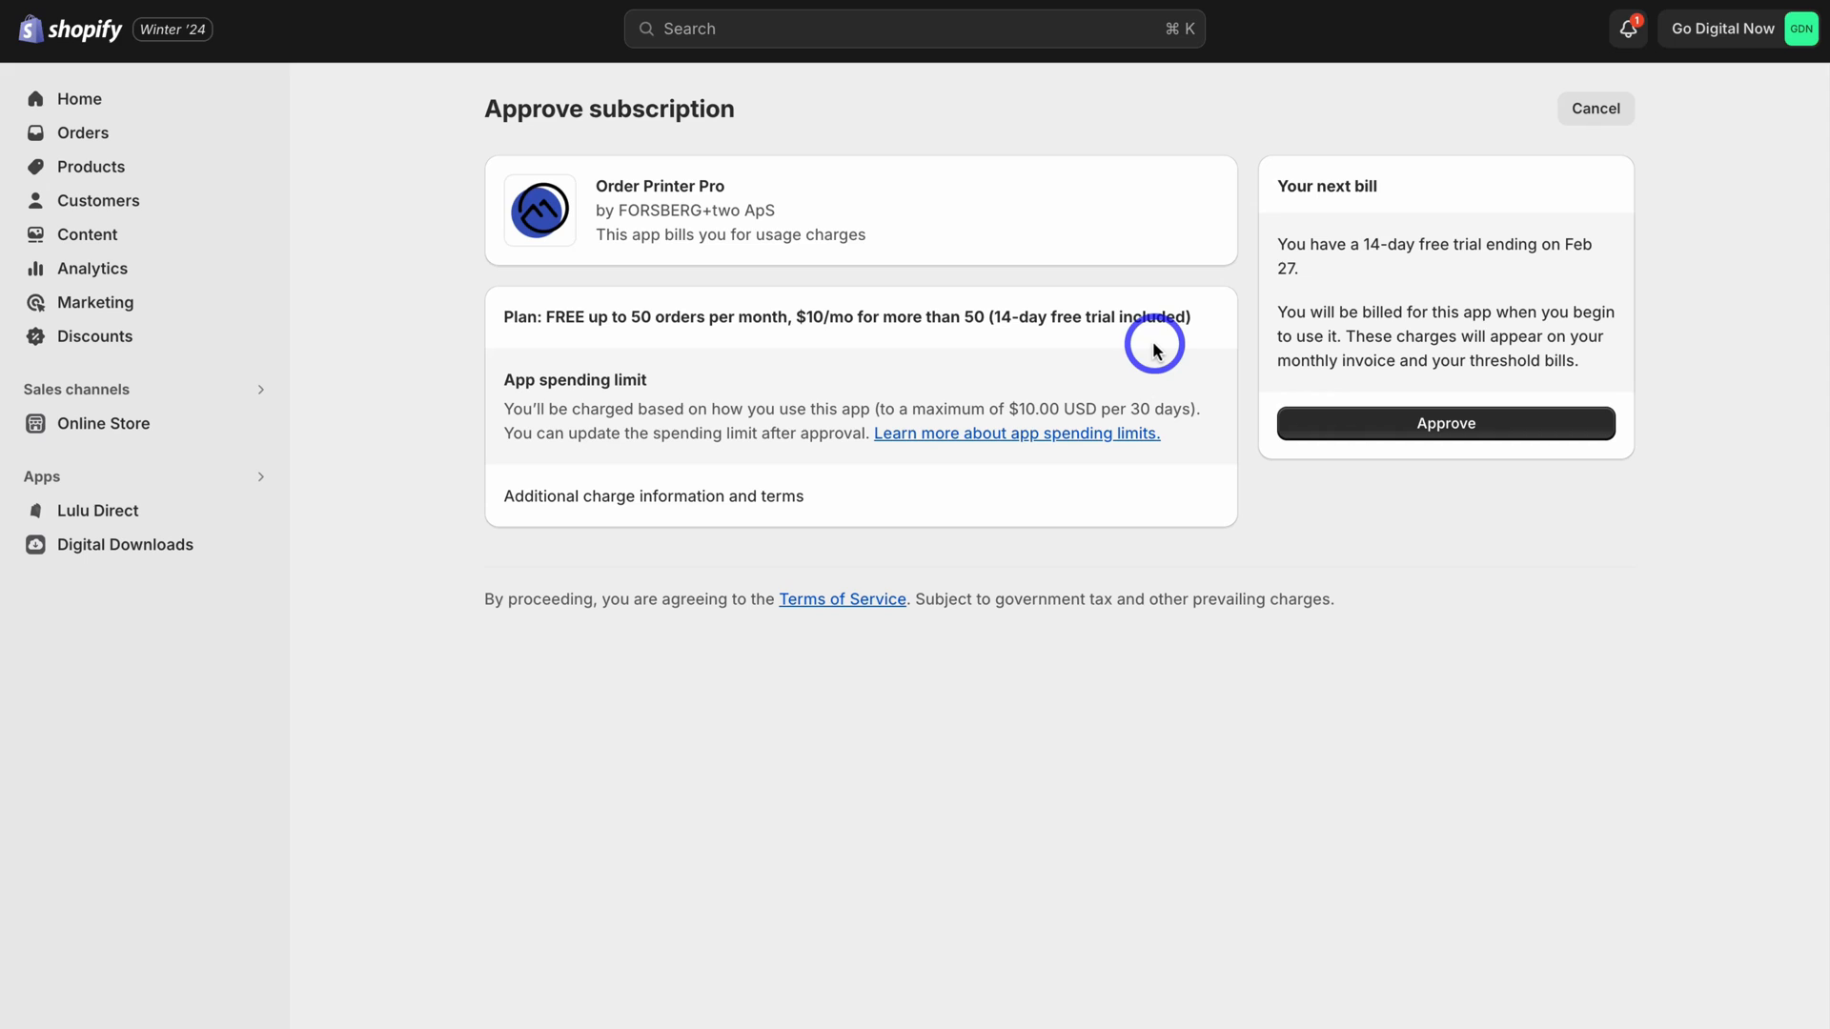
pyautogui.moveTo(1426, 515)
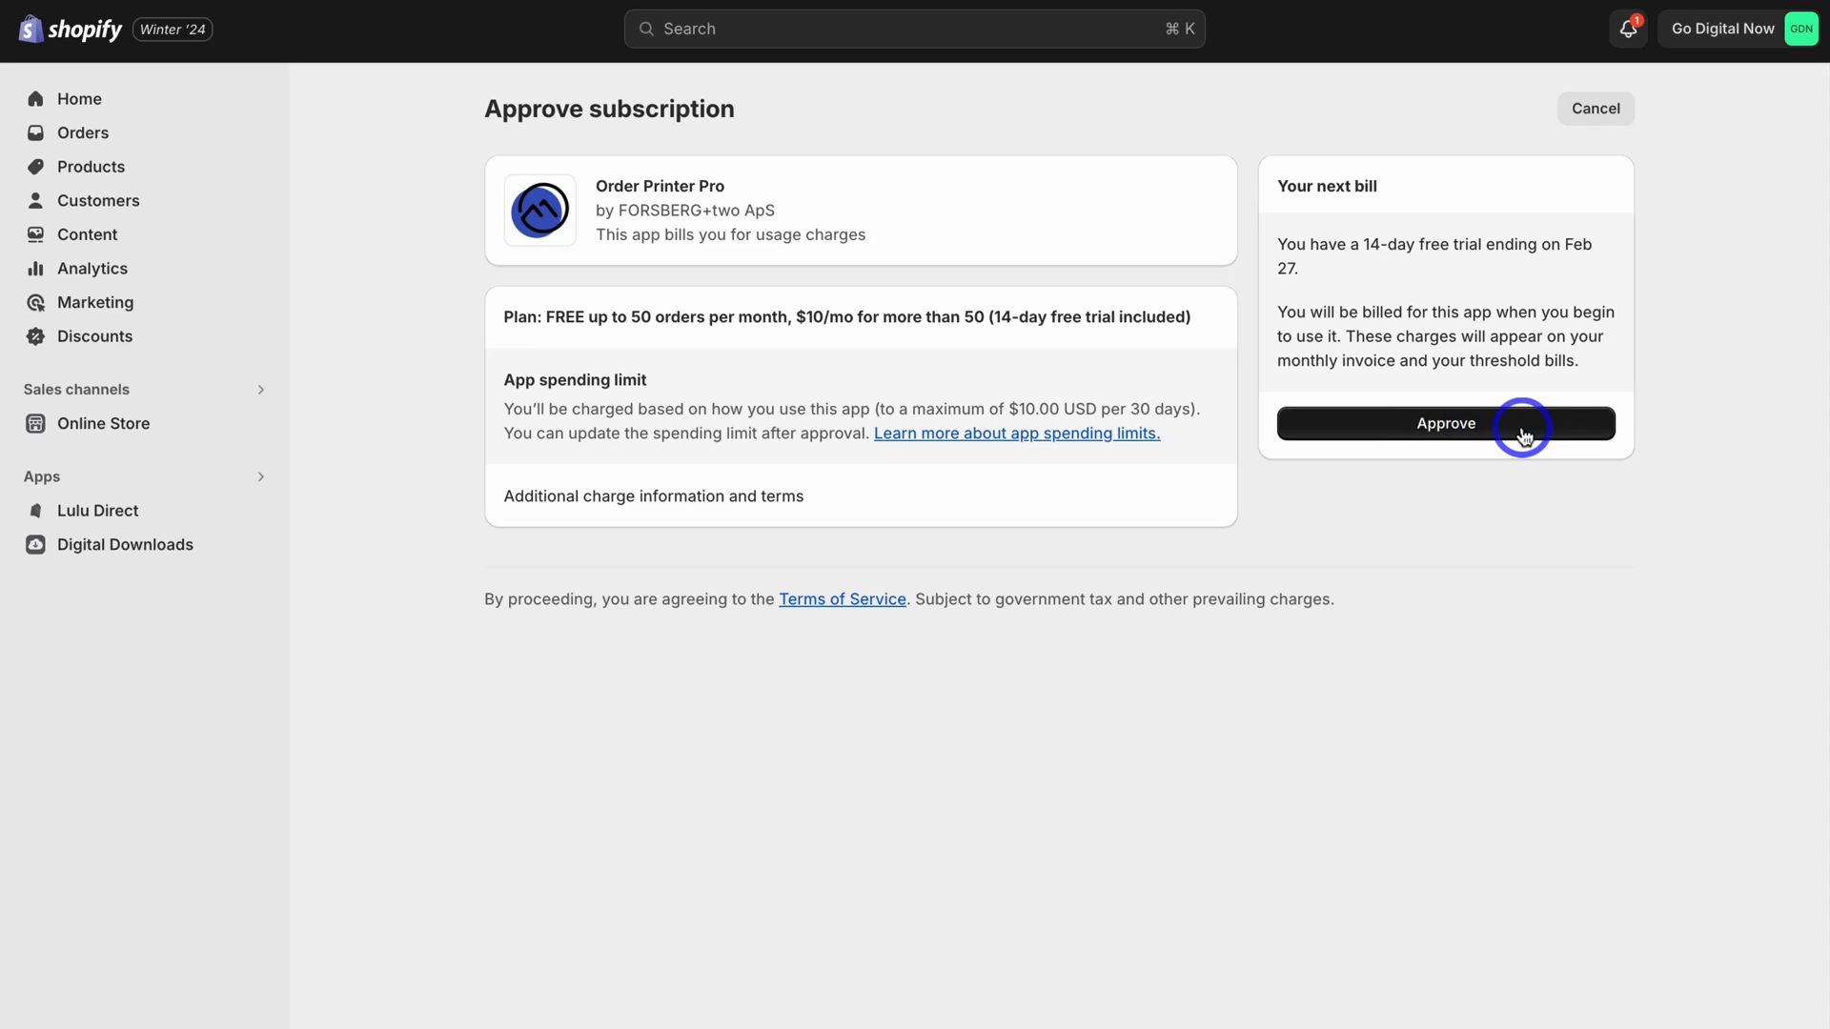
pyautogui.click(1445, 422)
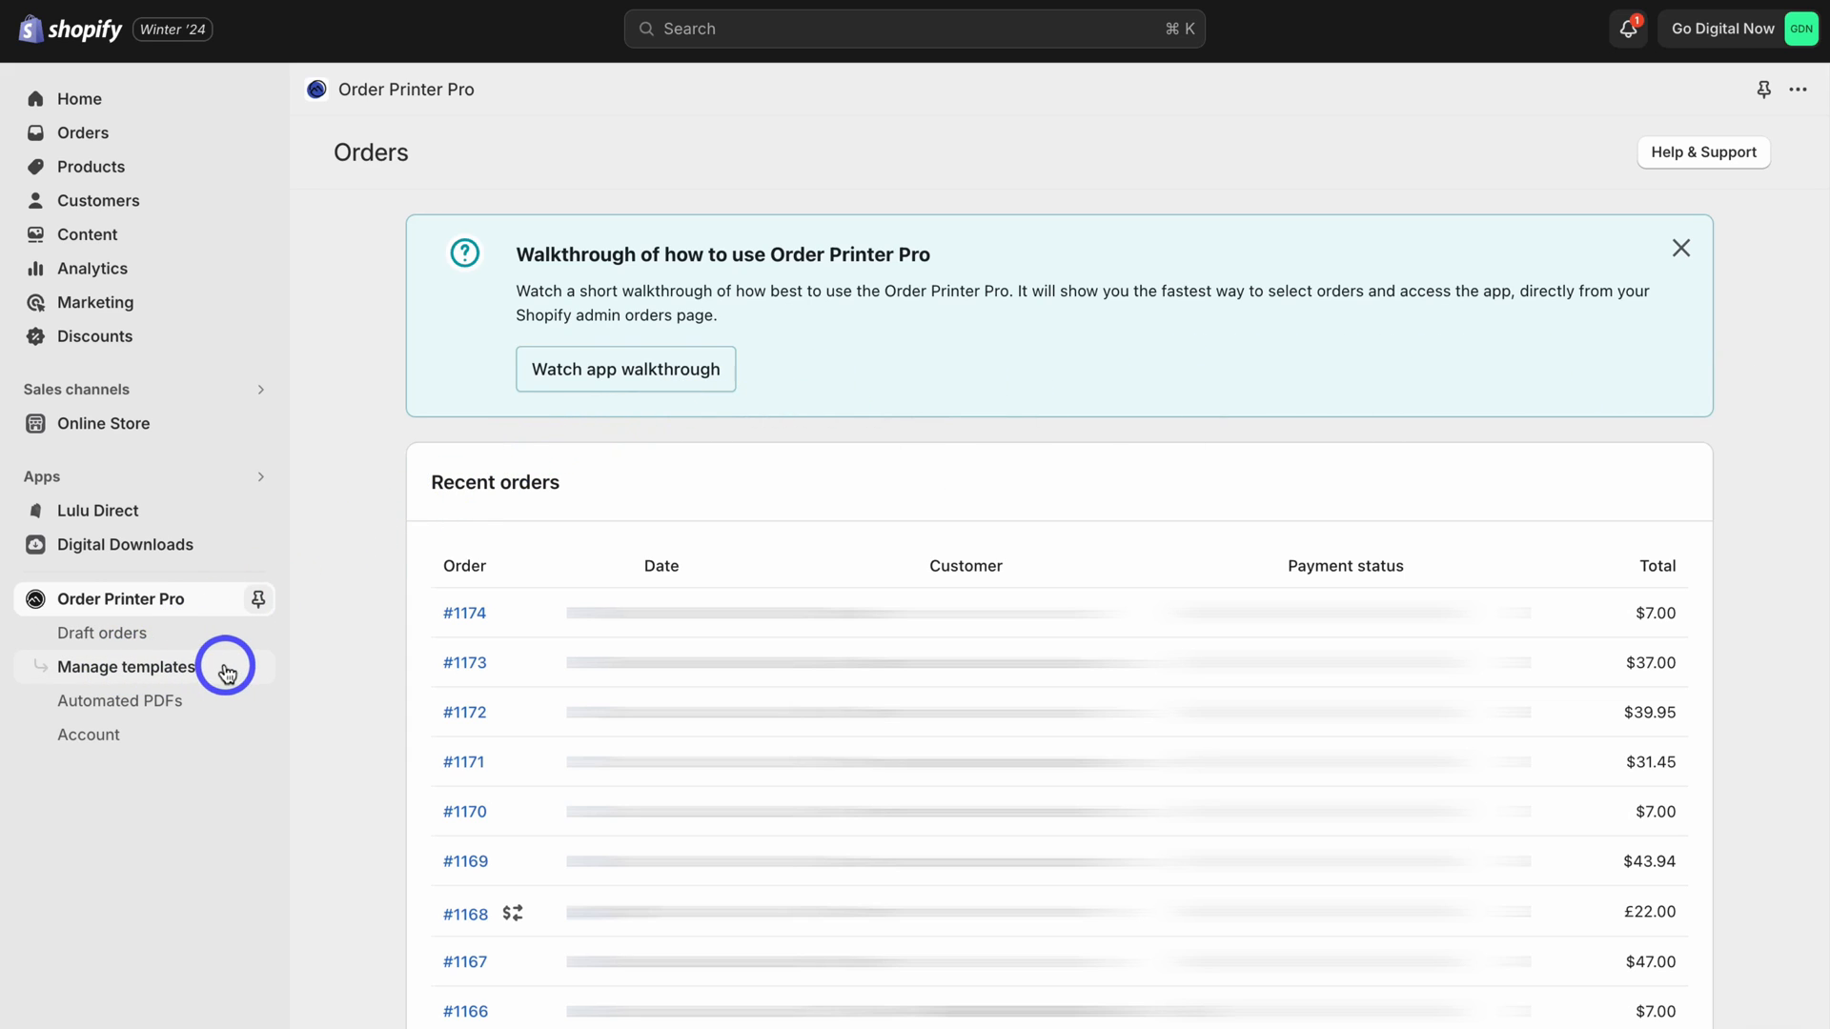
# Step: Open the Receipt / Invoice template editor, browse its code, and return to the preview
pyautogui.click(127, 667)
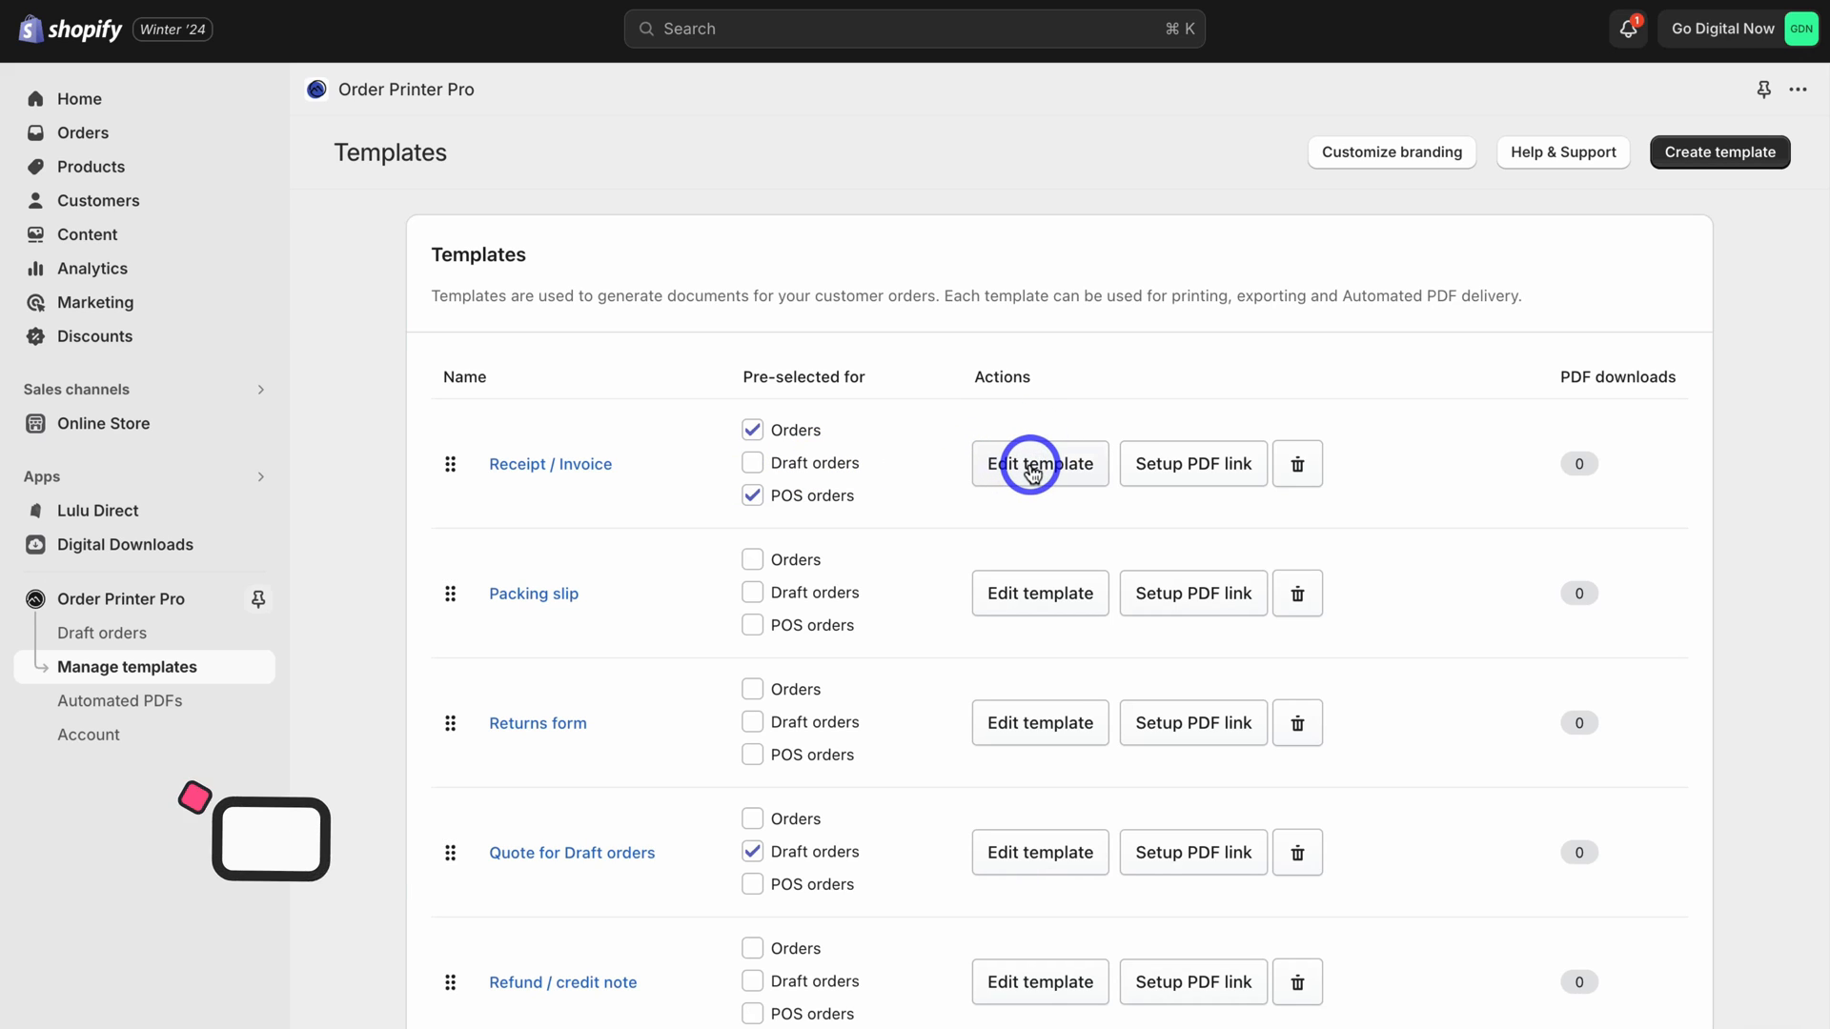
pyautogui.click(1039, 463)
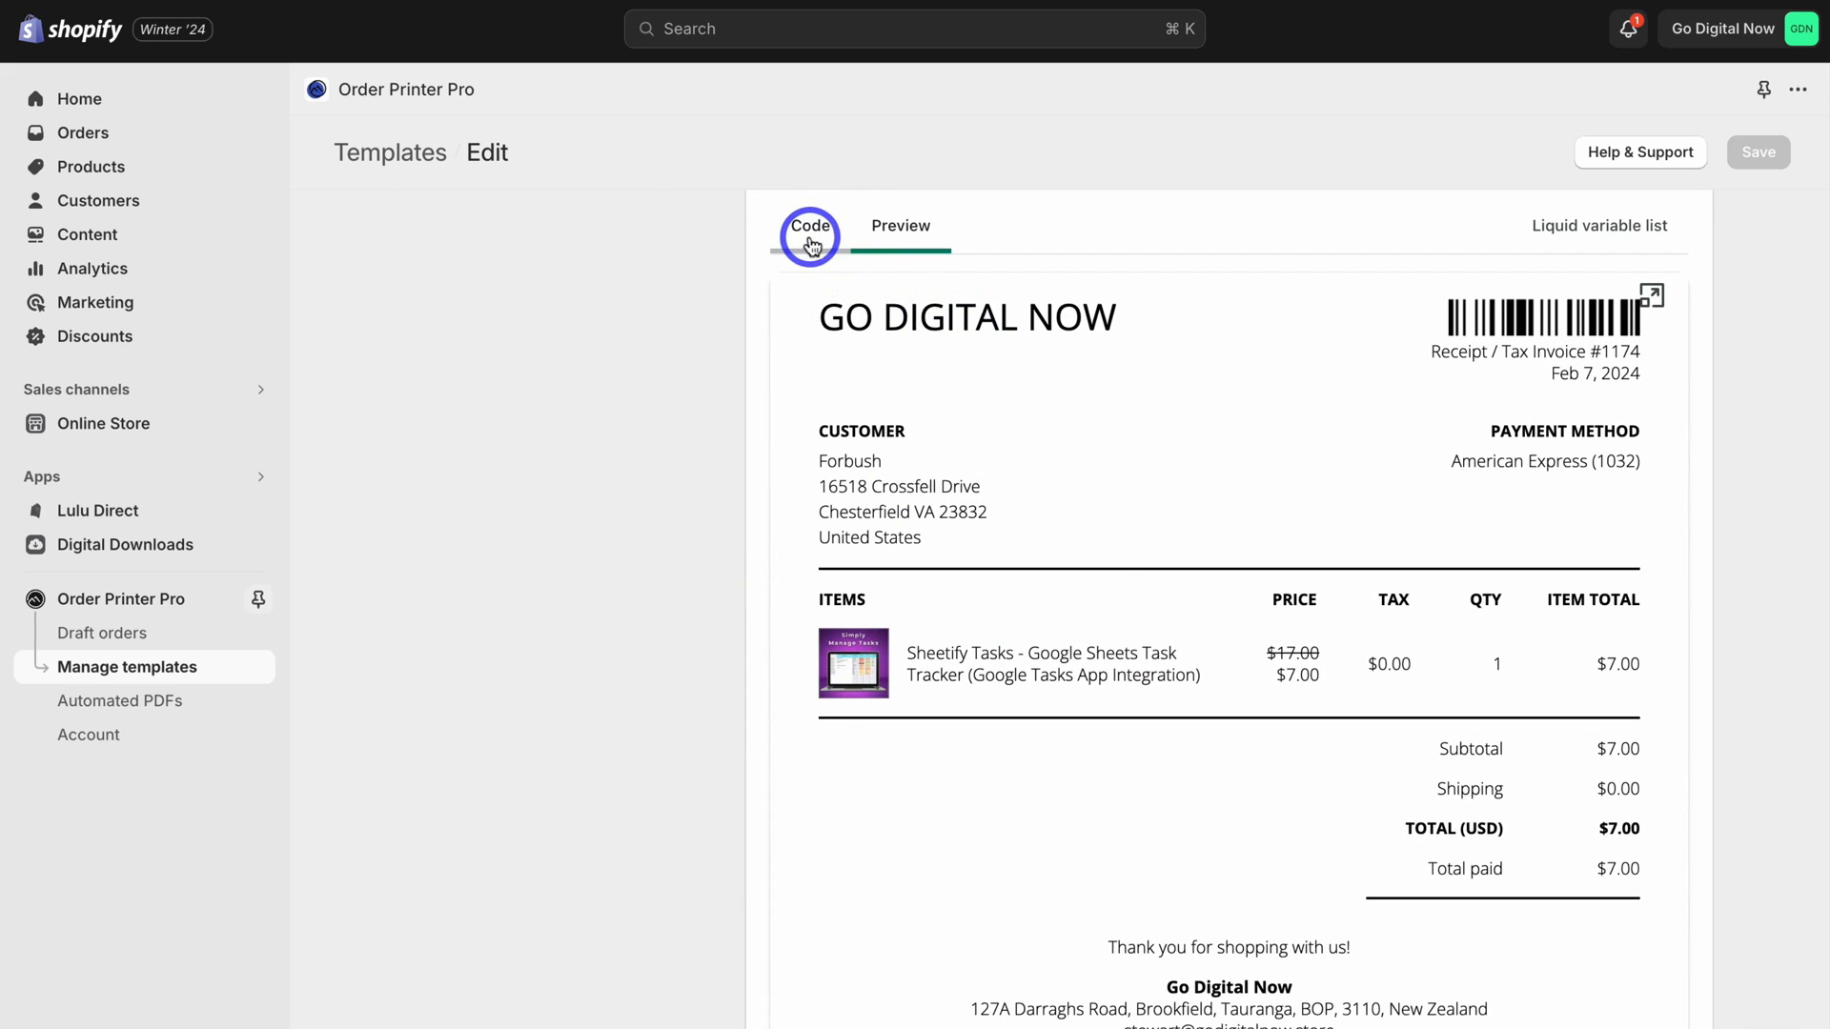
pyautogui.click(809, 224)
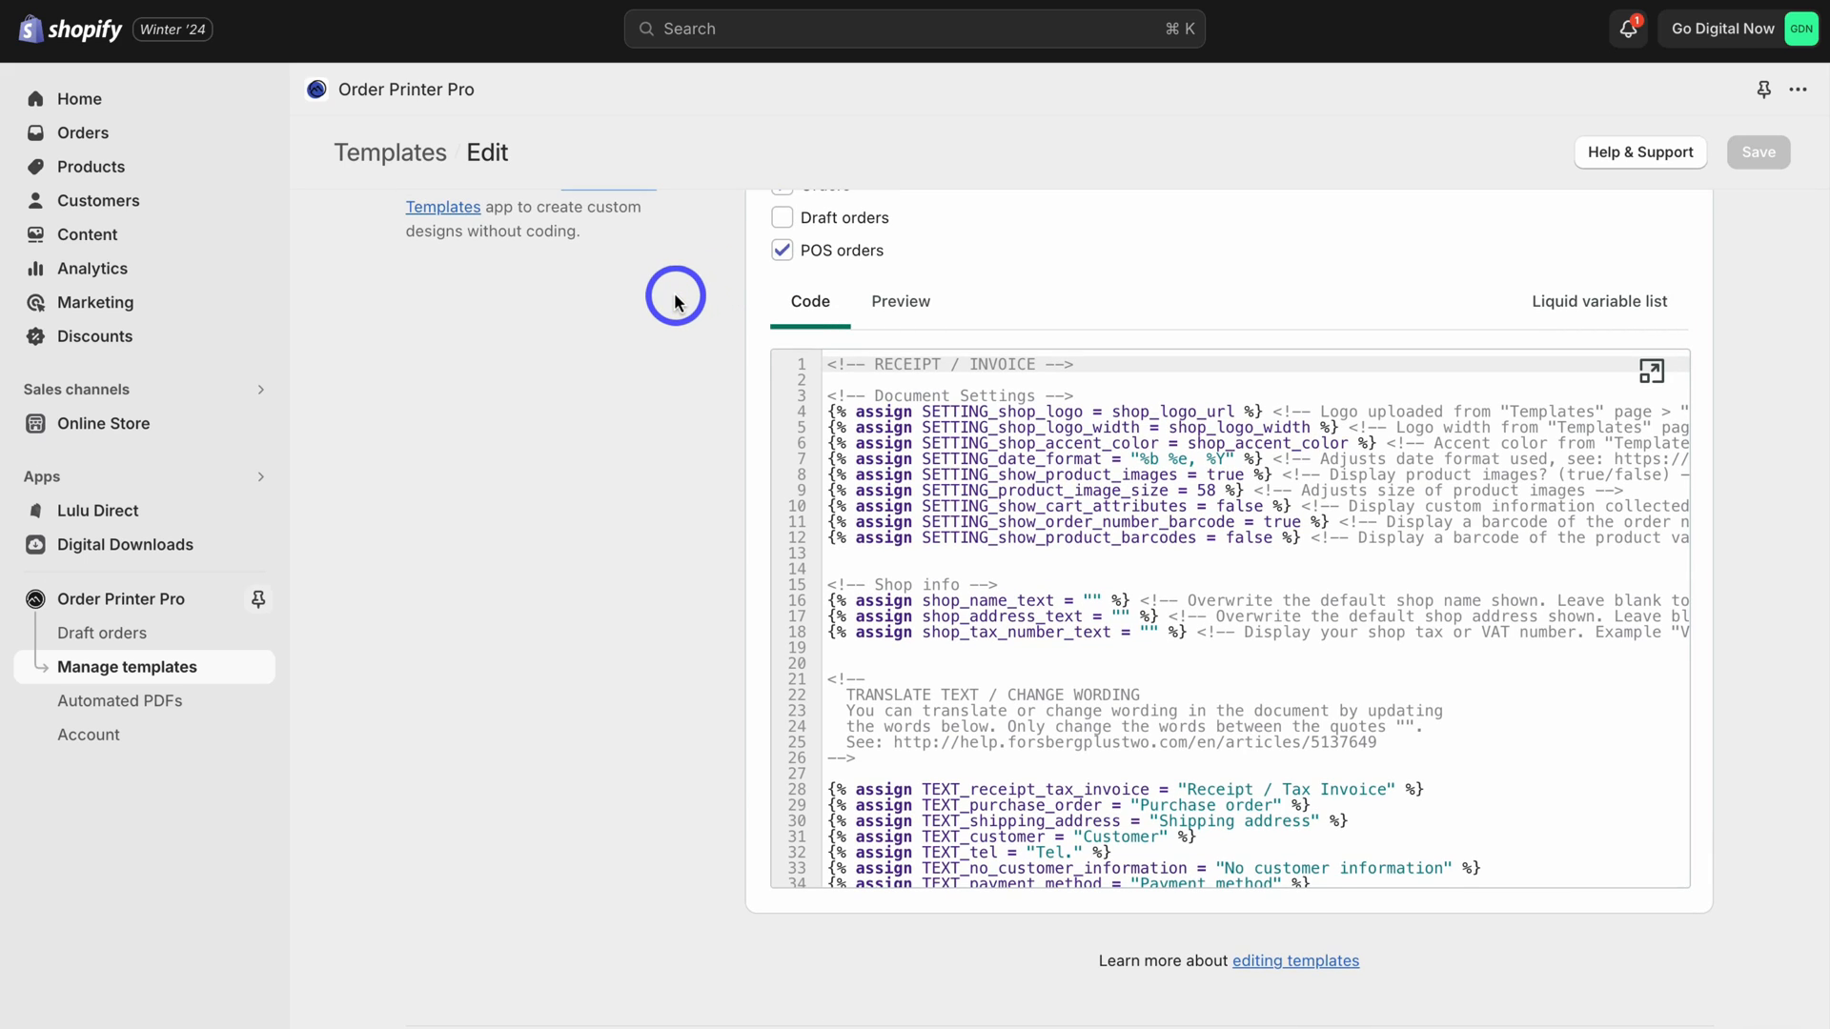
pyautogui.scroll(-3)
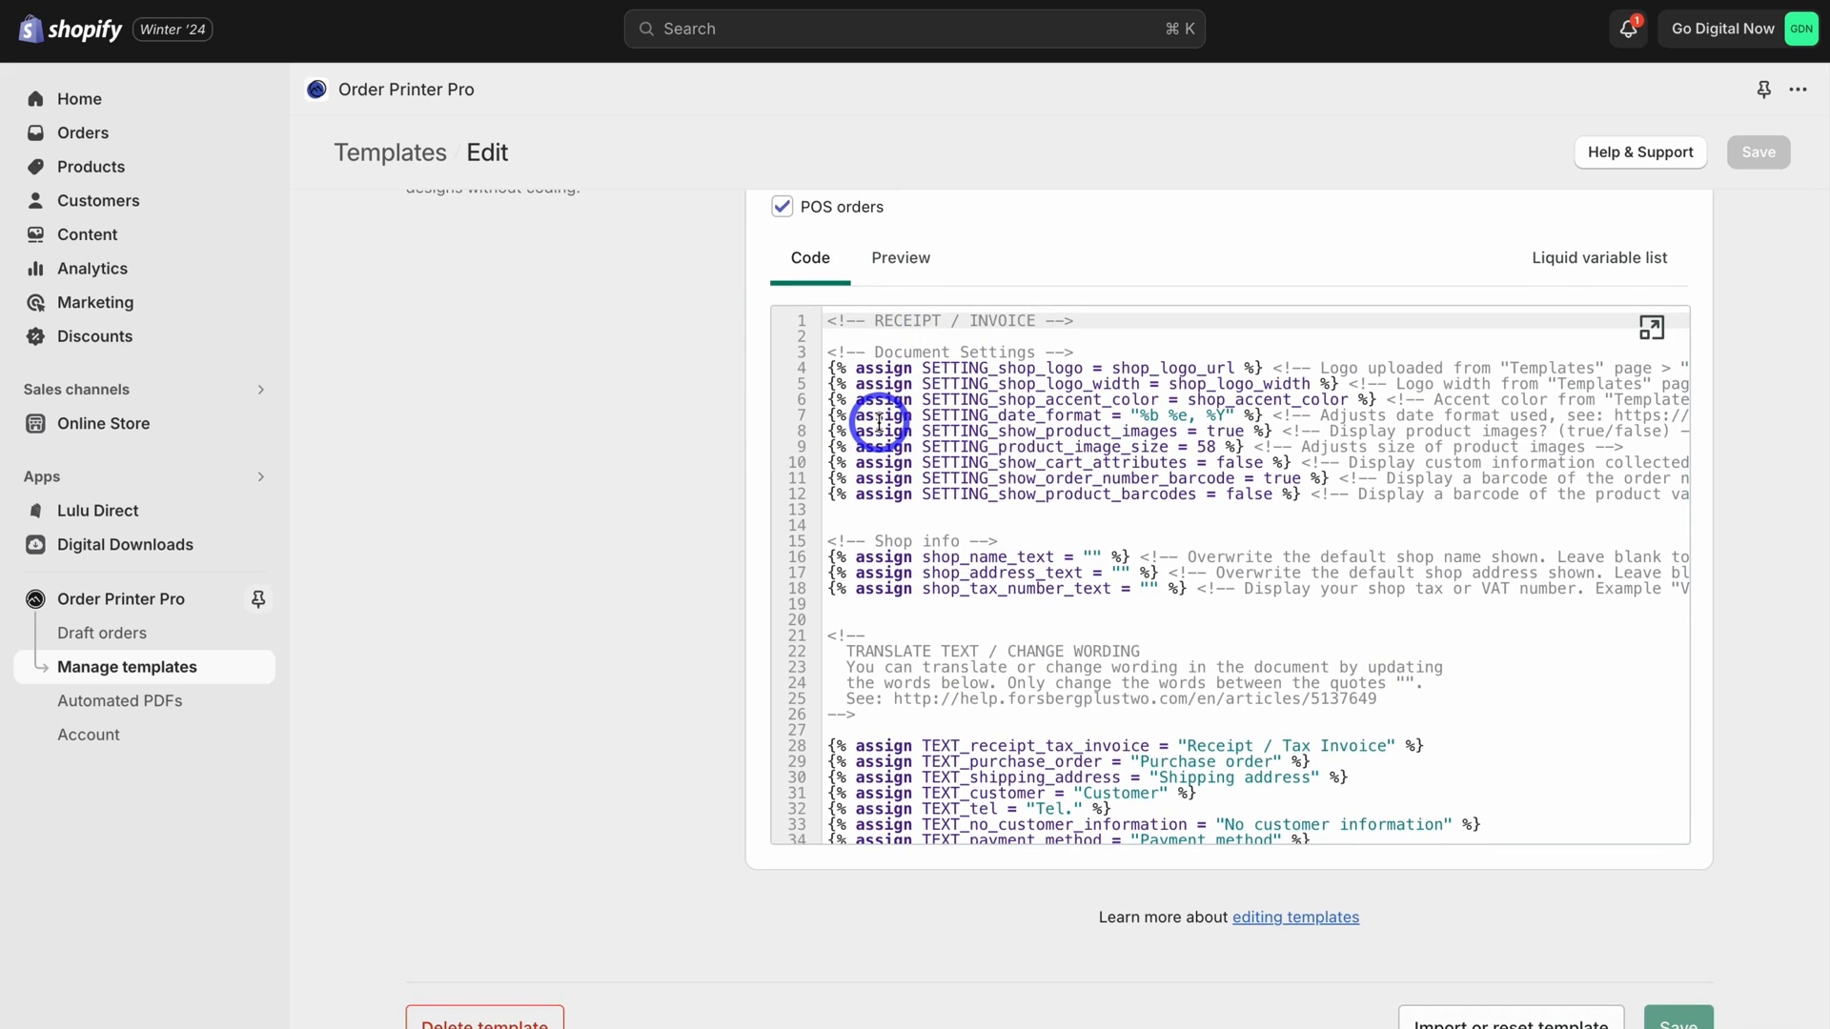
pyautogui.click(900, 259)
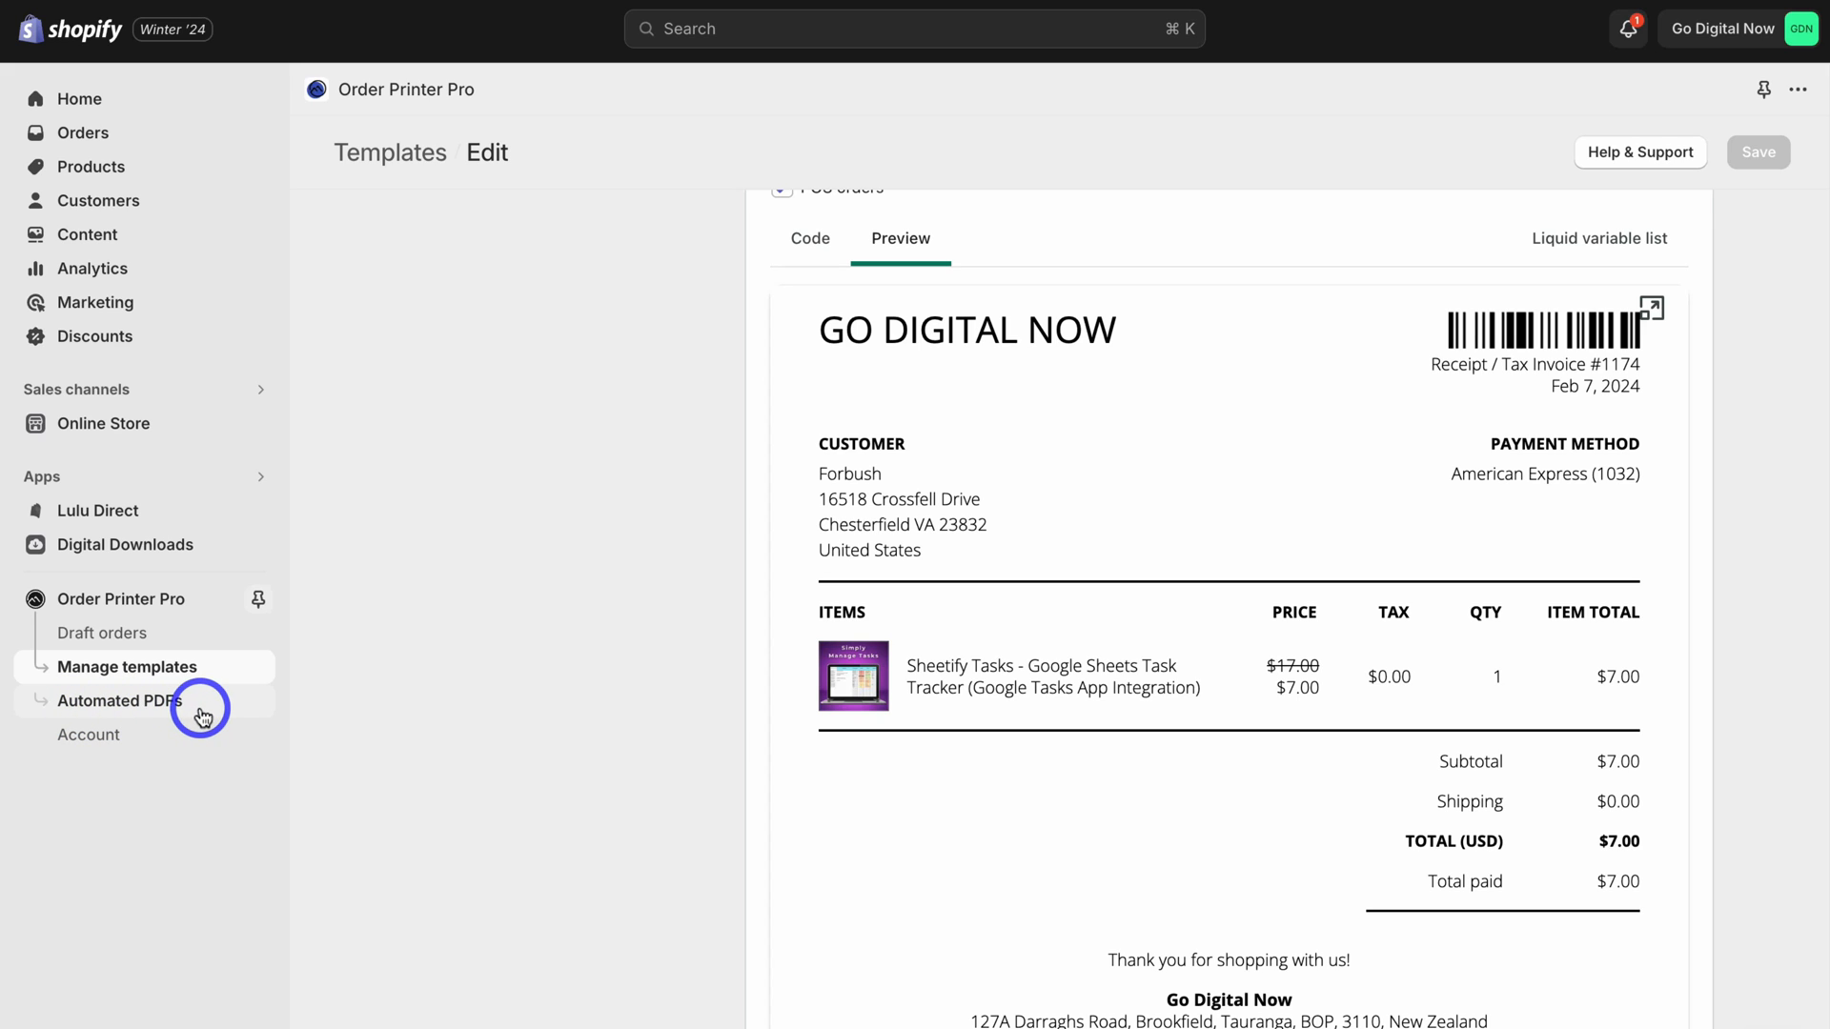
# Step: Set up a Letter PDF link labelled 'Download PDF Go Digital Now Invoice' for order confirmation emails
pyautogui.click(120, 700)
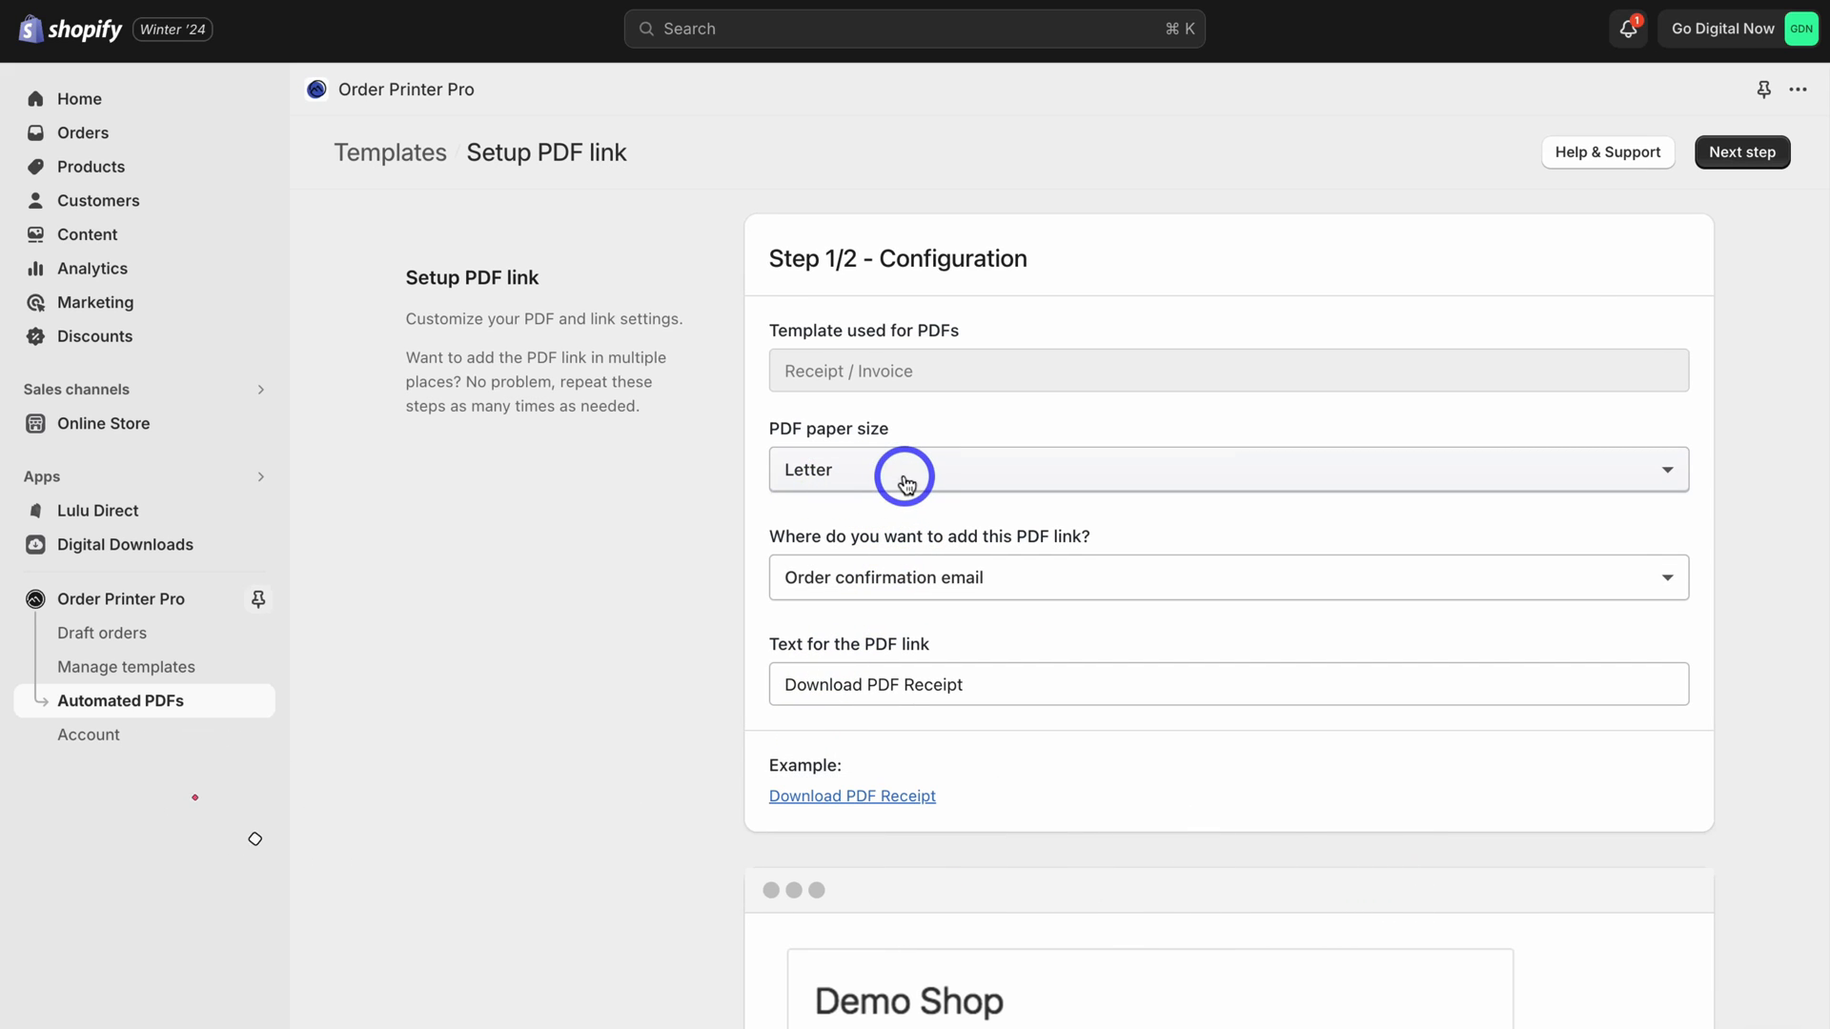
pyautogui.moveTo(822, 565)
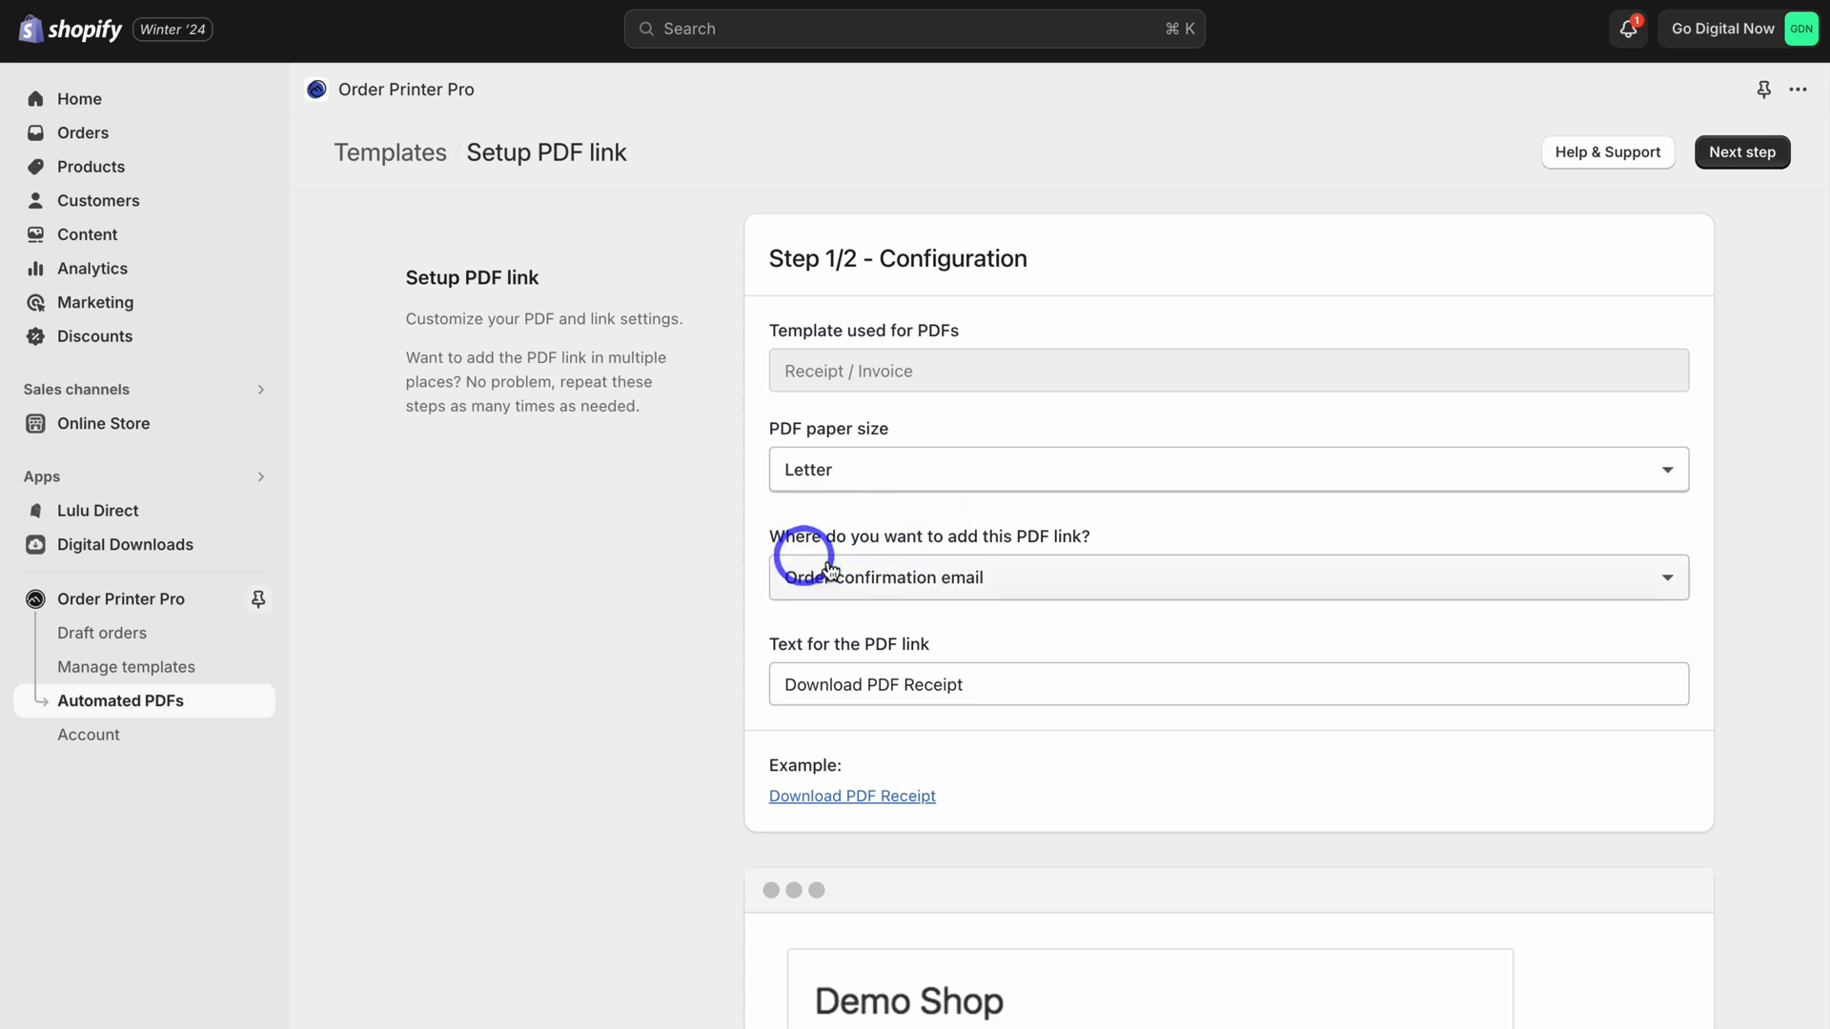
pyautogui.moveTo(1062, 575)
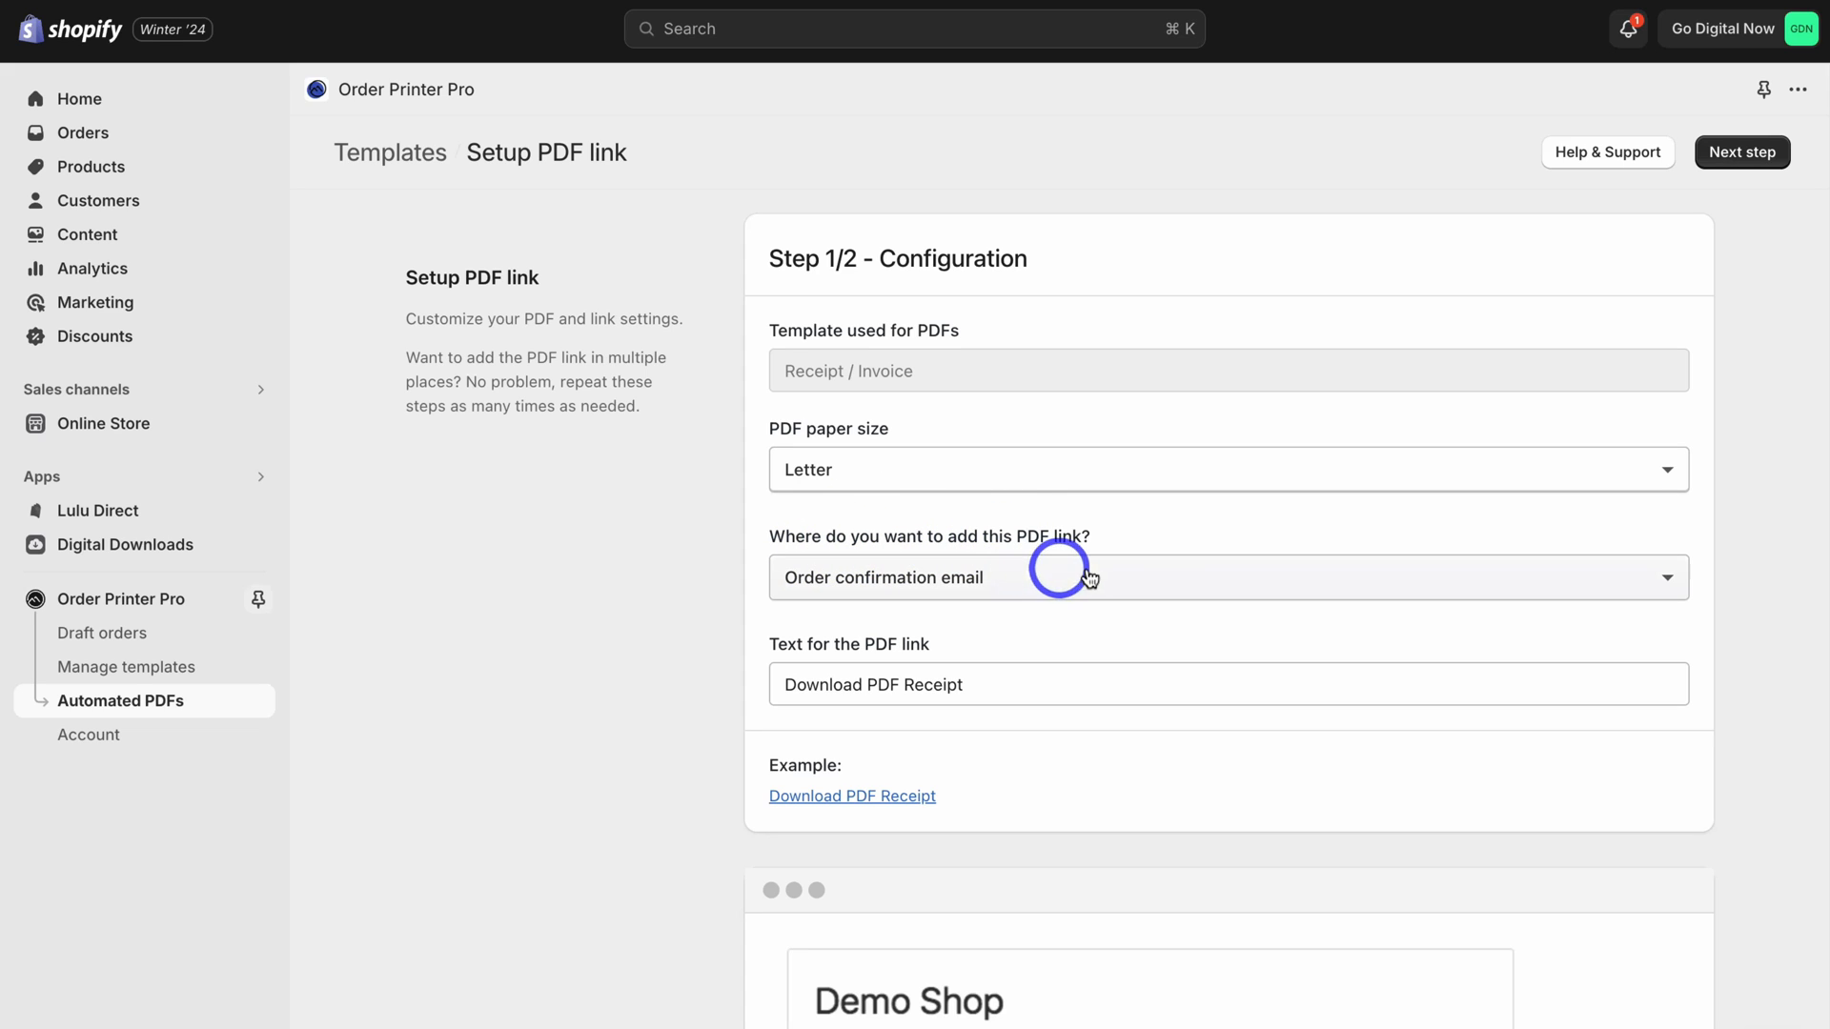
pyautogui.click(1227, 577)
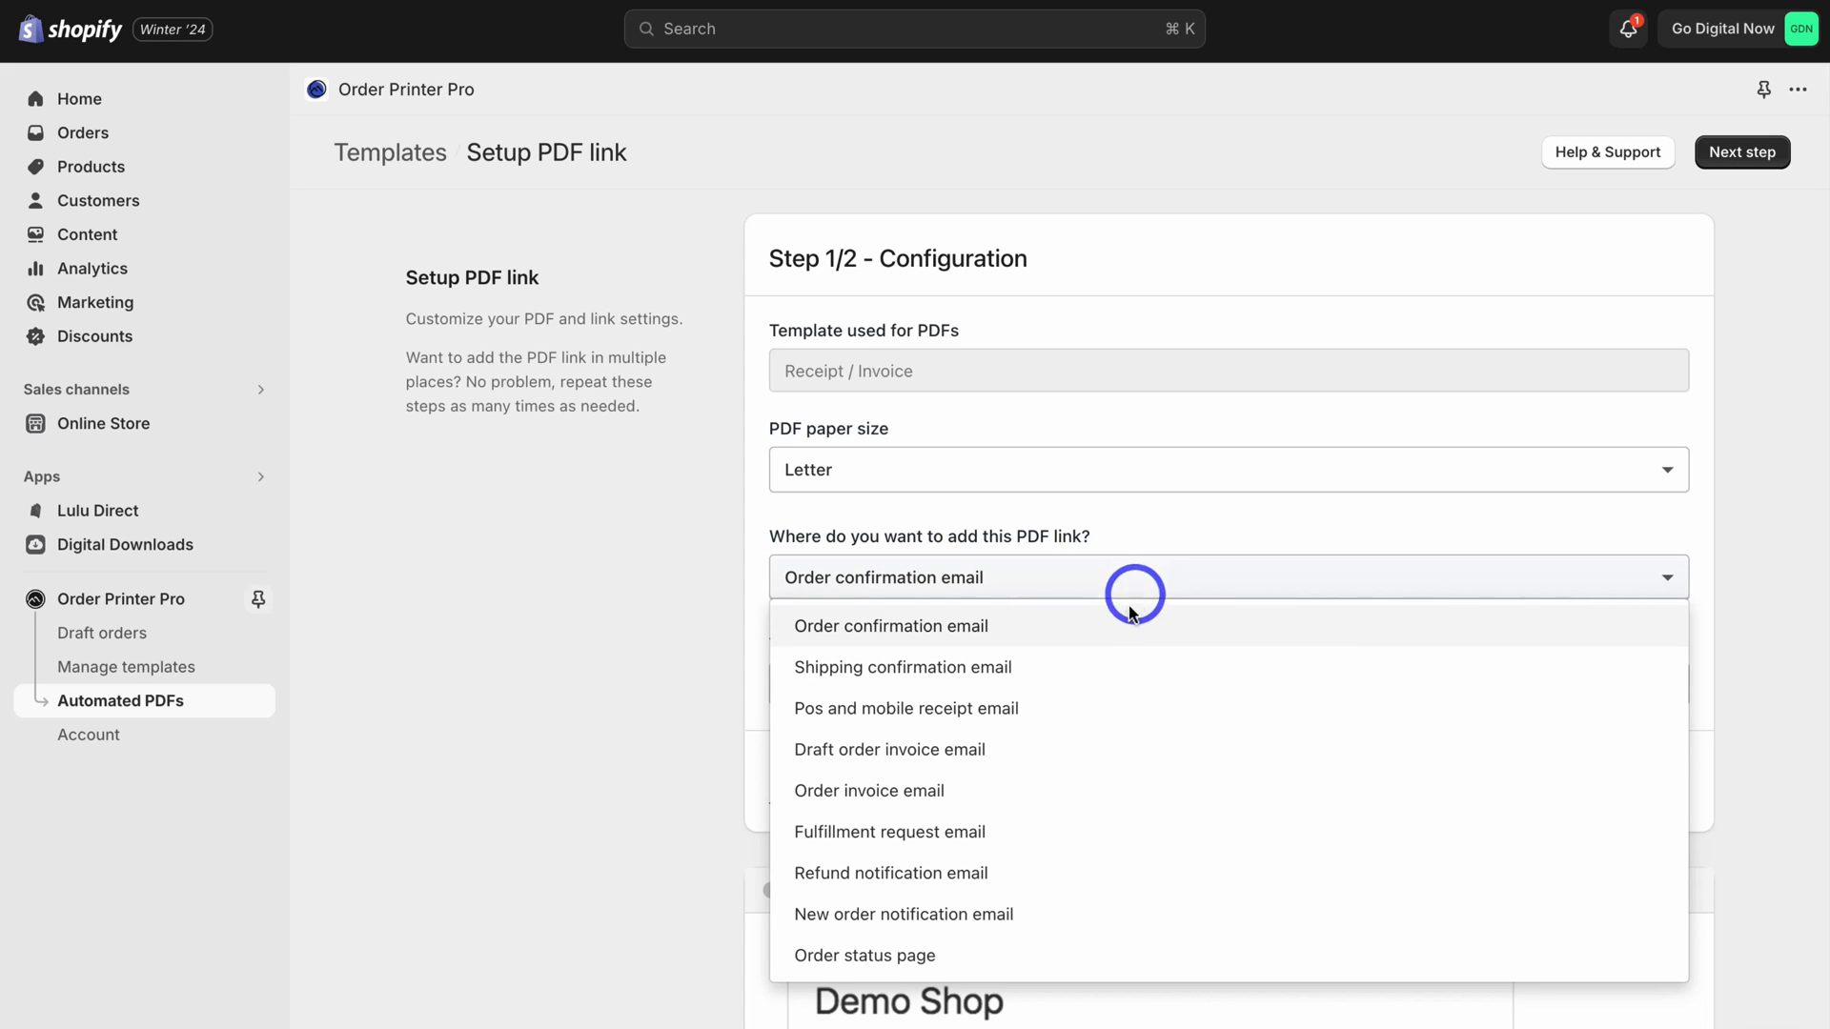
pyautogui.moveTo(1010, 634)
pyautogui.write('Download PDF Go Digital Now Invoice')
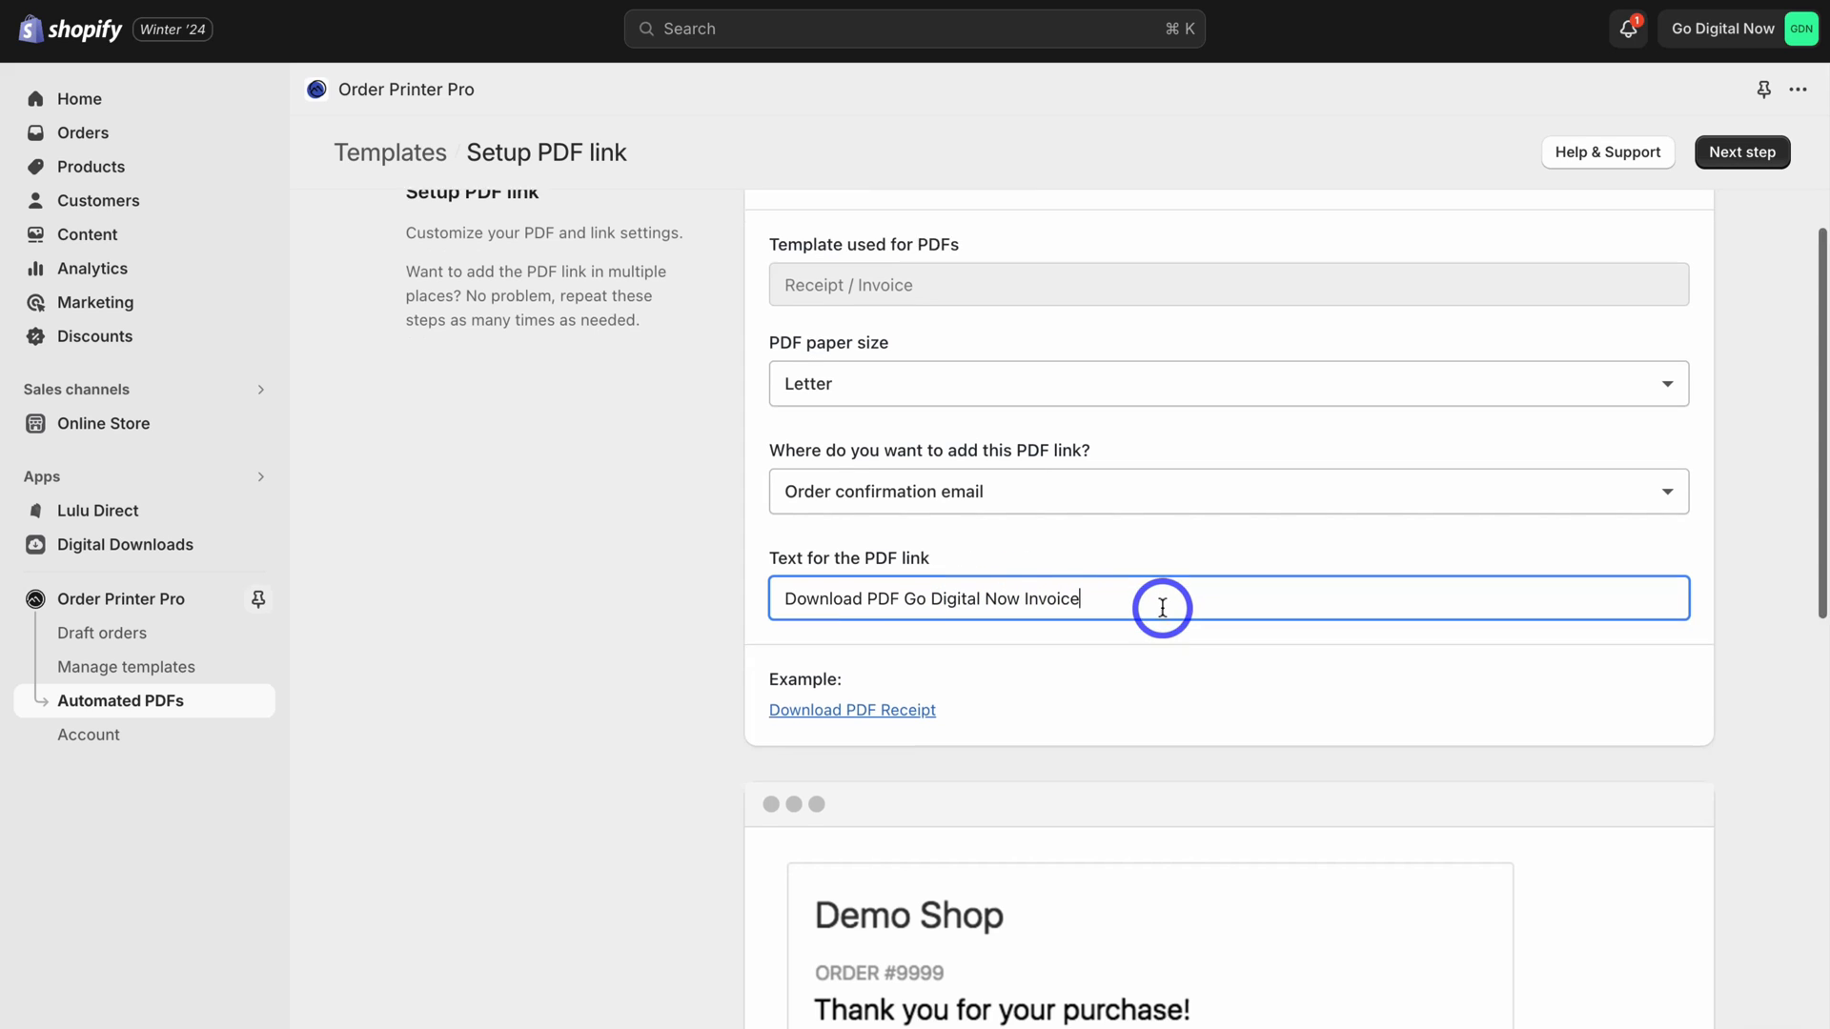
pyautogui.scroll(-3)
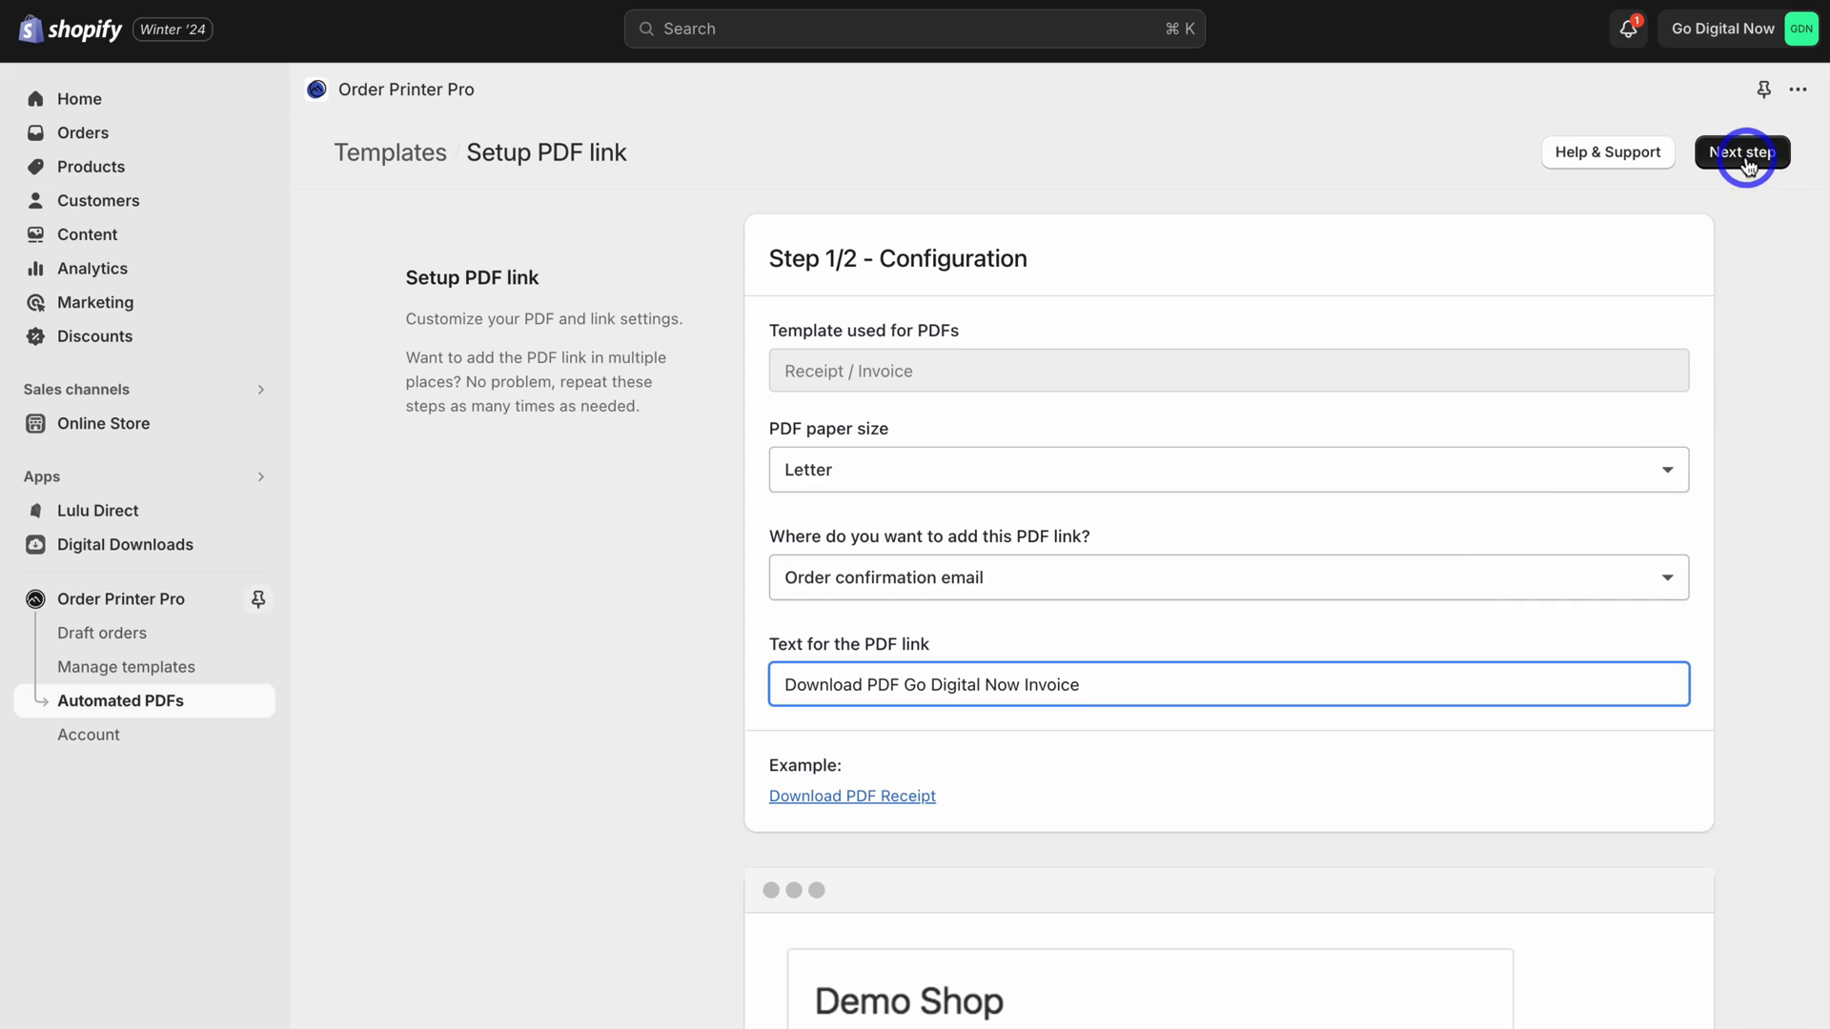
pyautogui.click(1742, 151)
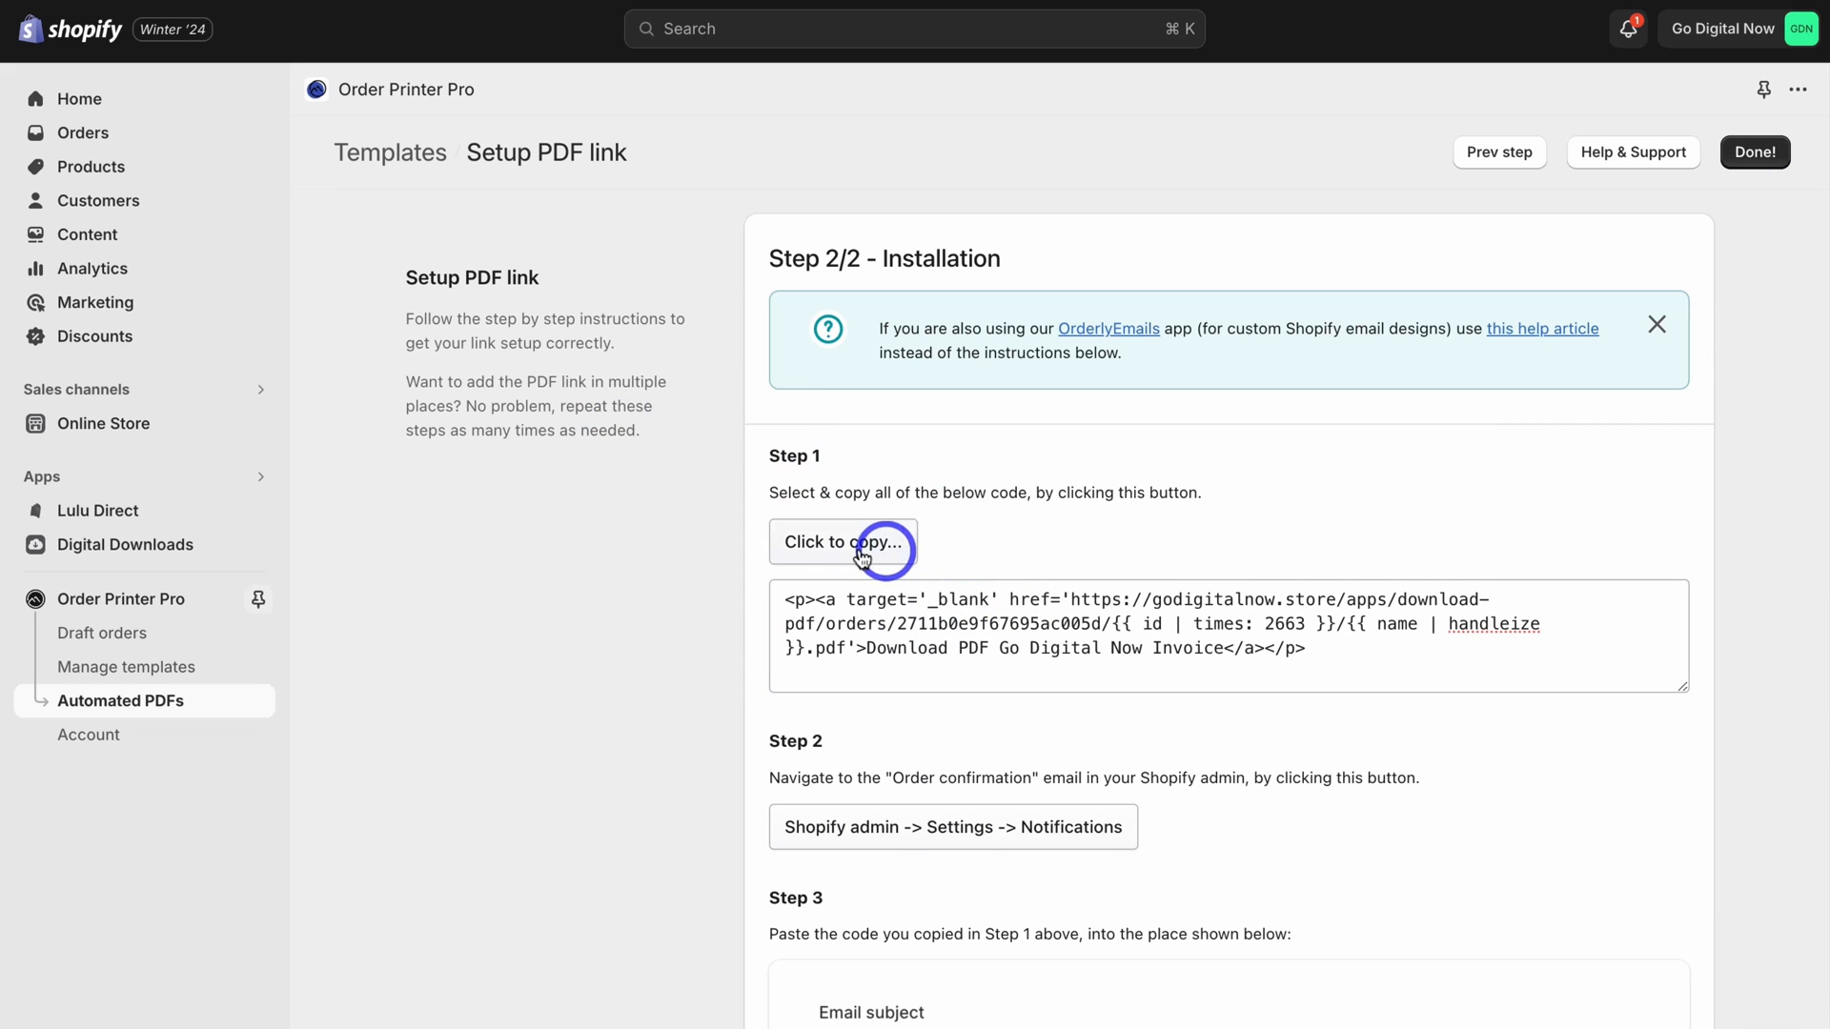
# Step: Copy the PDF link code and go to the store settings
pyautogui.click(844, 542)
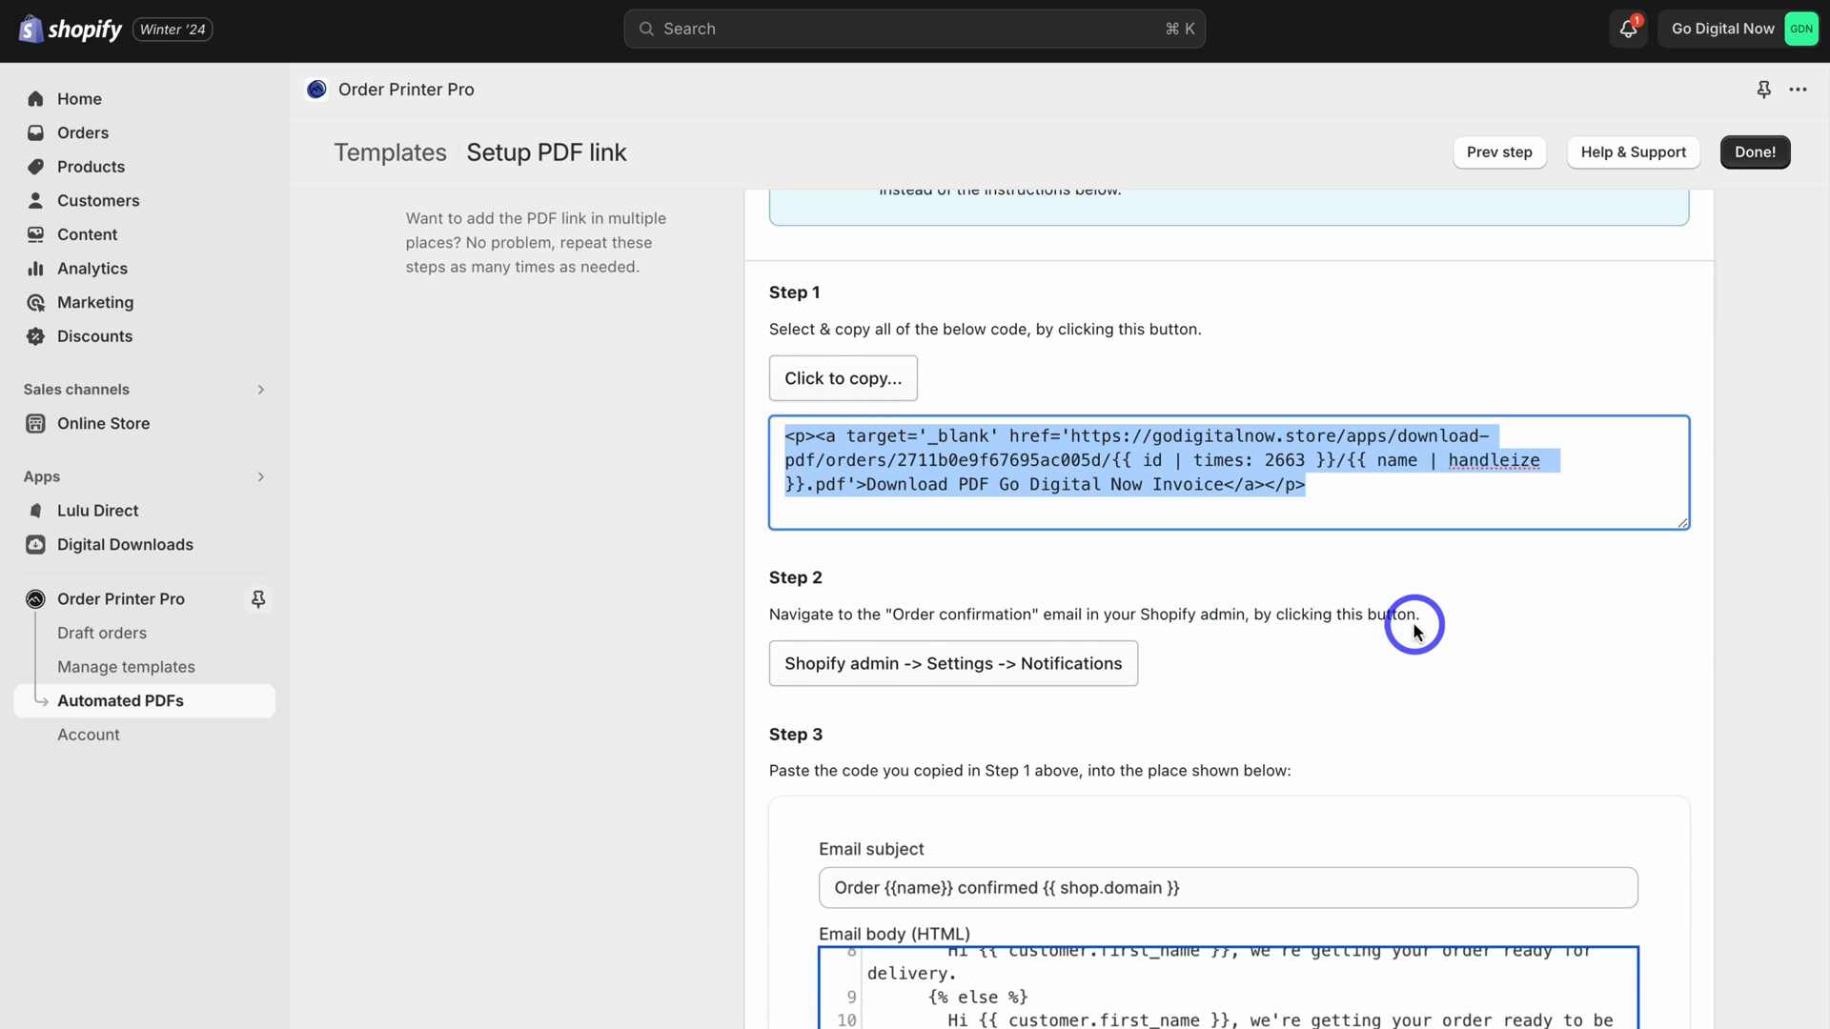
pyautogui.moveTo(1482, 628)
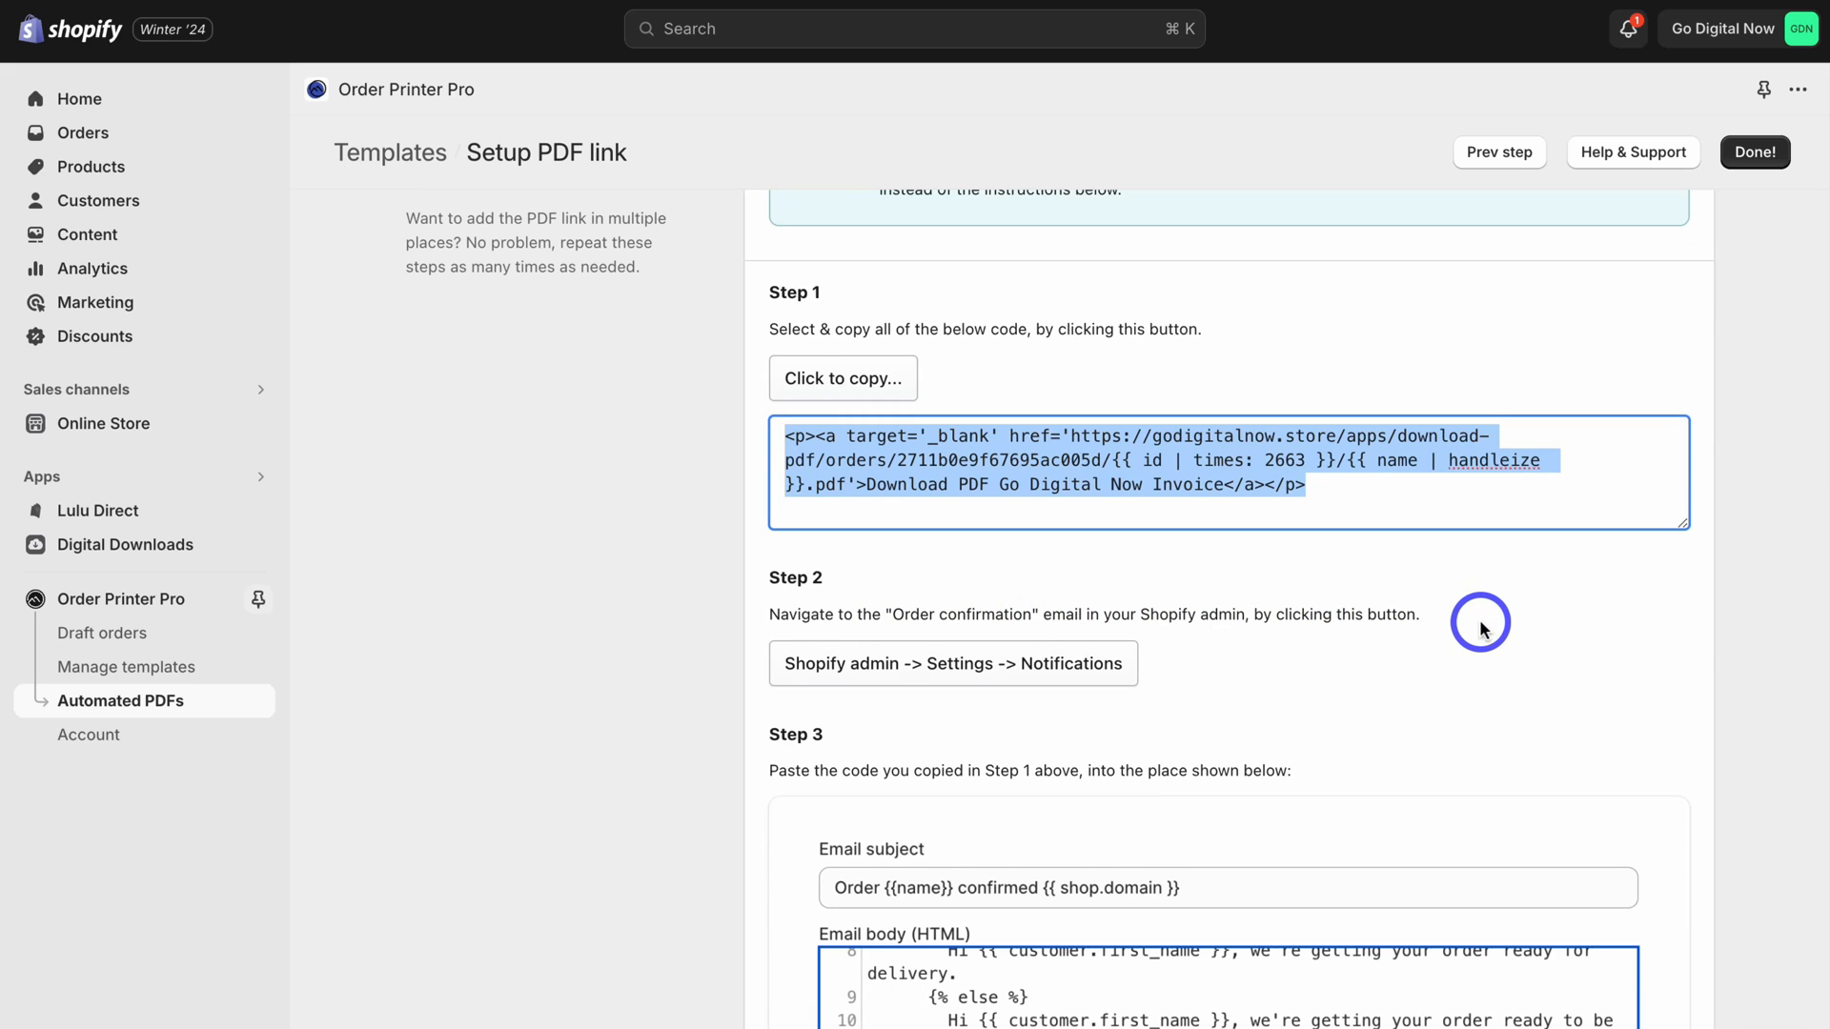
pyautogui.moveTo(921, 603)
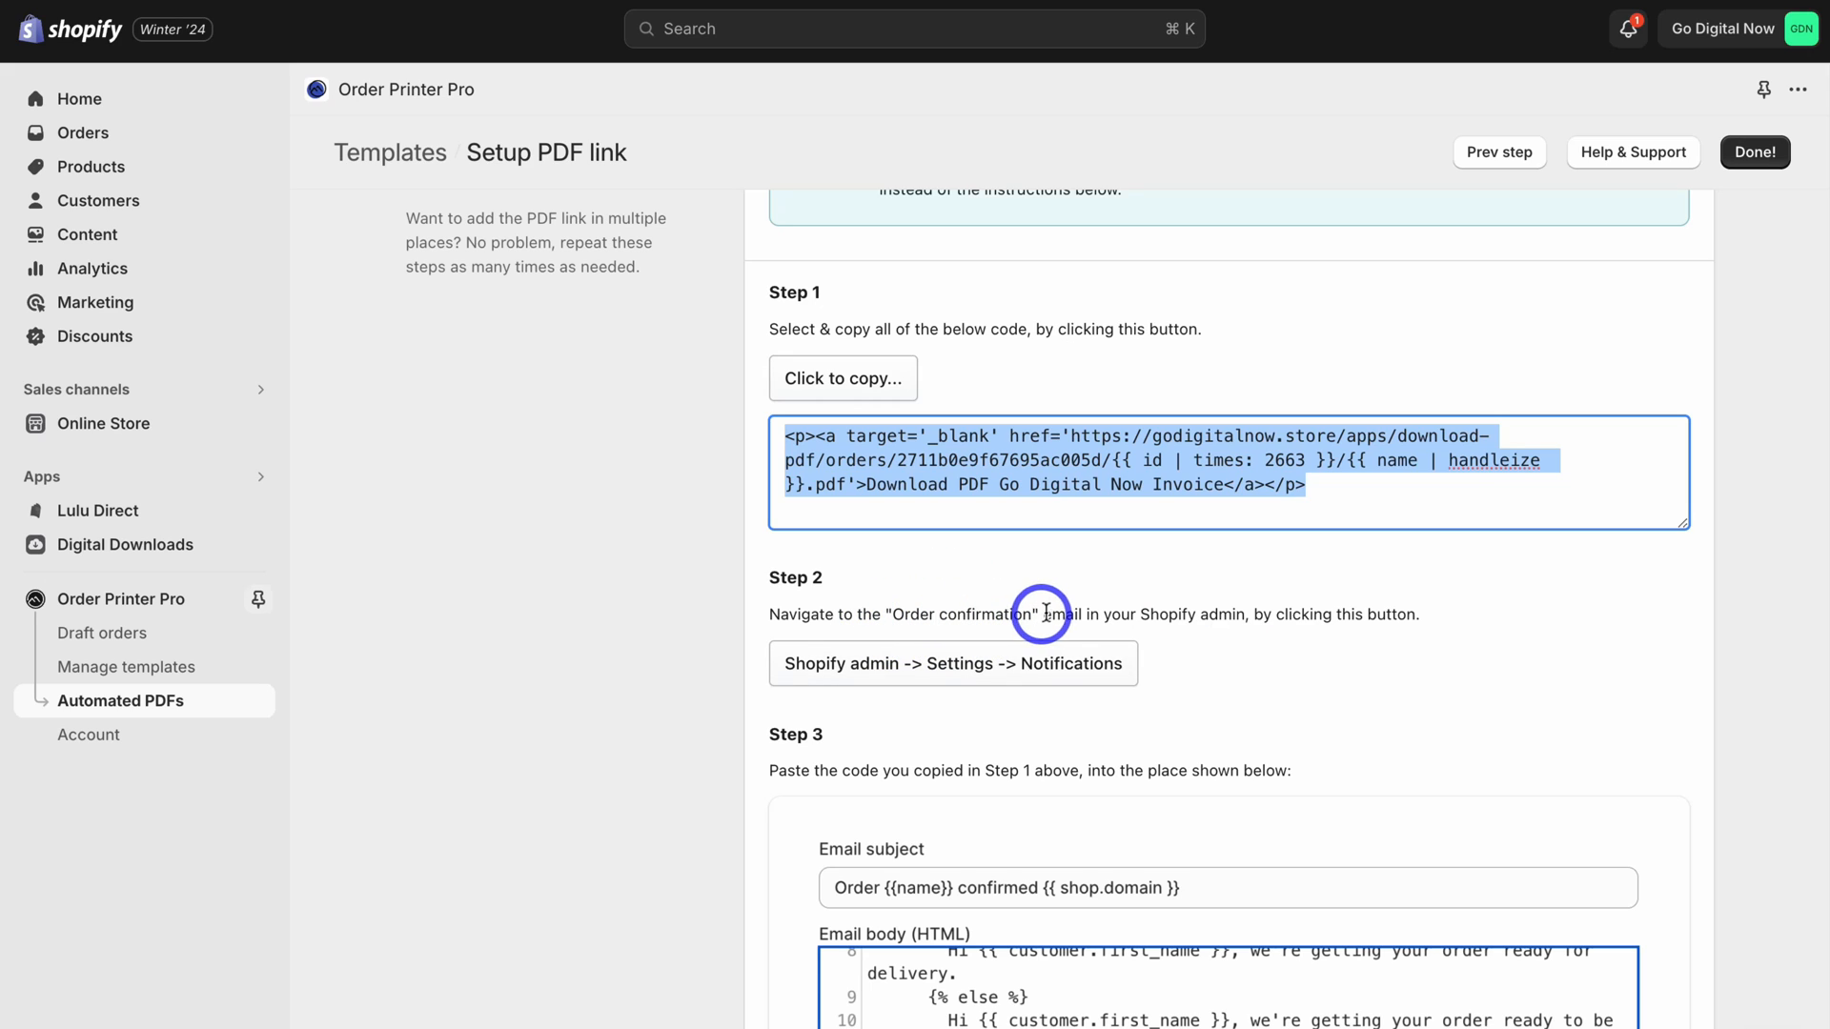
pyautogui.moveTo(1095, 604)
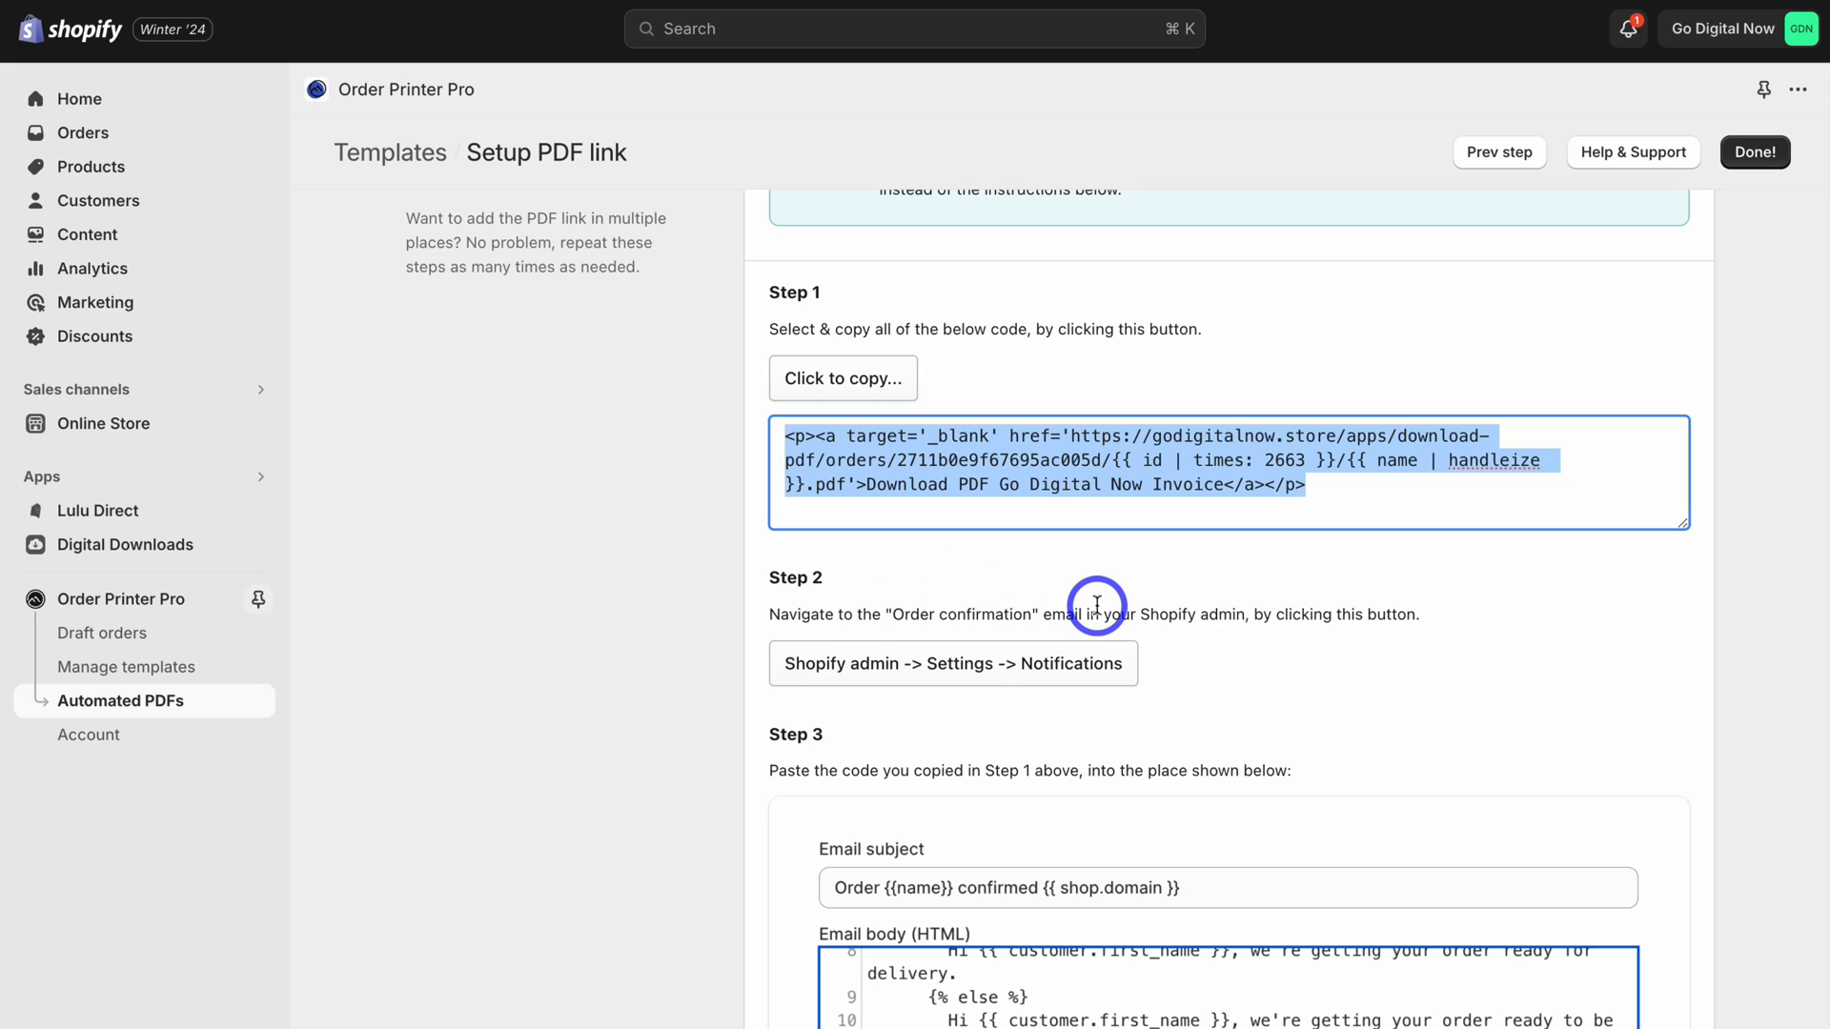
pyautogui.scroll(-3)
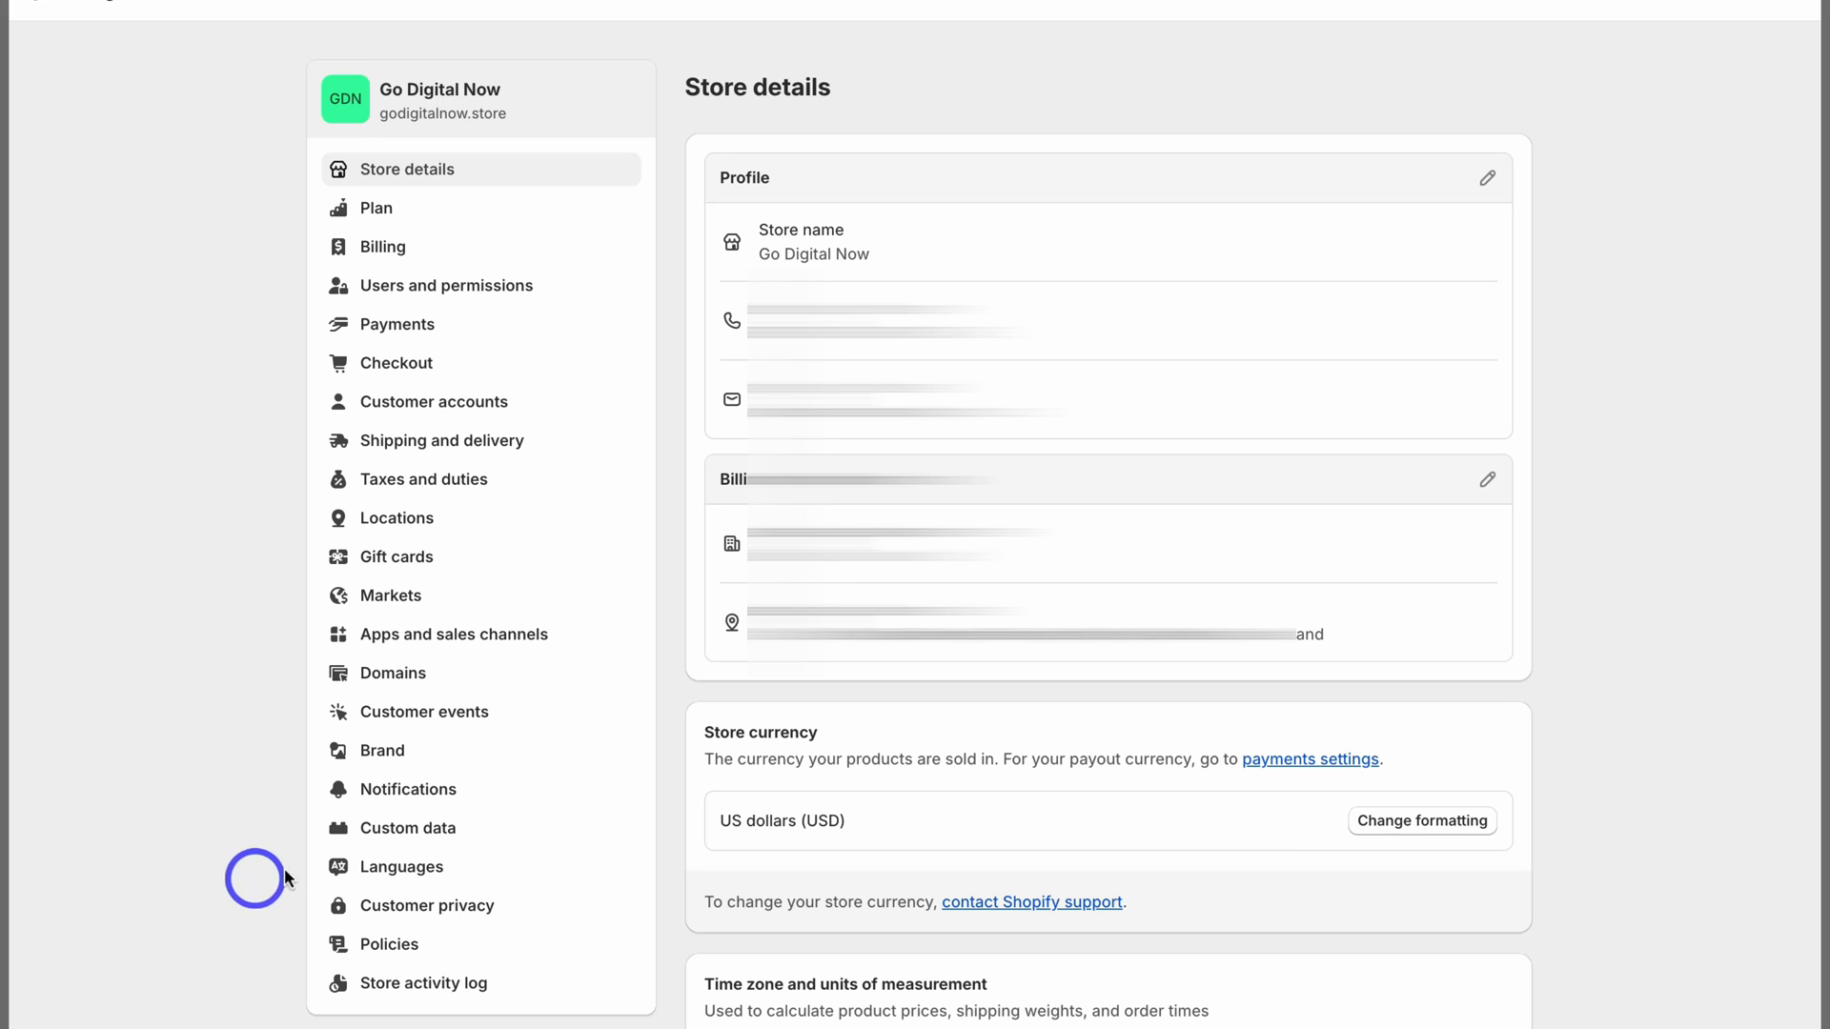
# Step: Bring up the Order confirmation customer email preview under Settings > Notifications
pyautogui.click(407, 789)
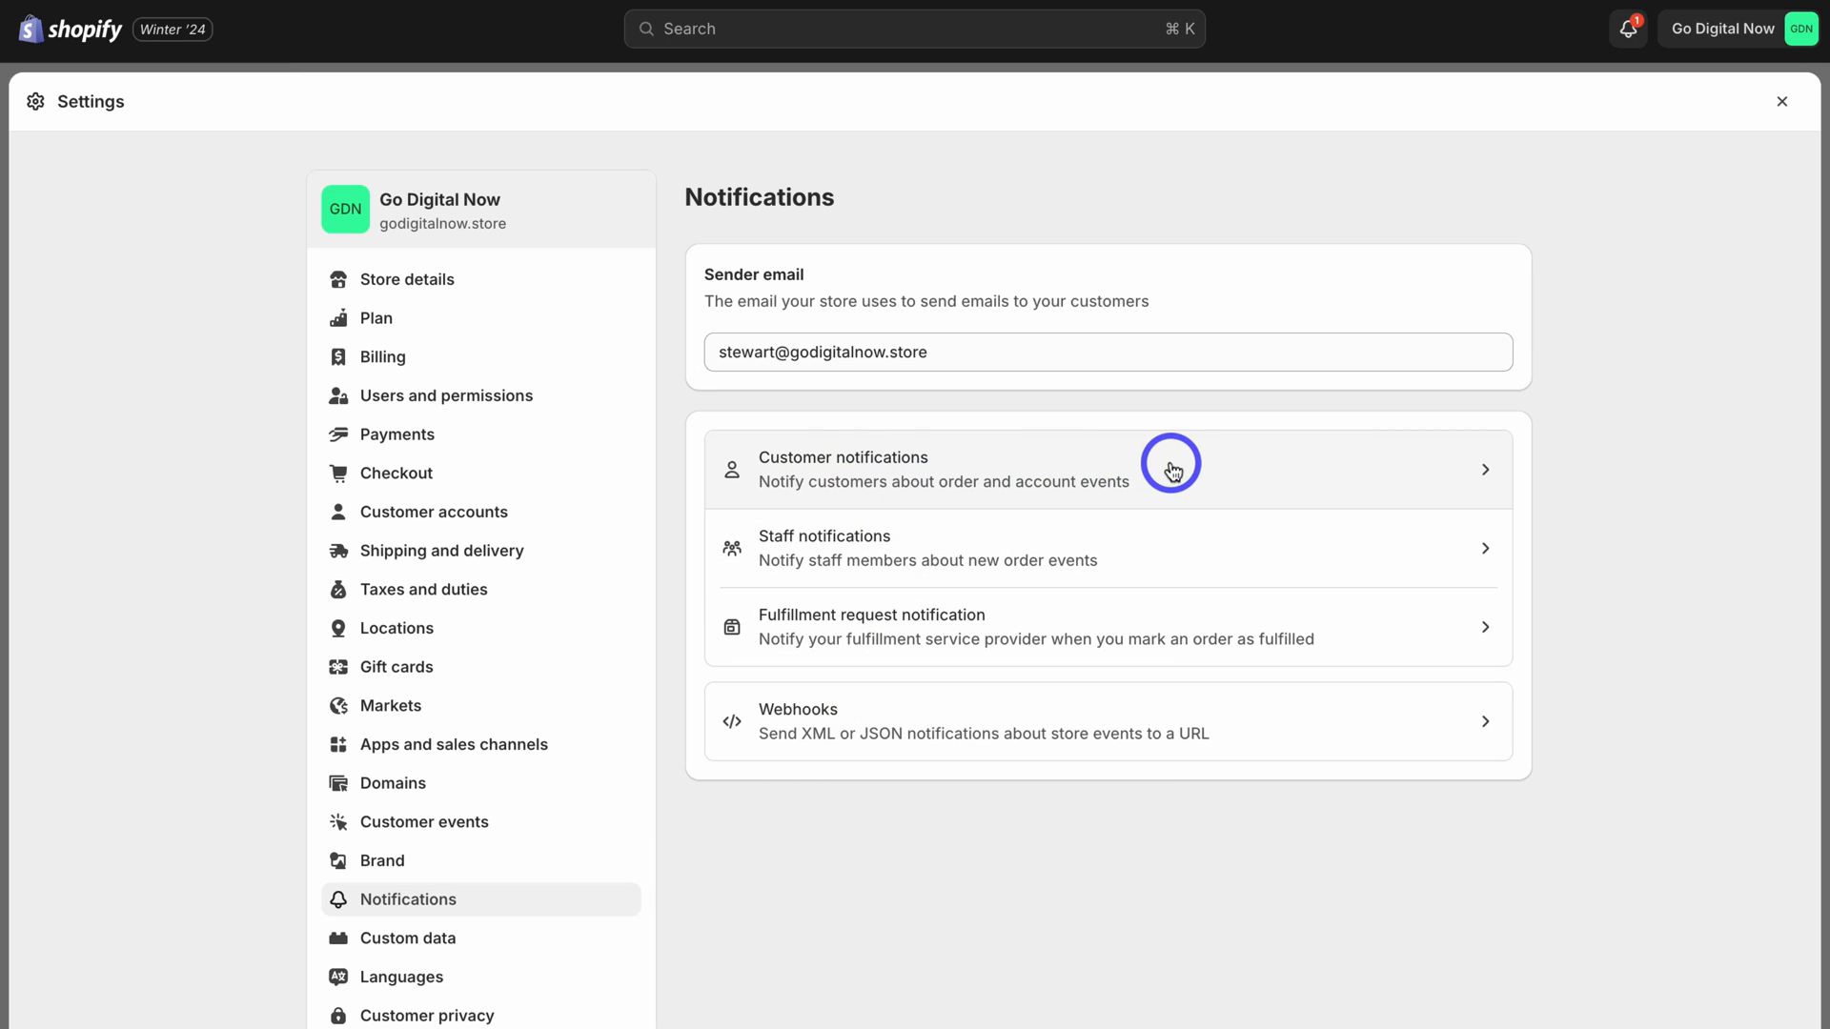
pyautogui.click(1171, 468)
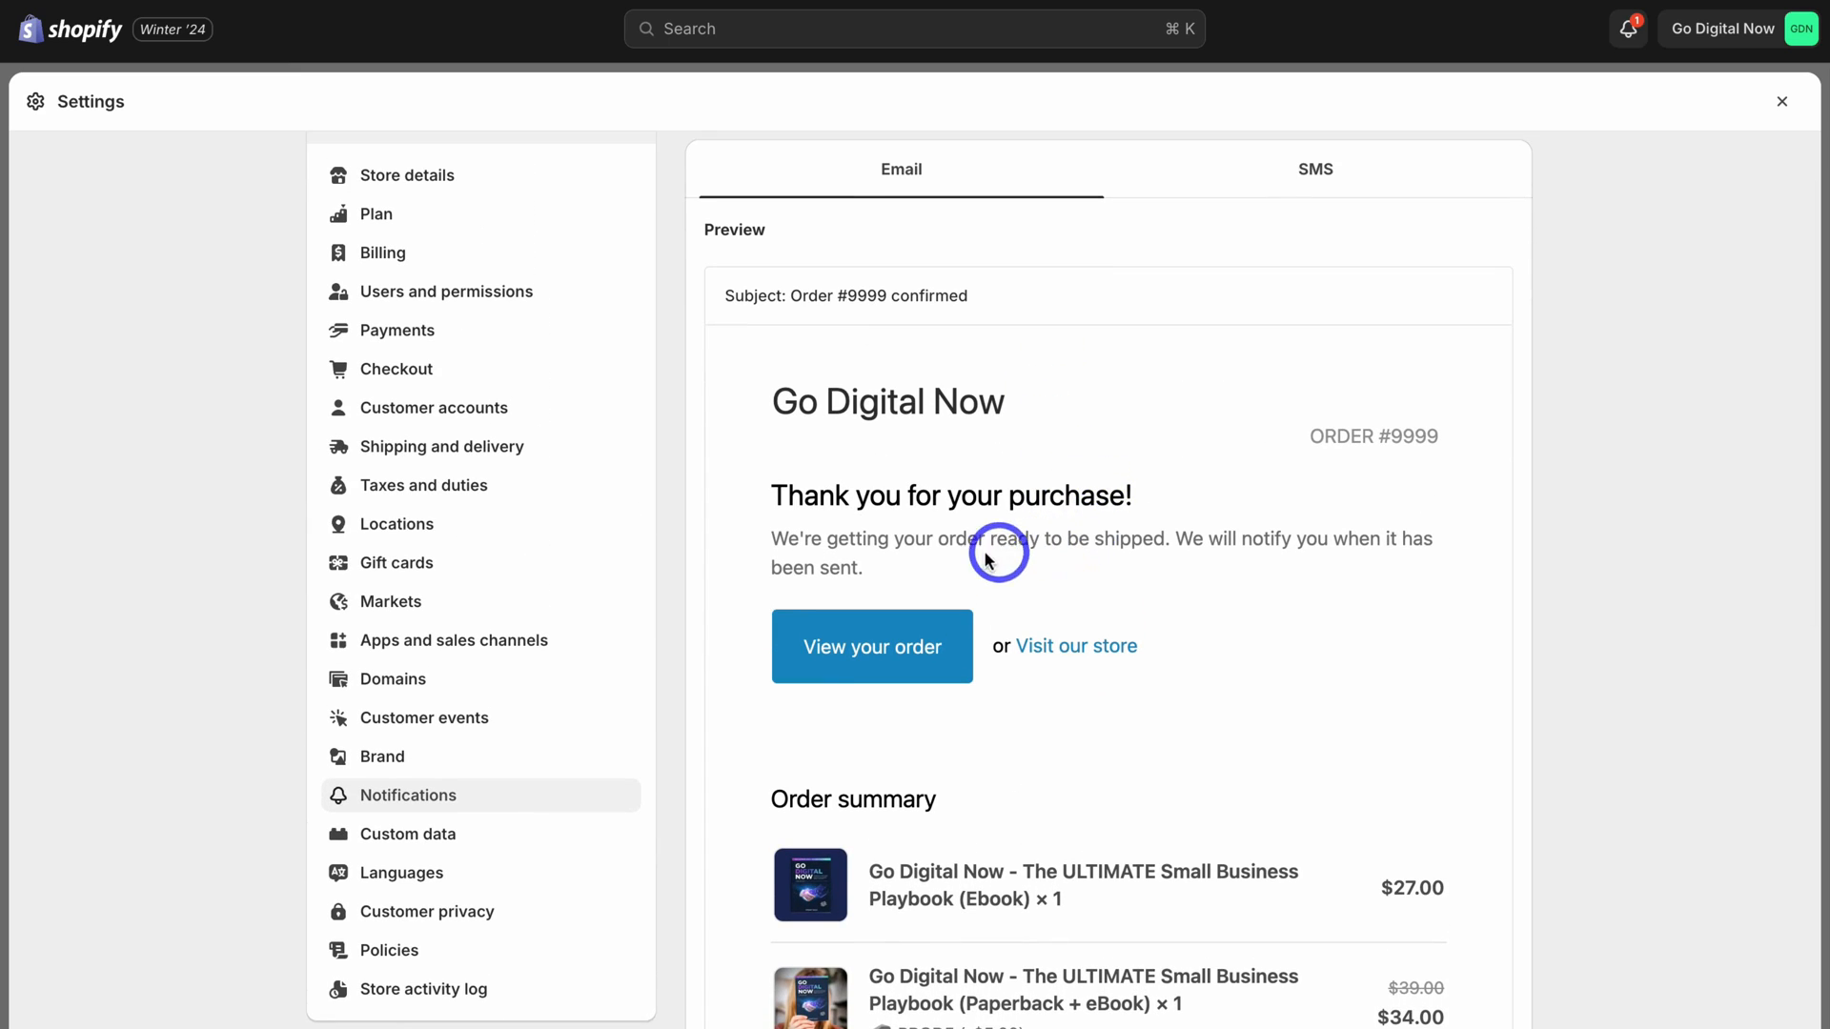
pyautogui.moveTo(1222, 599)
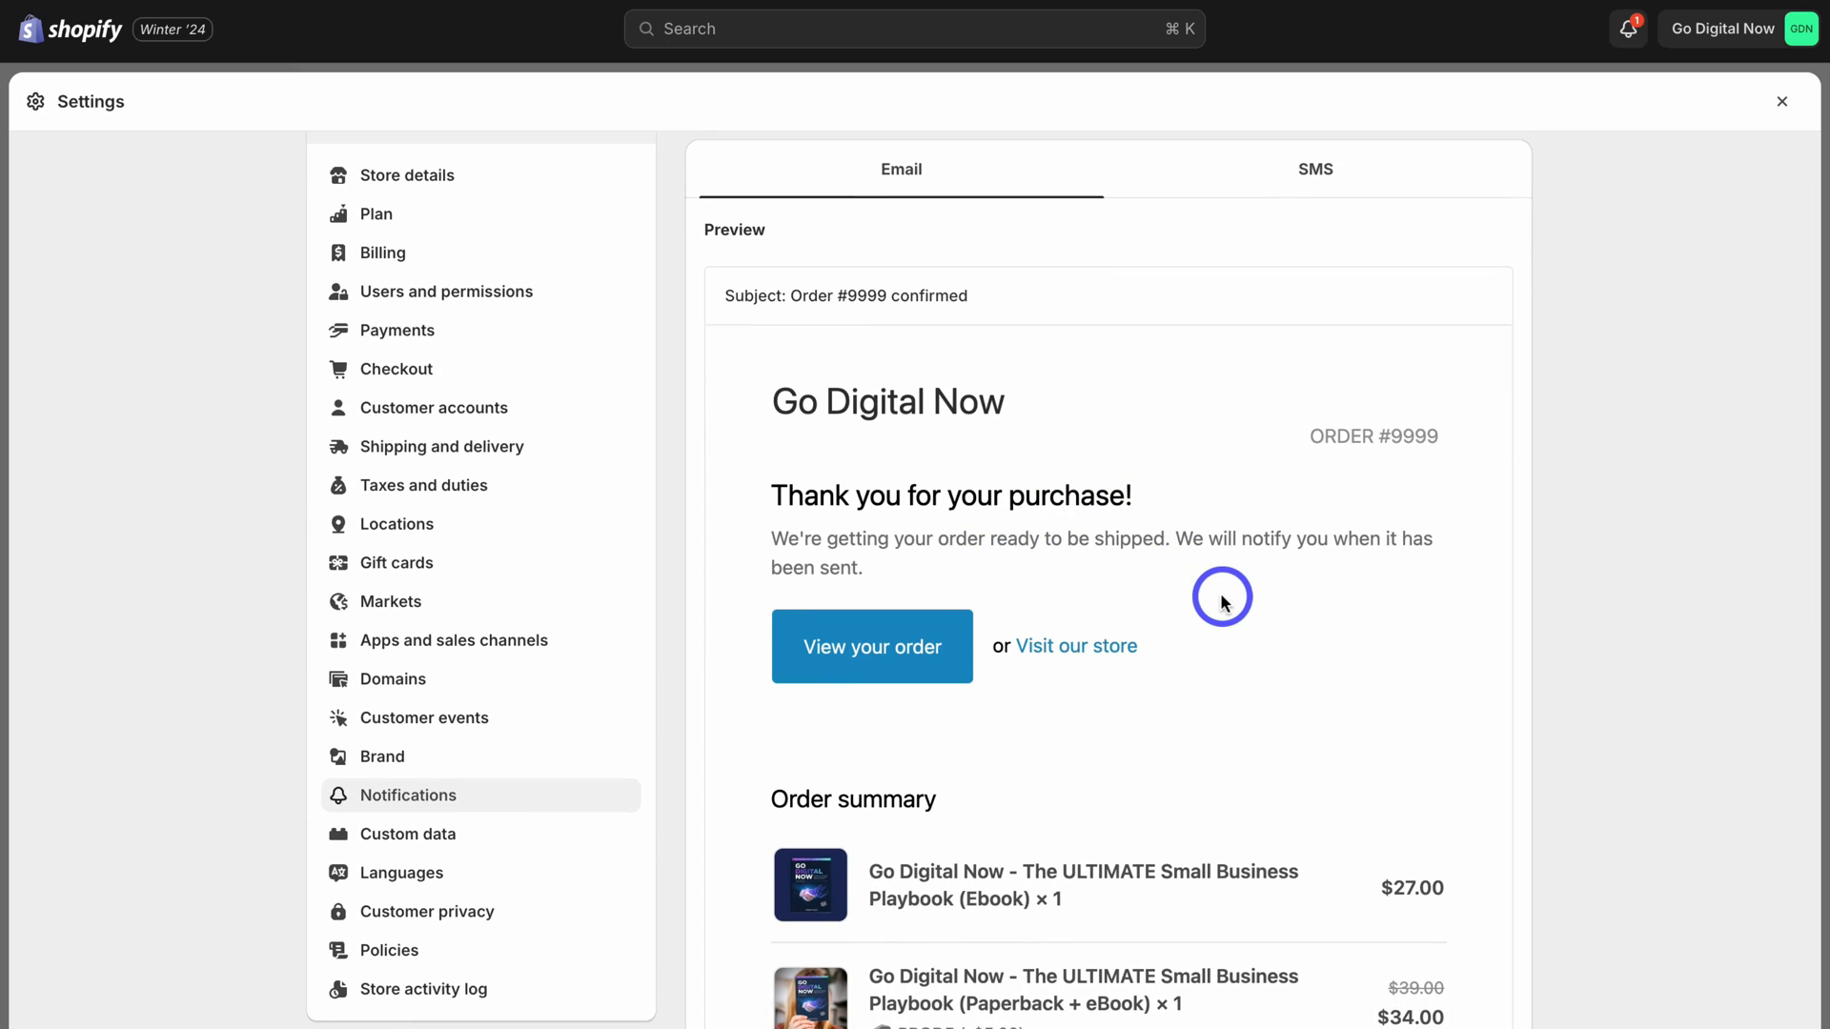
pyautogui.moveTo(1281, 619)
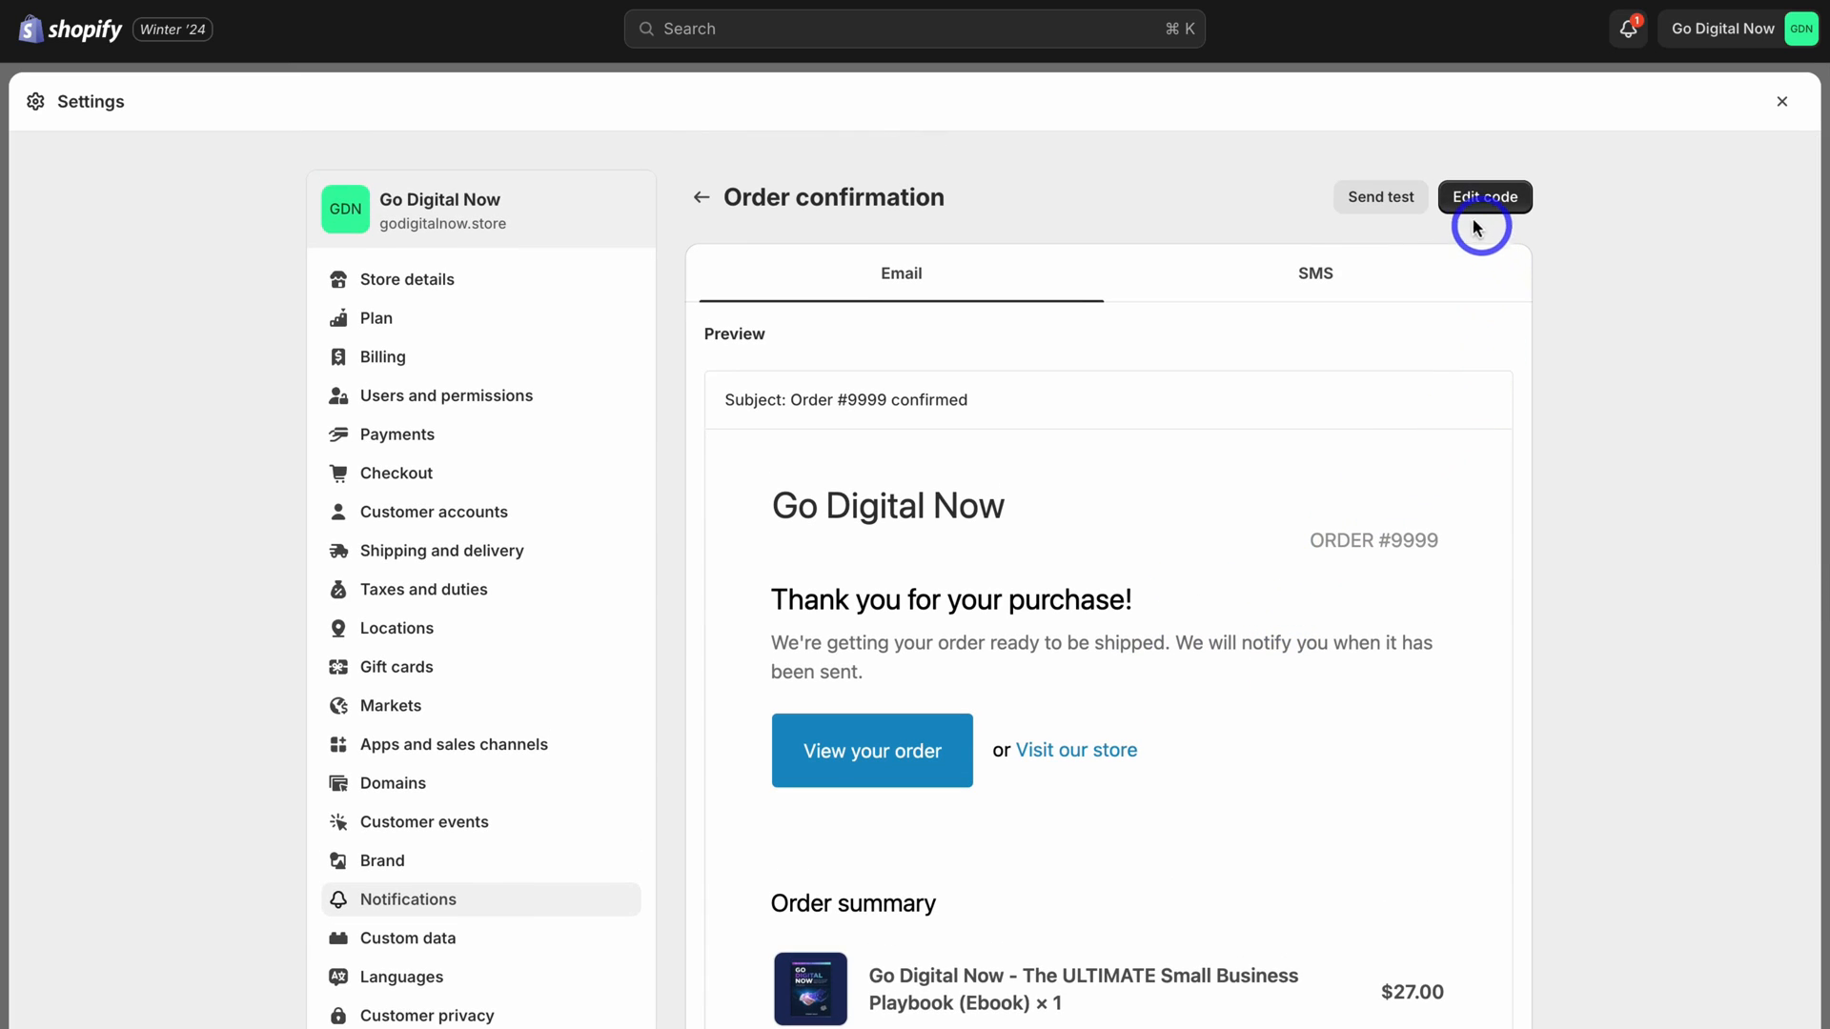
# Step: Paste the PDF invoice link code into the Order confirmation email after the gift card endif
pyautogui.click(1483, 196)
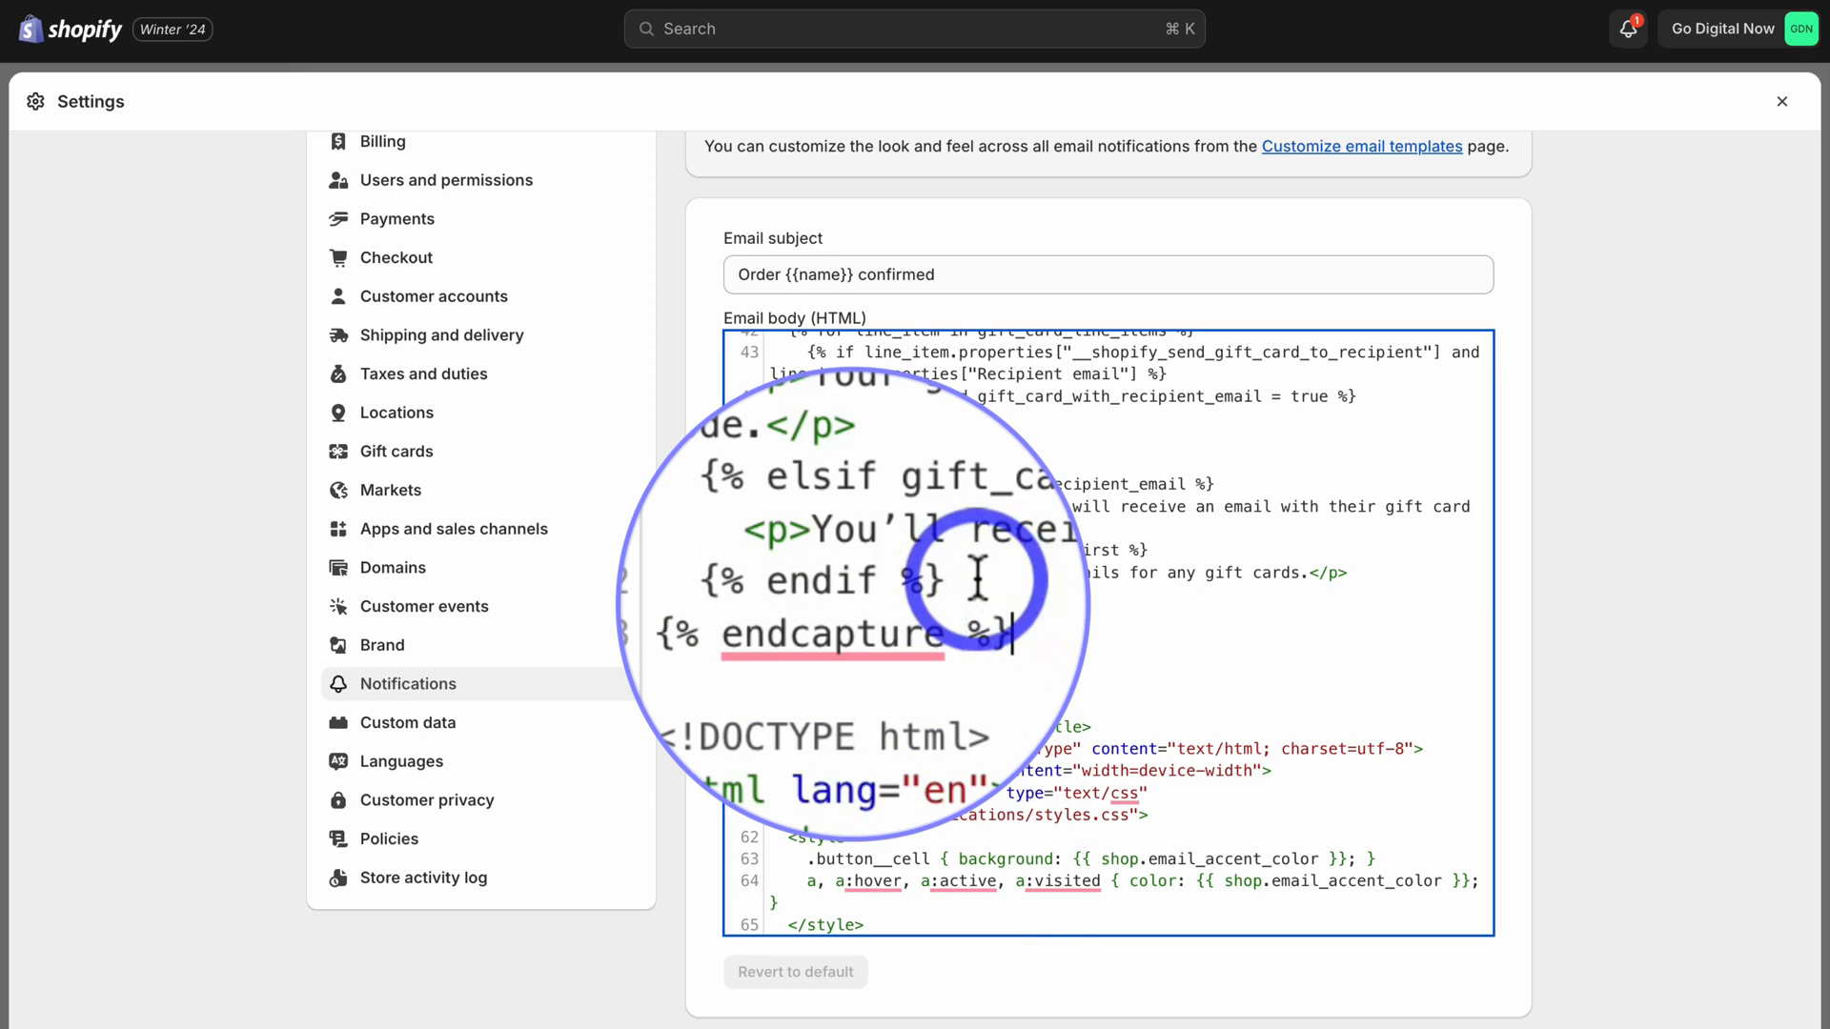
pyautogui.press('Enter')
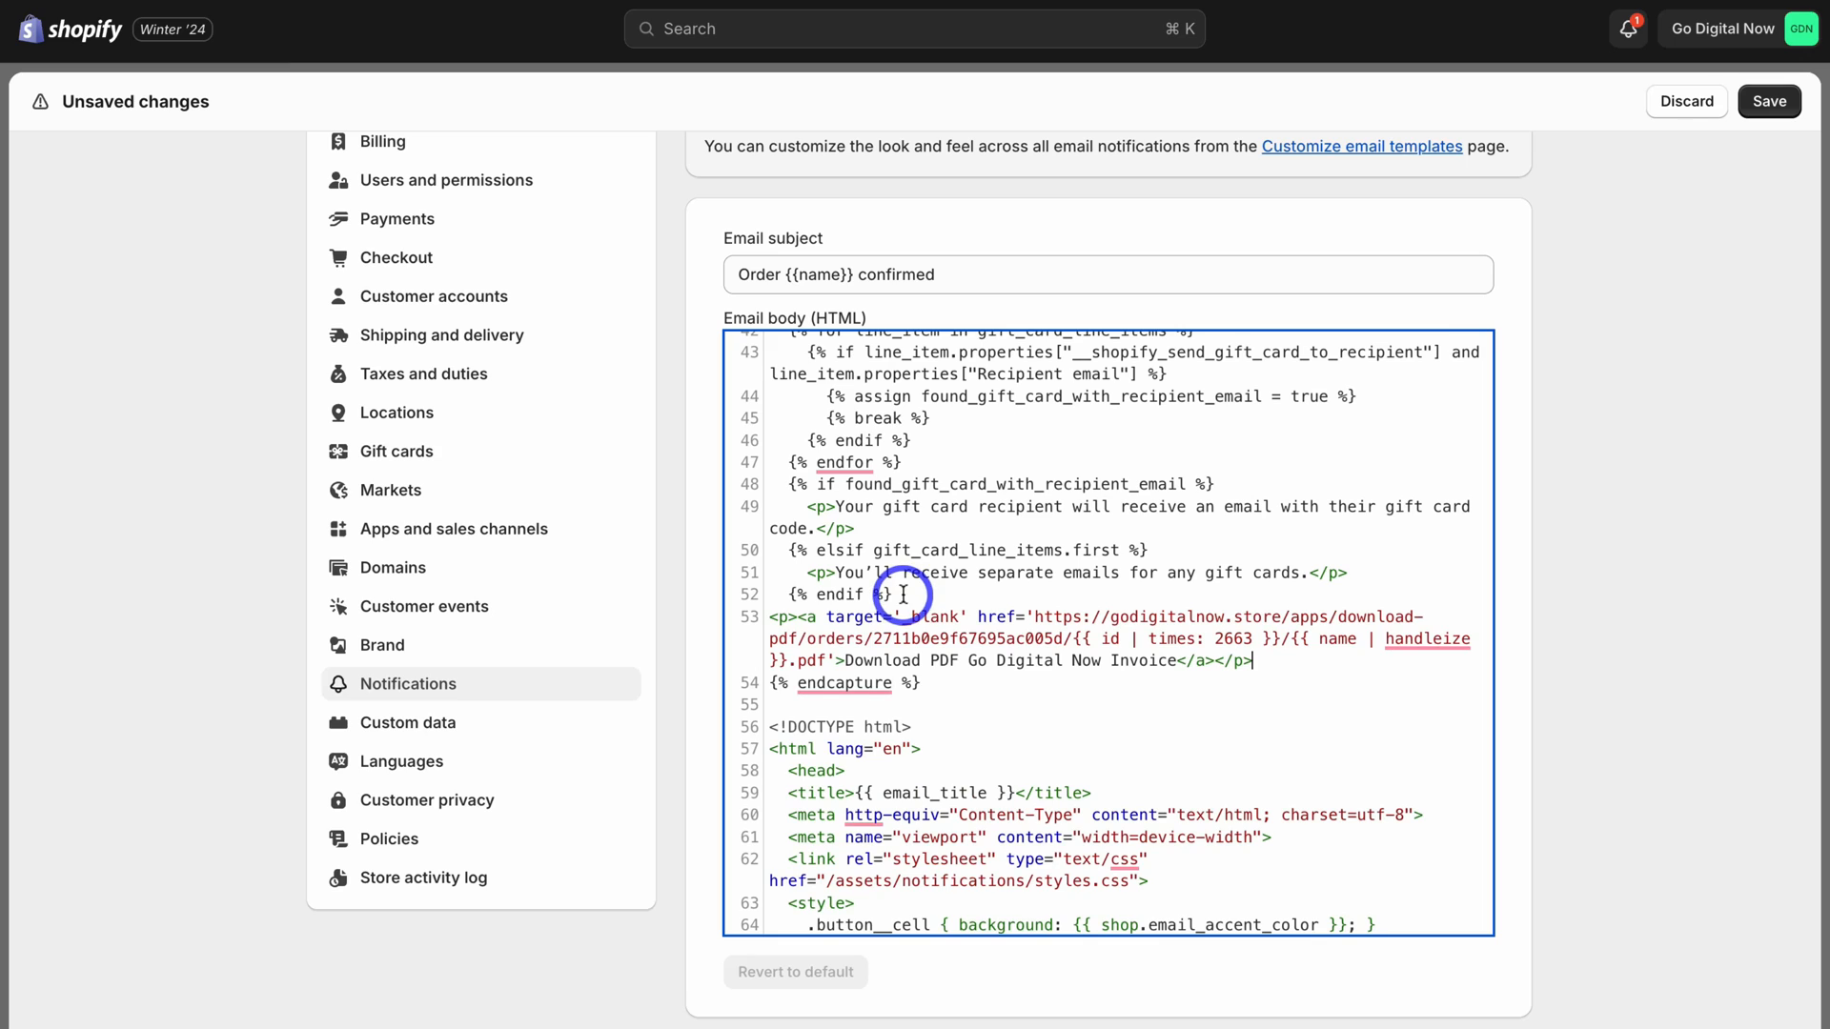
pyautogui.doubleClick(828, 594)
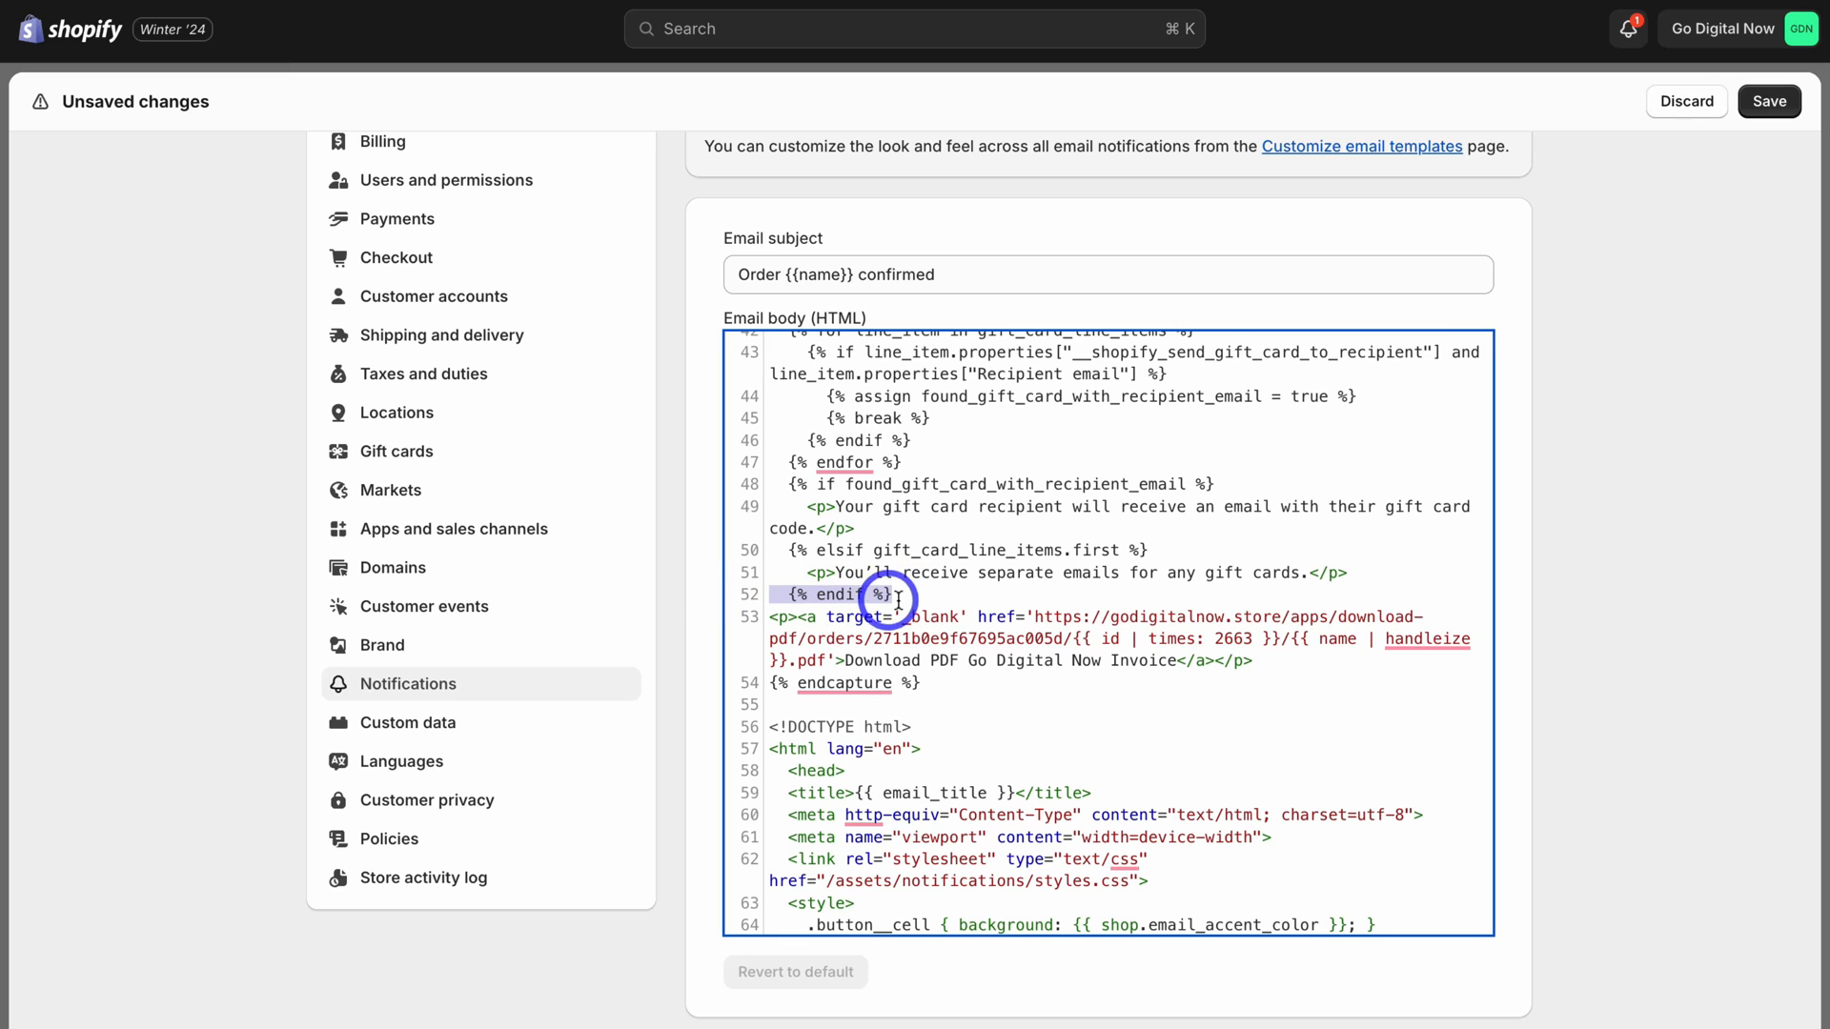
pyautogui.click(843, 682)
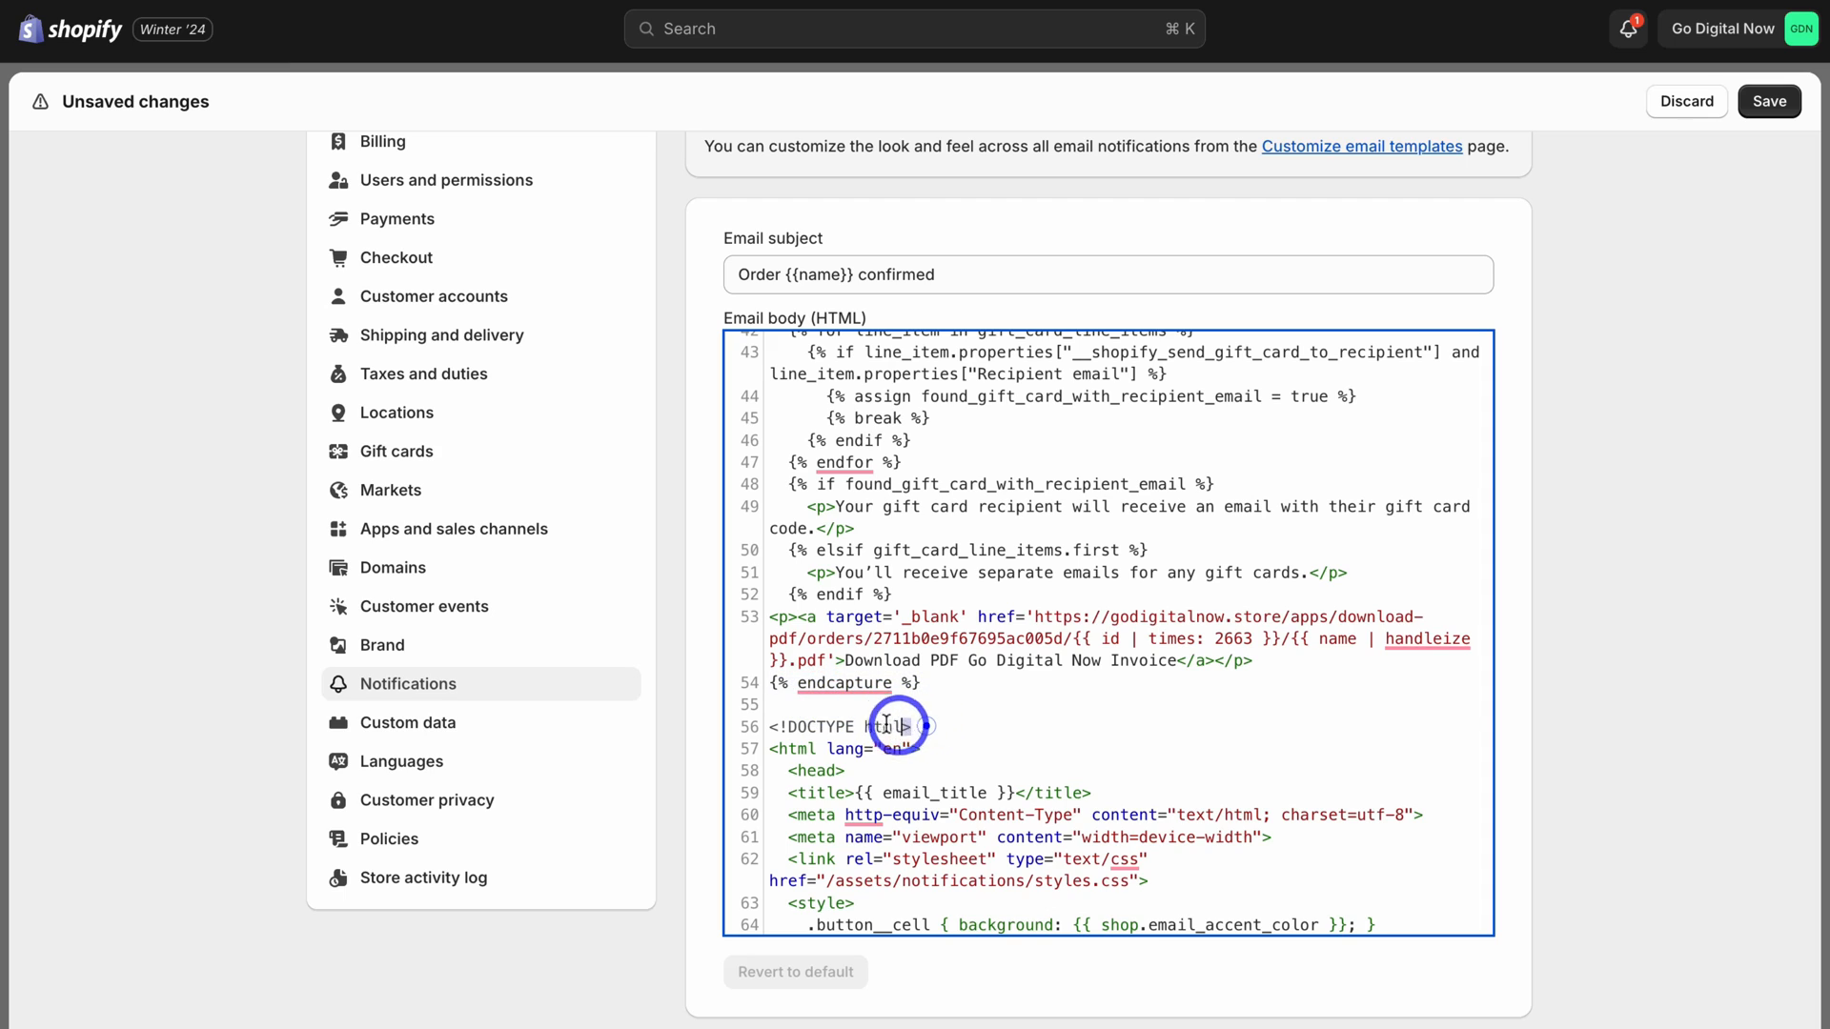
pyautogui.moveTo(781, 624)
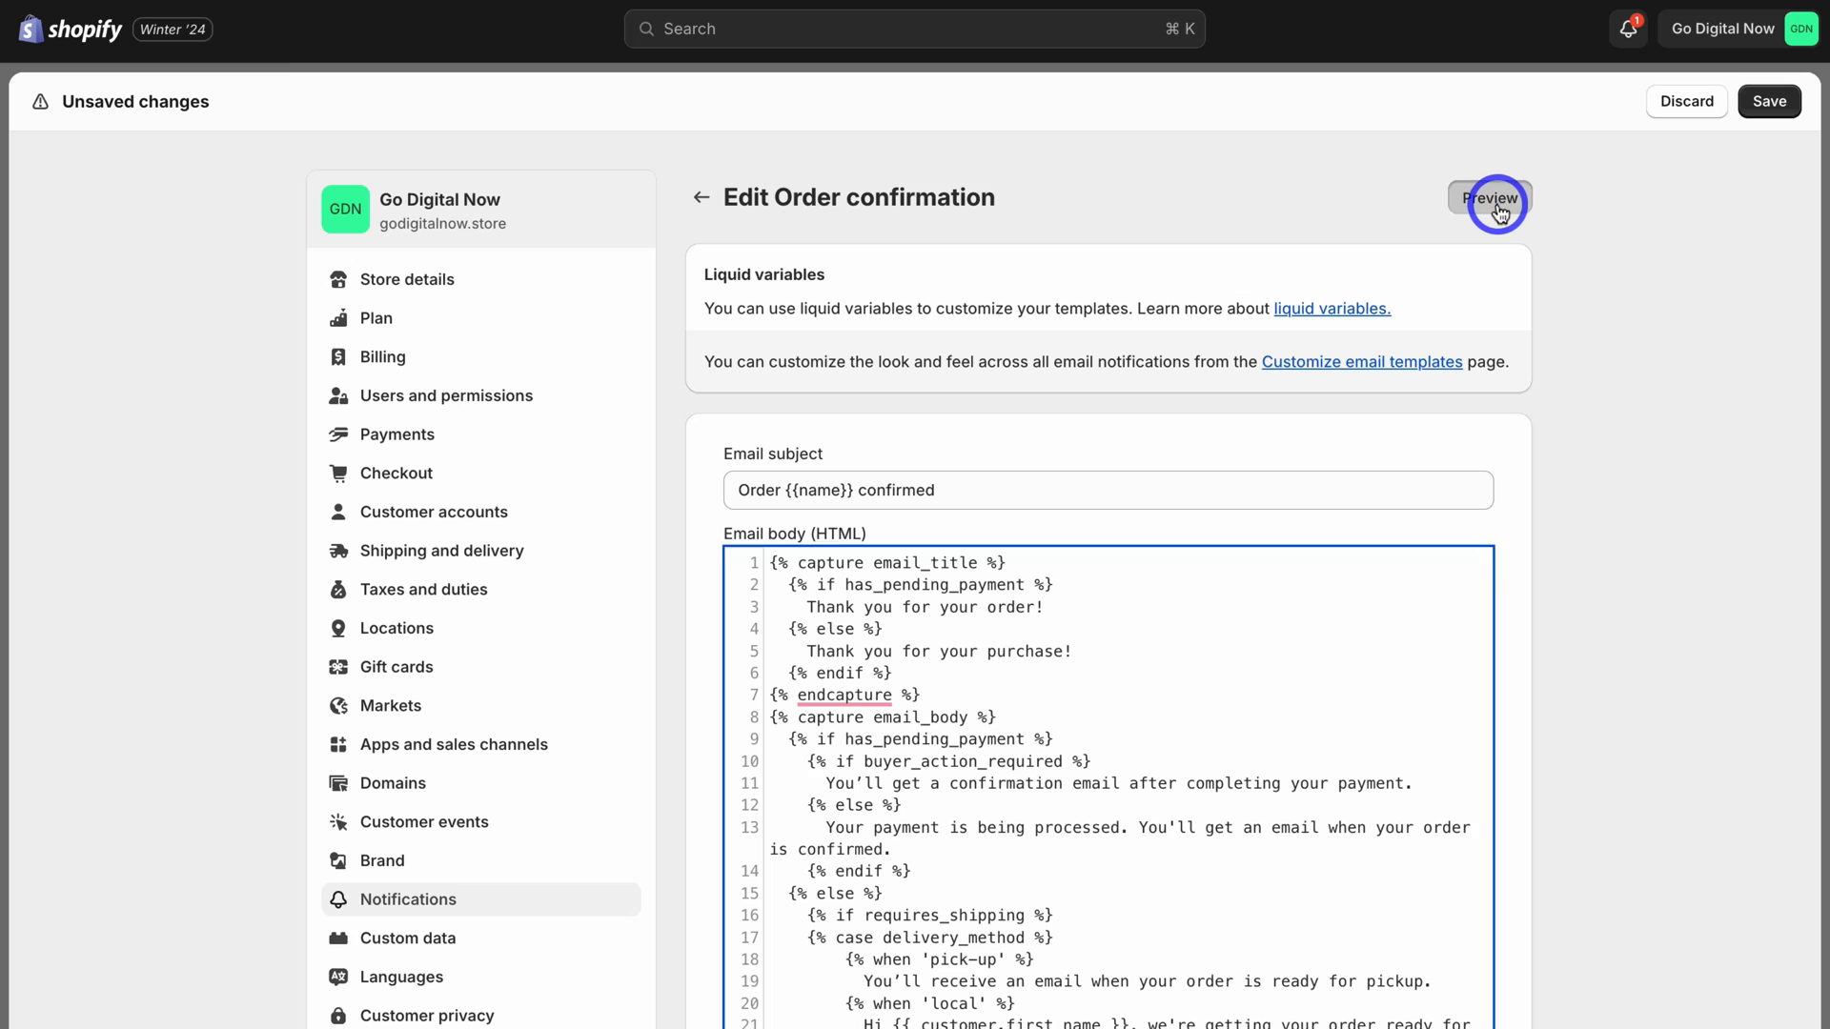
pyautogui.click(1489, 198)
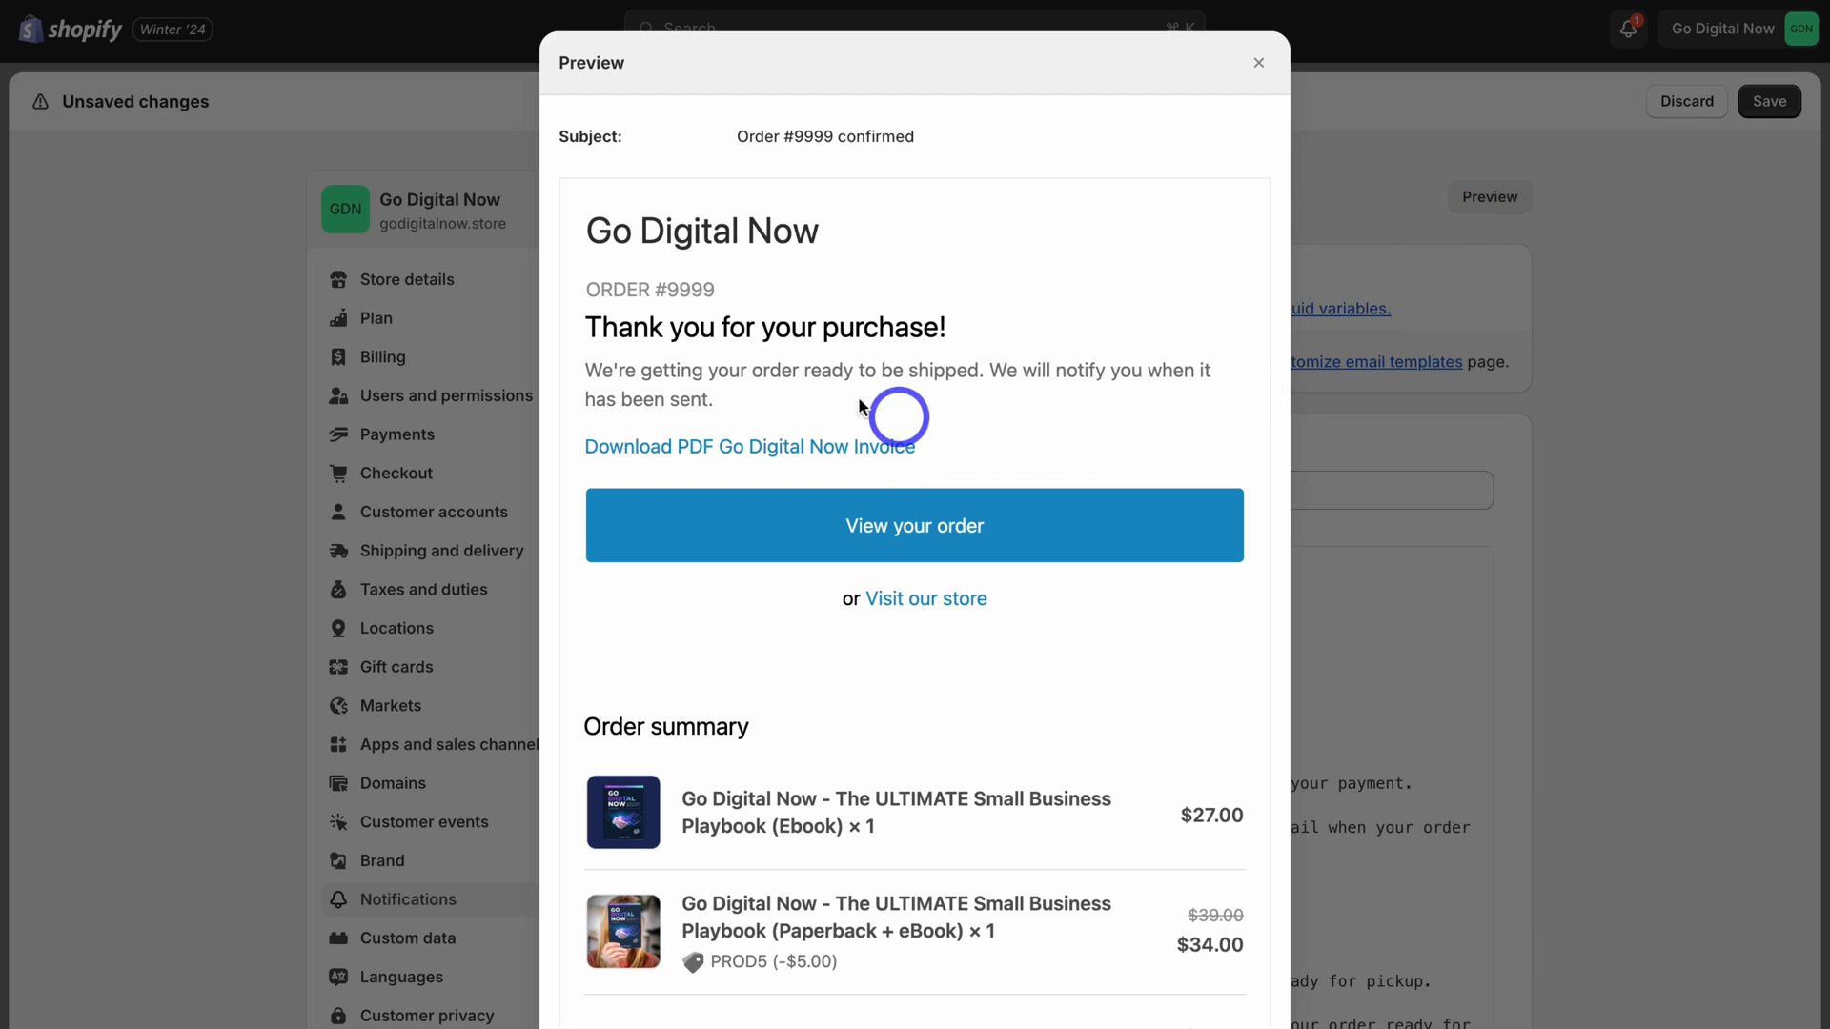
pyautogui.moveTo(700, 470)
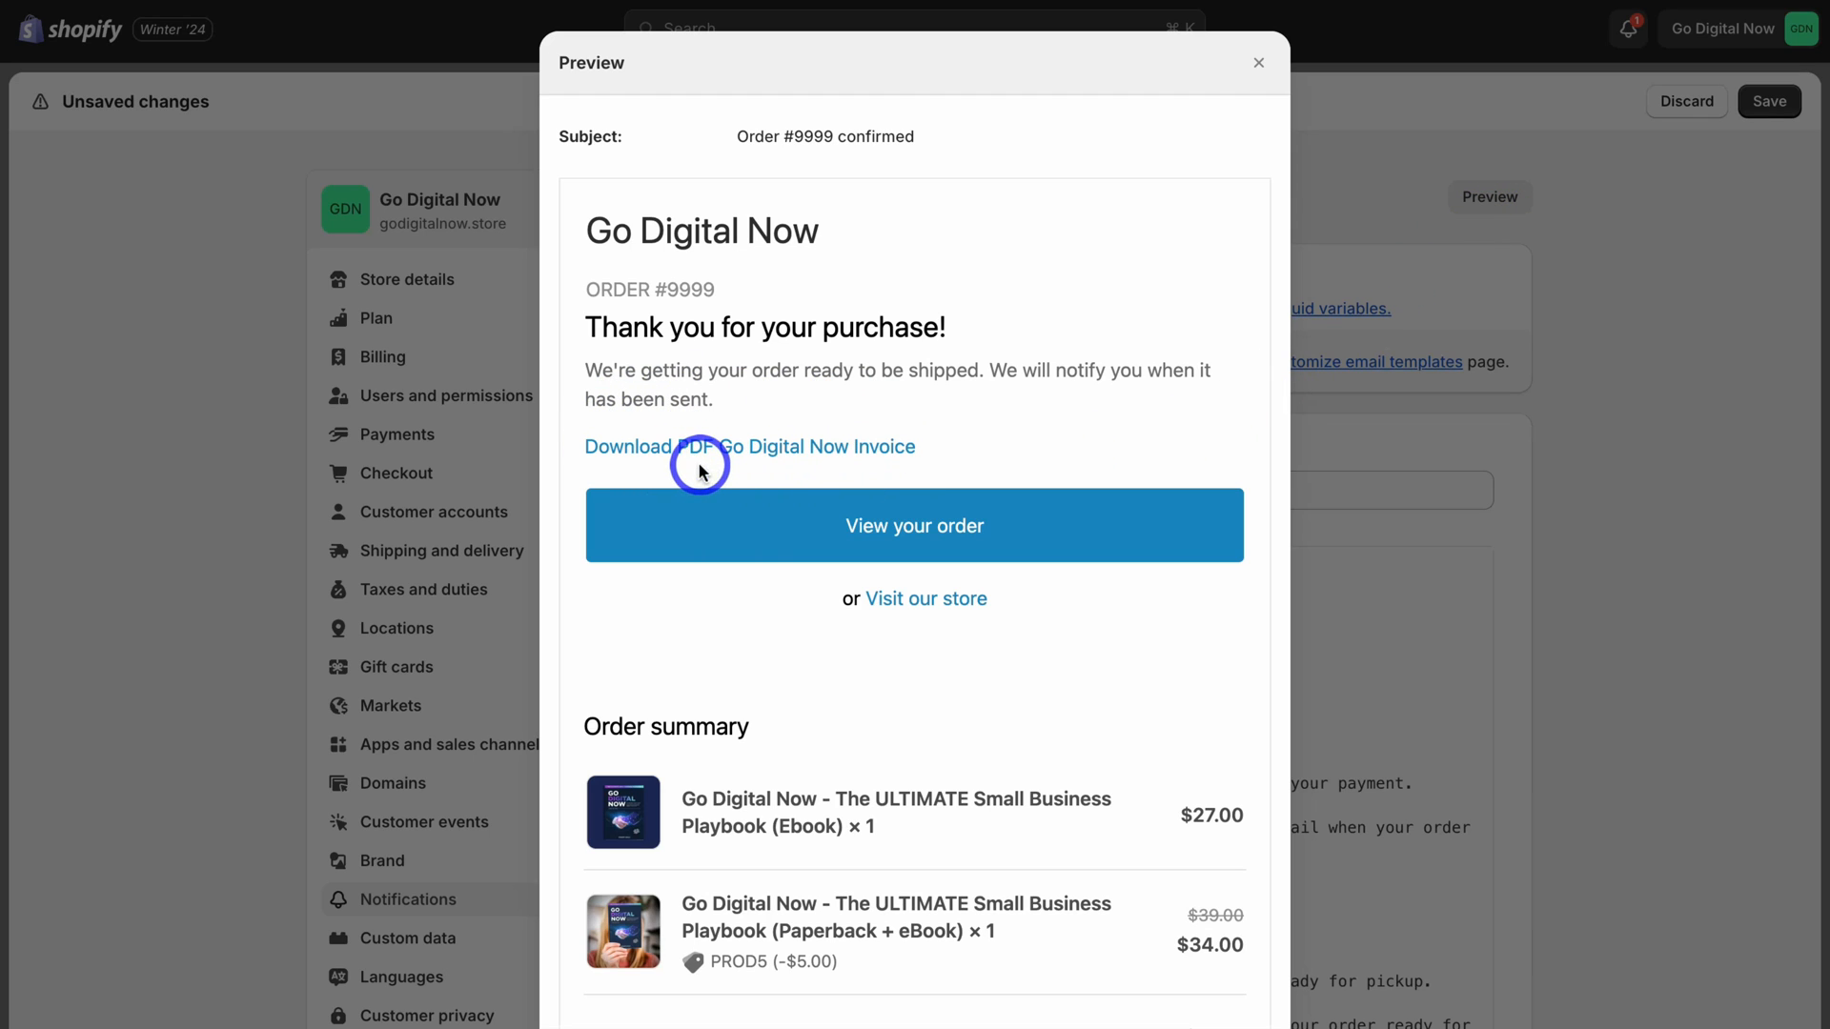
pyautogui.moveTo(955, 473)
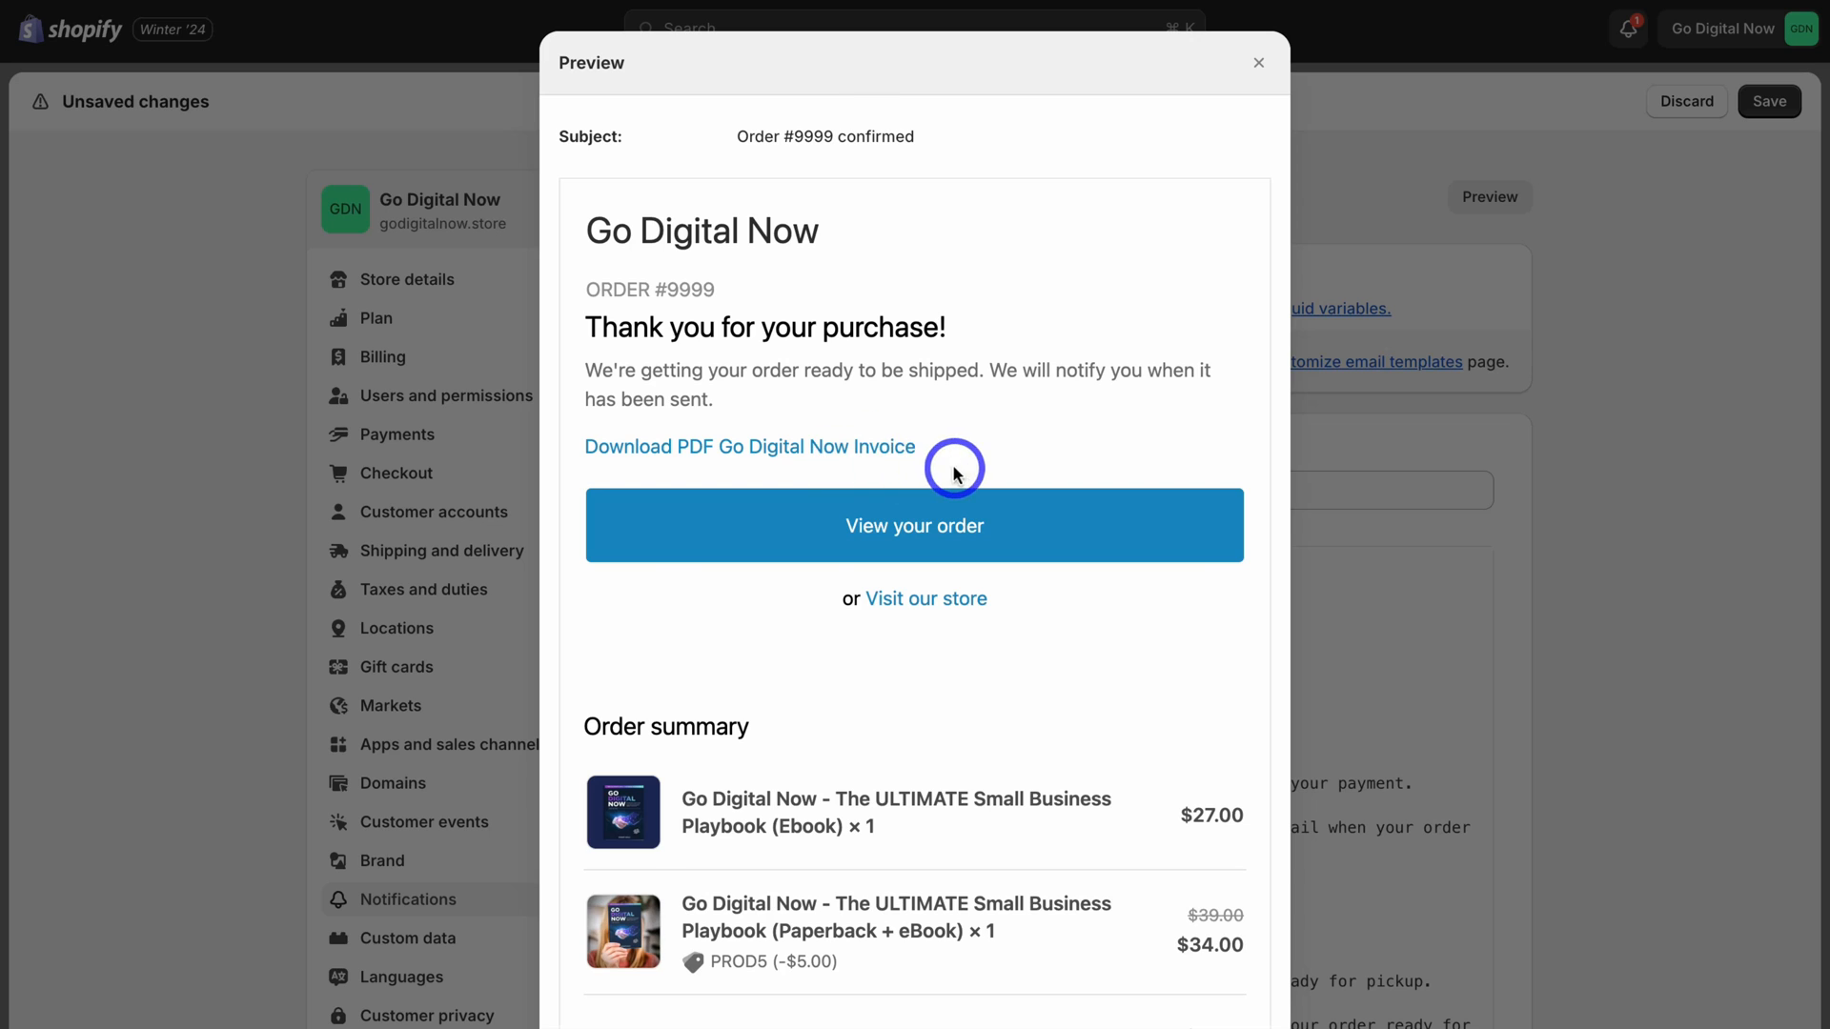
pyautogui.scroll(-3)
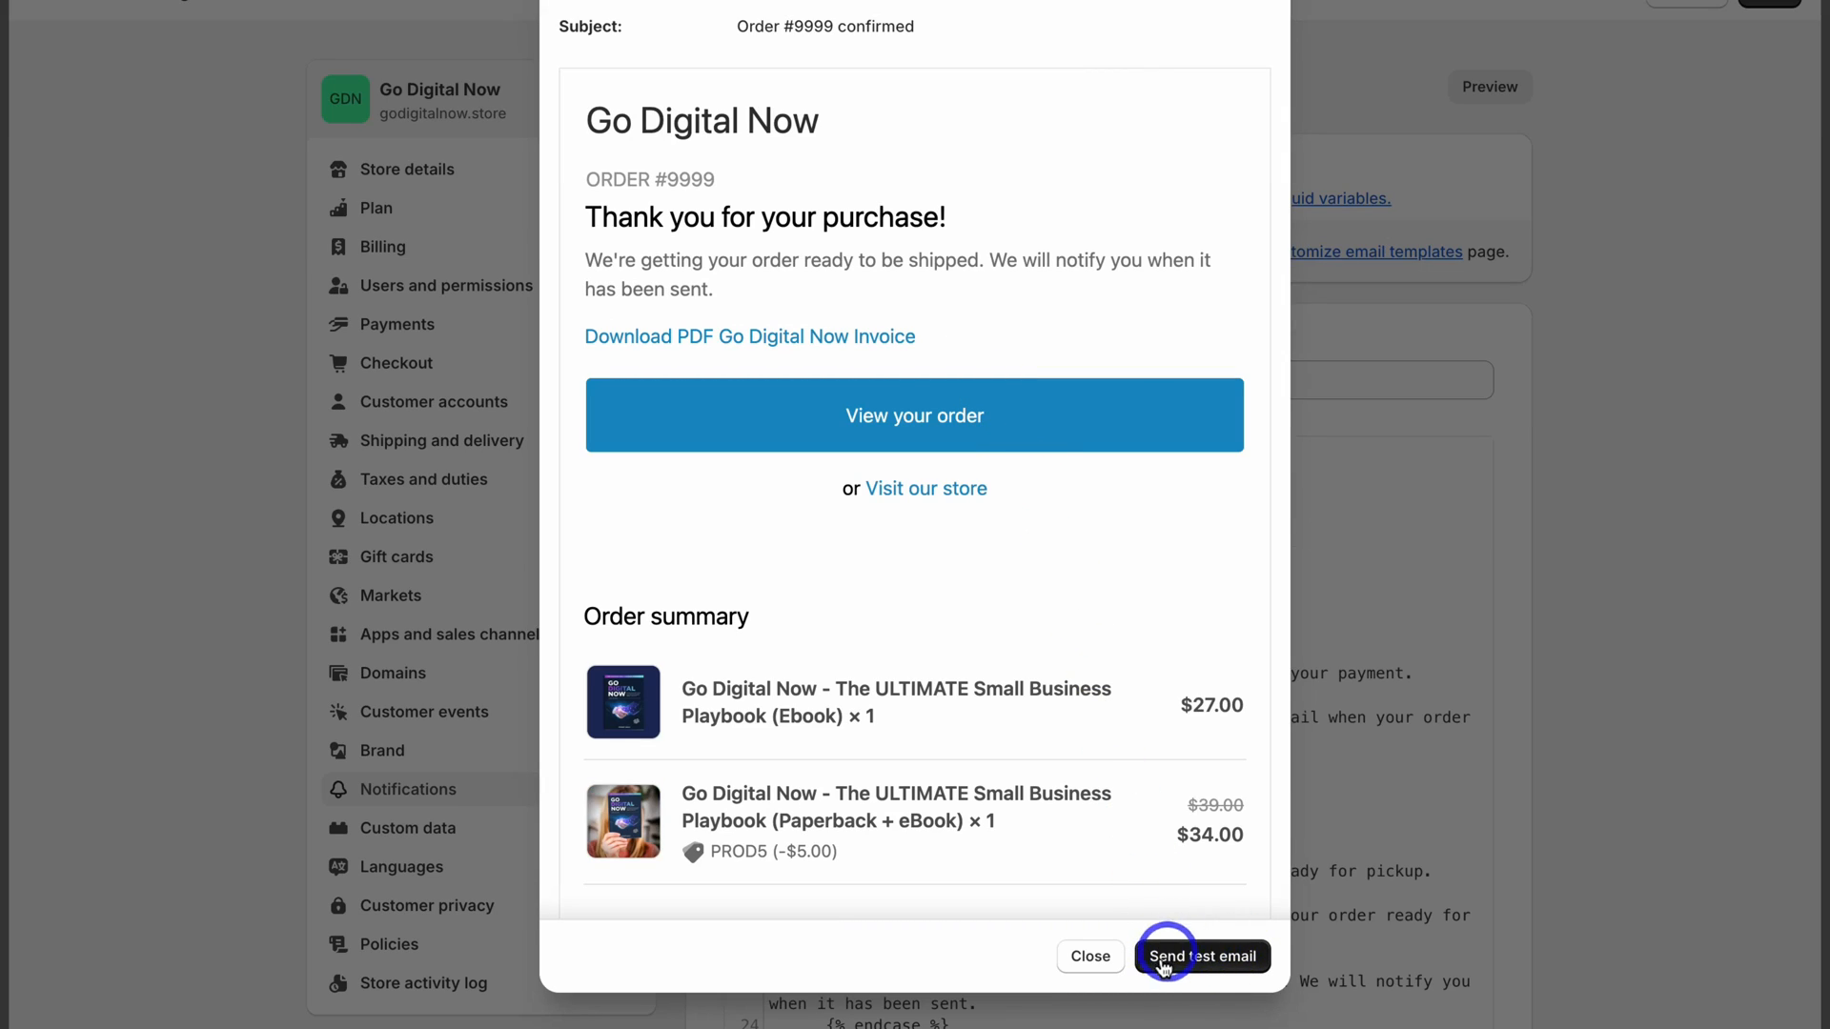
pyautogui.click(1088, 955)
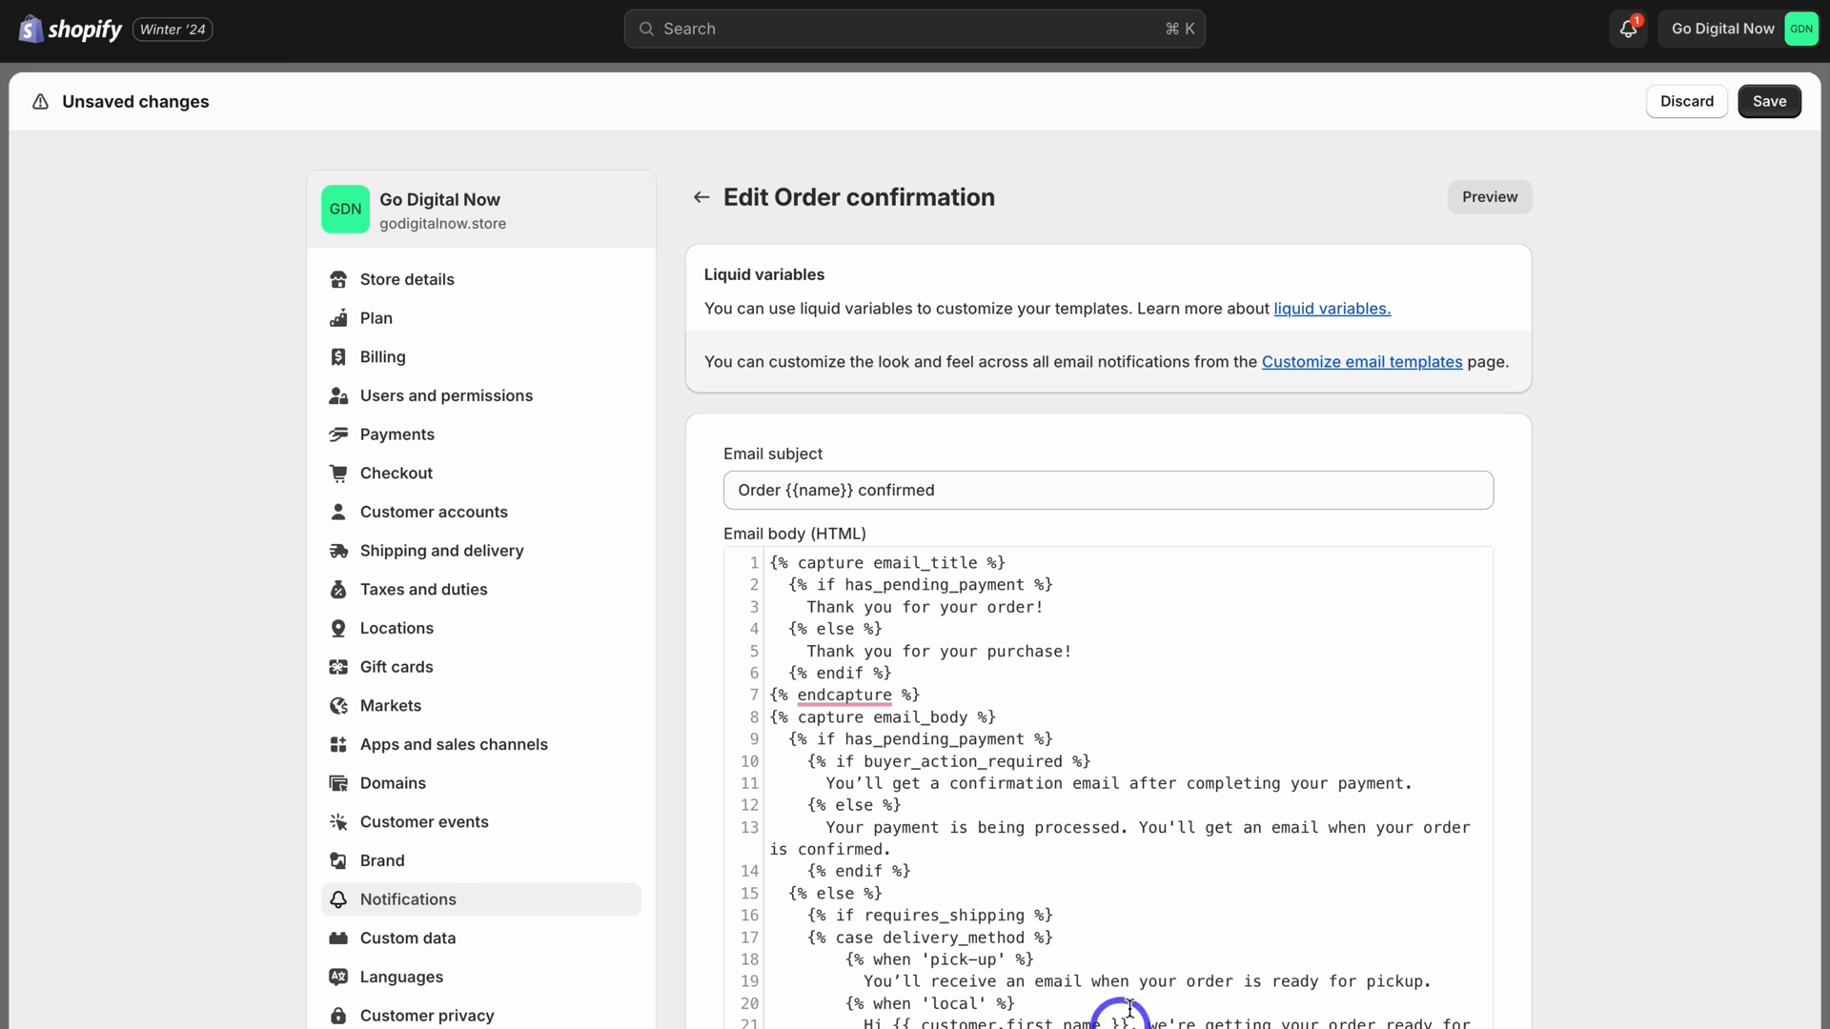
# Step: Save the confirmation email, then select order #1174 in Orders and show more actions
pyautogui.click(1769, 100)
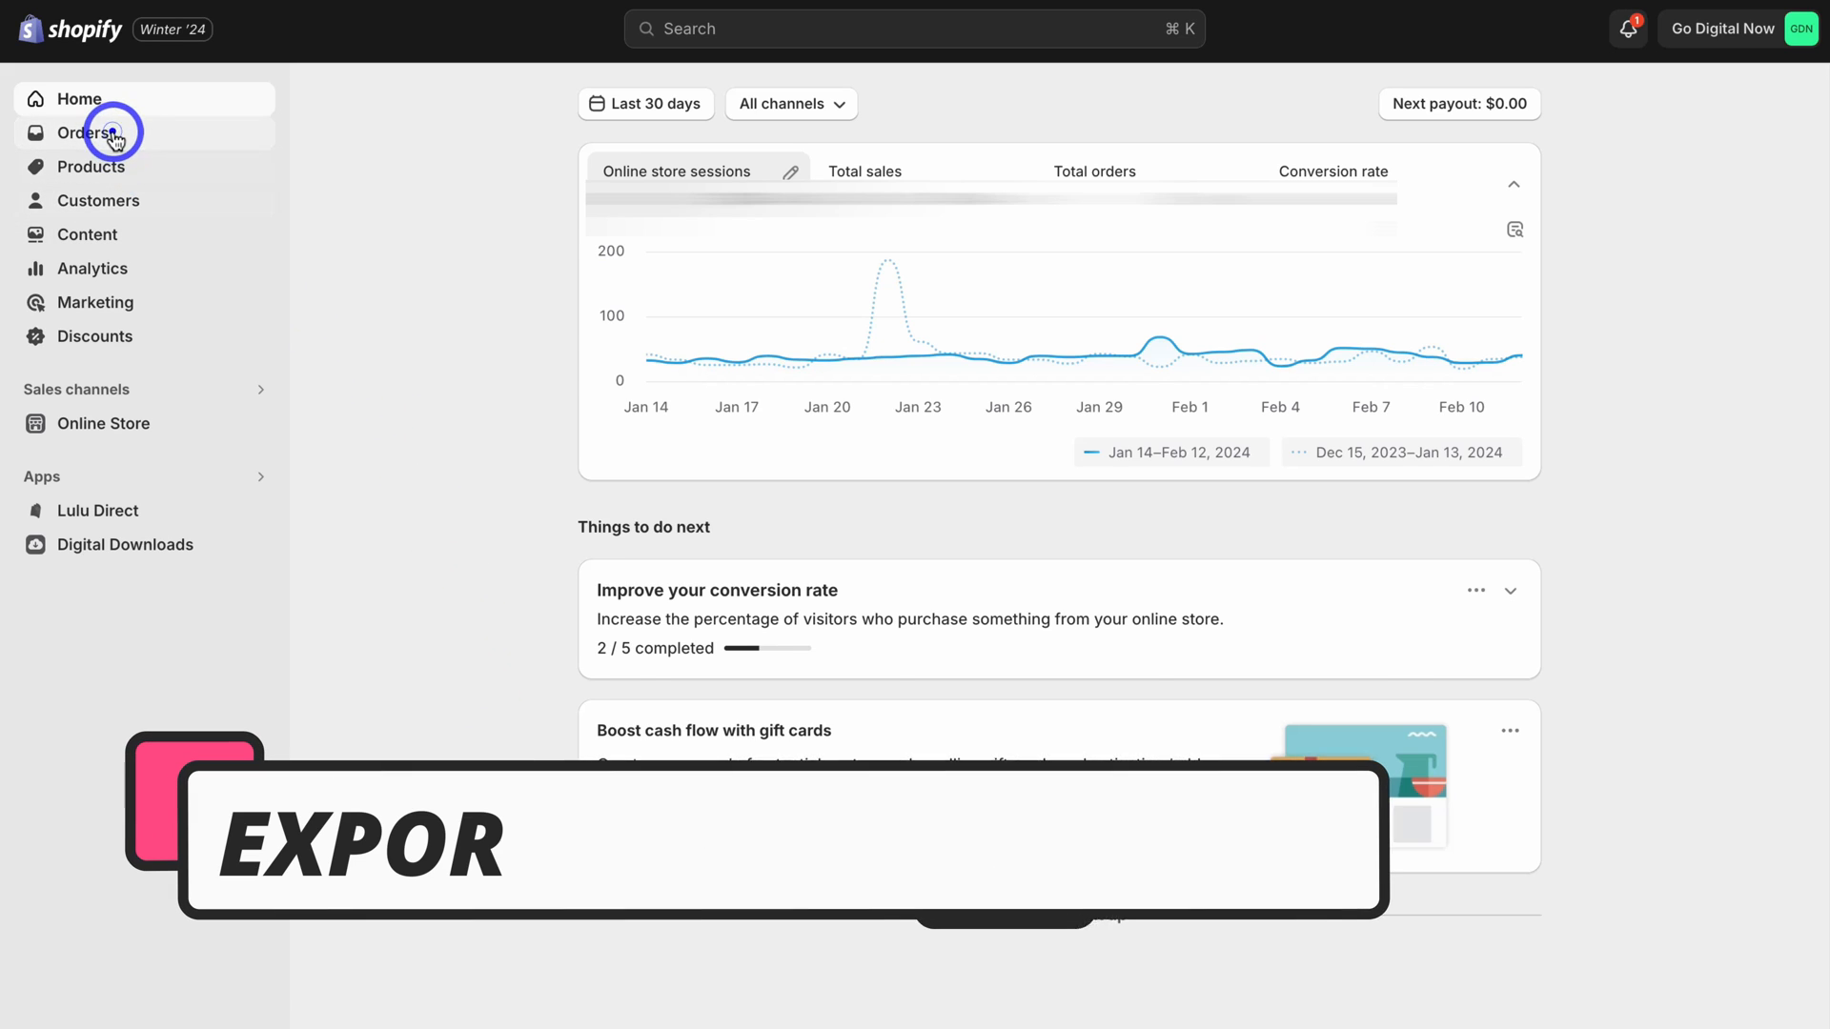
pyautogui.click(83, 131)
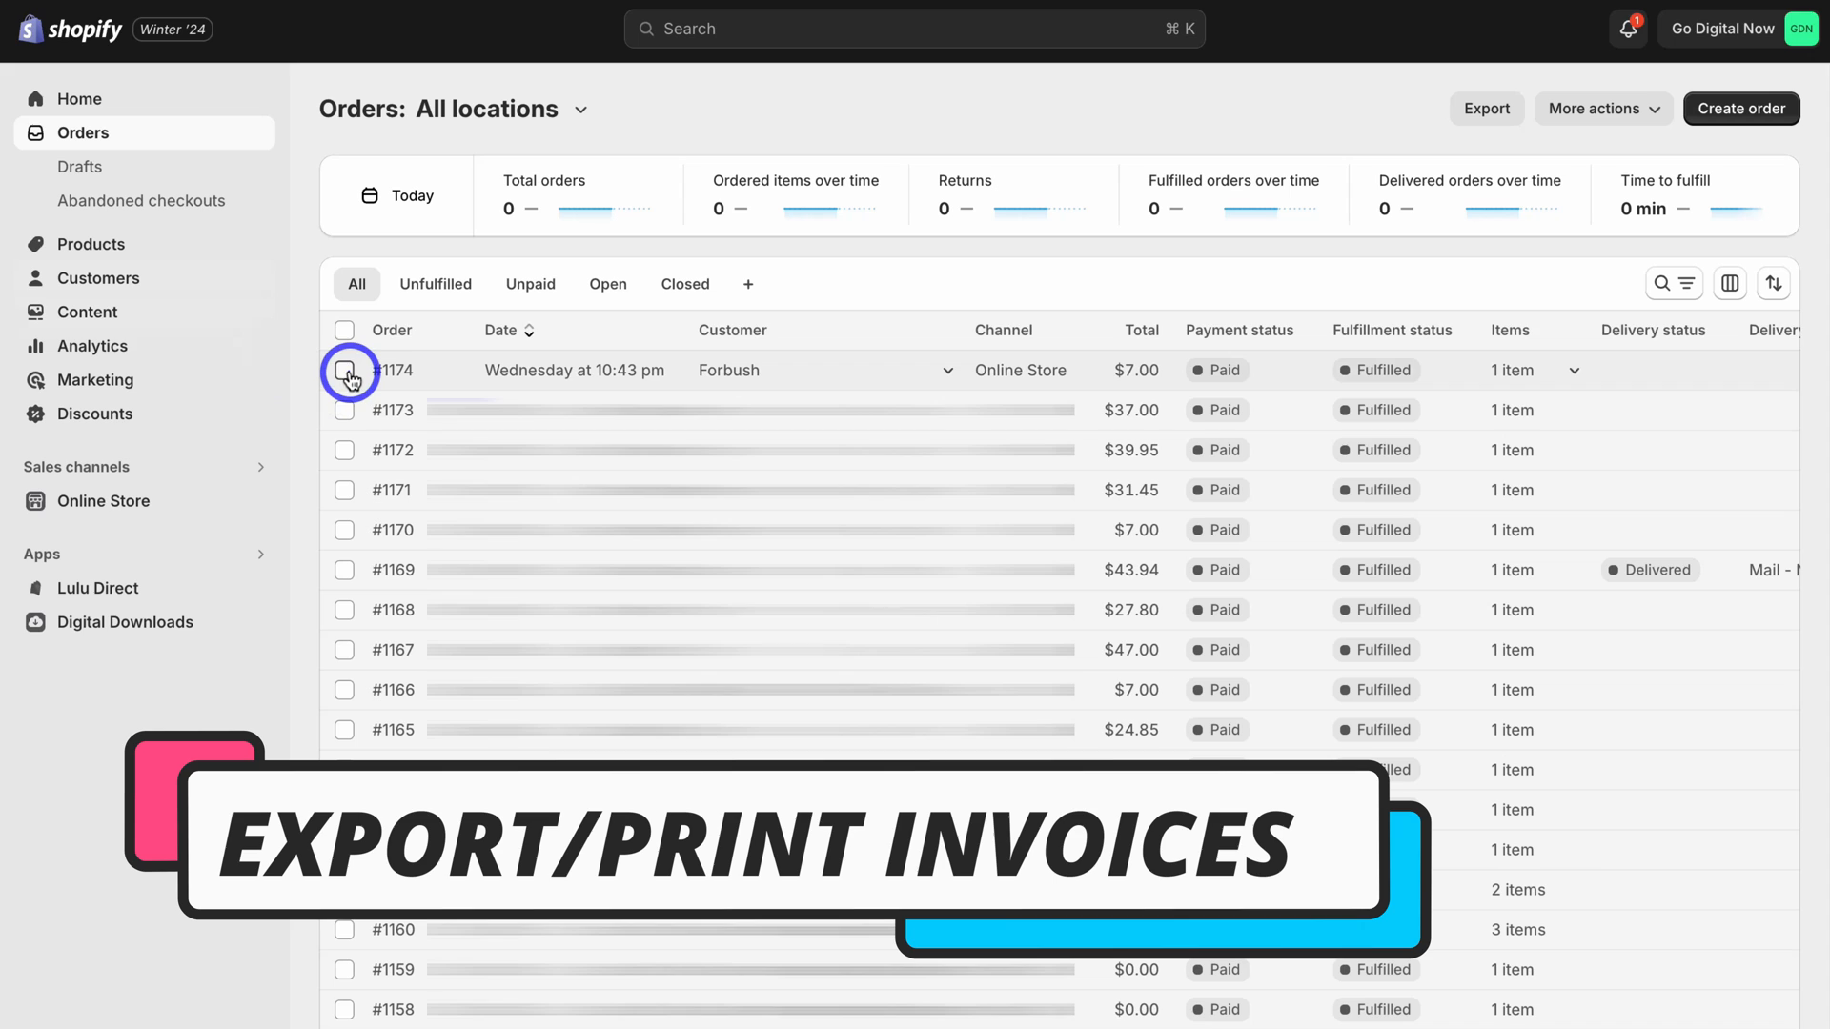
pyautogui.click(344, 370)
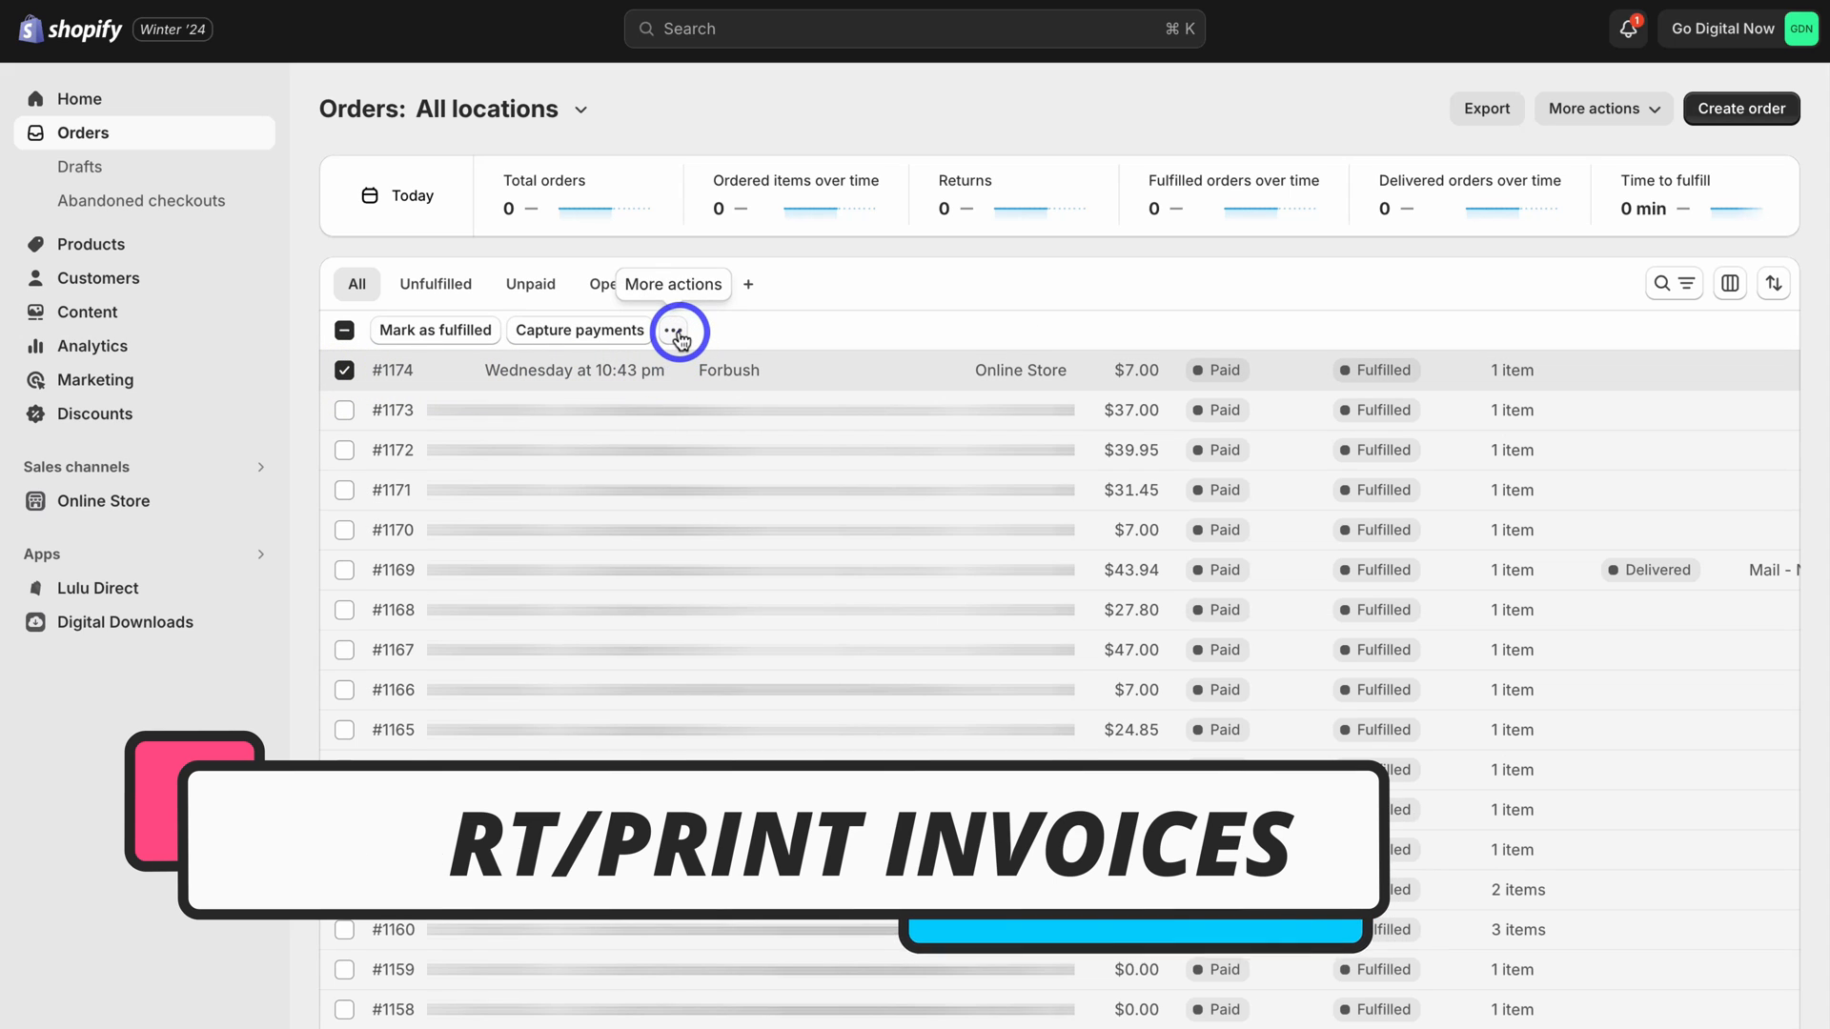
pyautogui.click(674, 329)
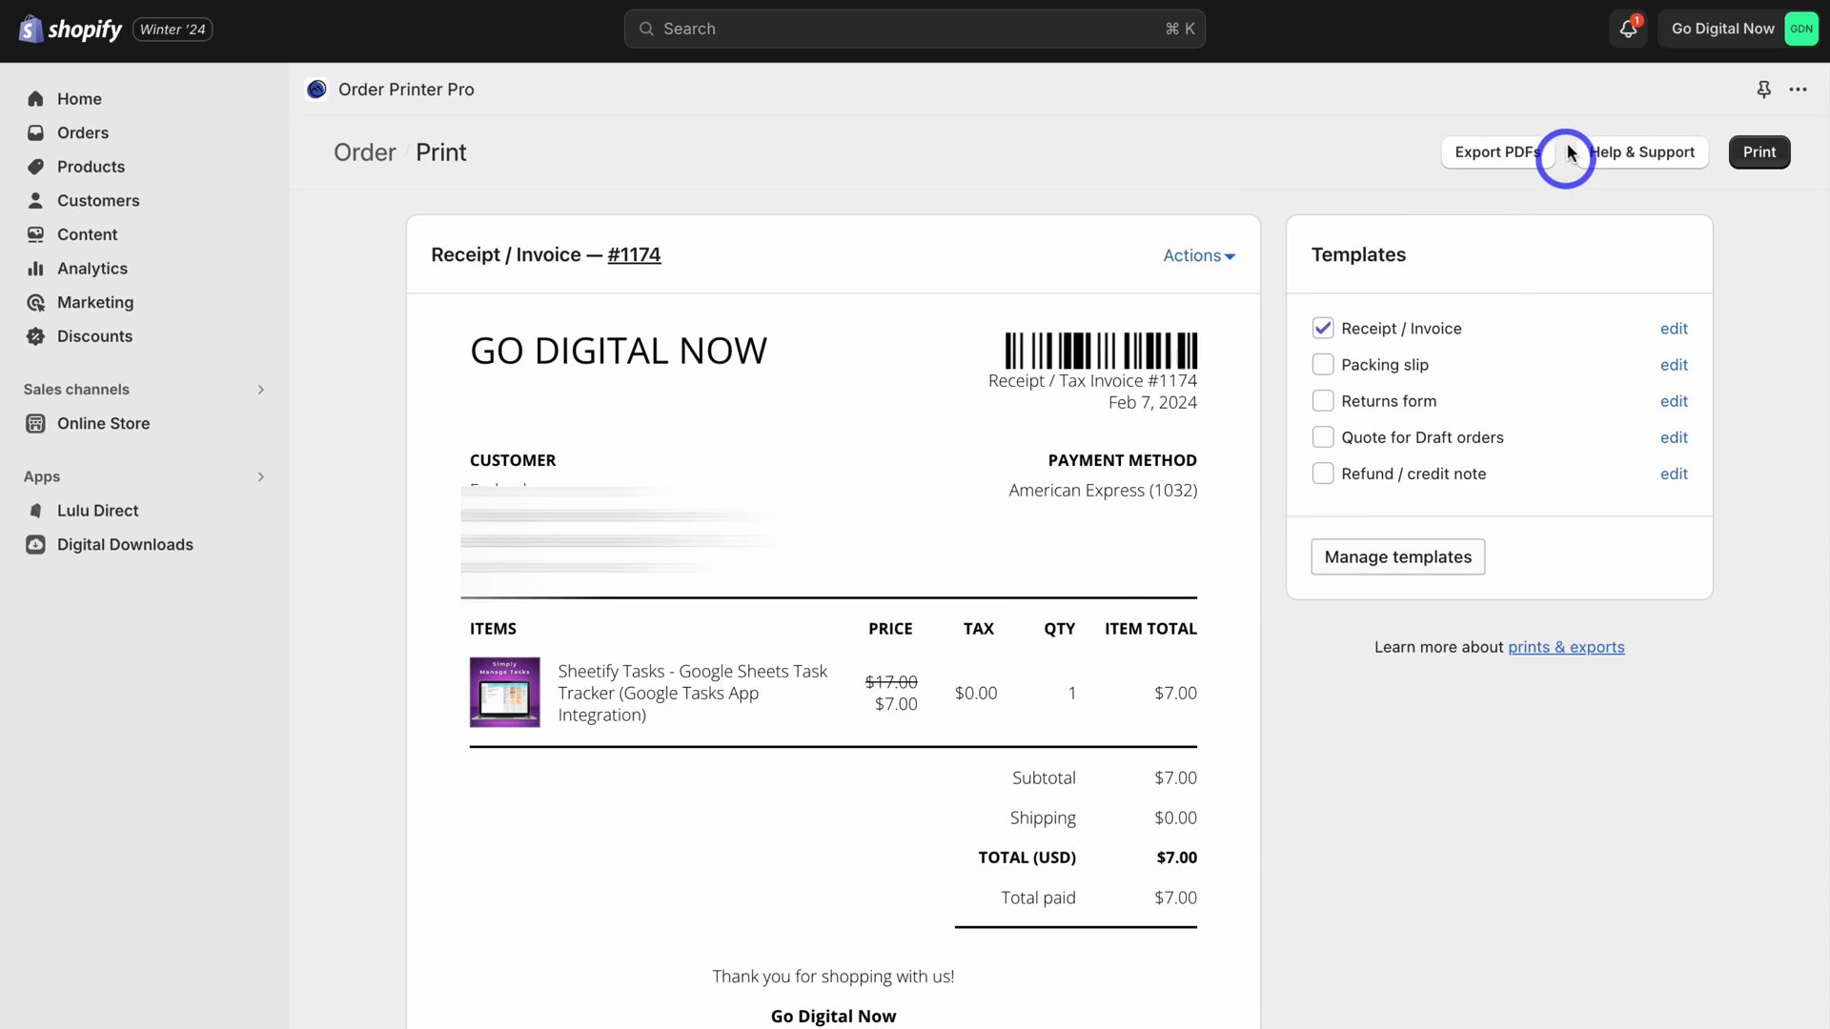
pyautogui.moveTo(1758, 152)
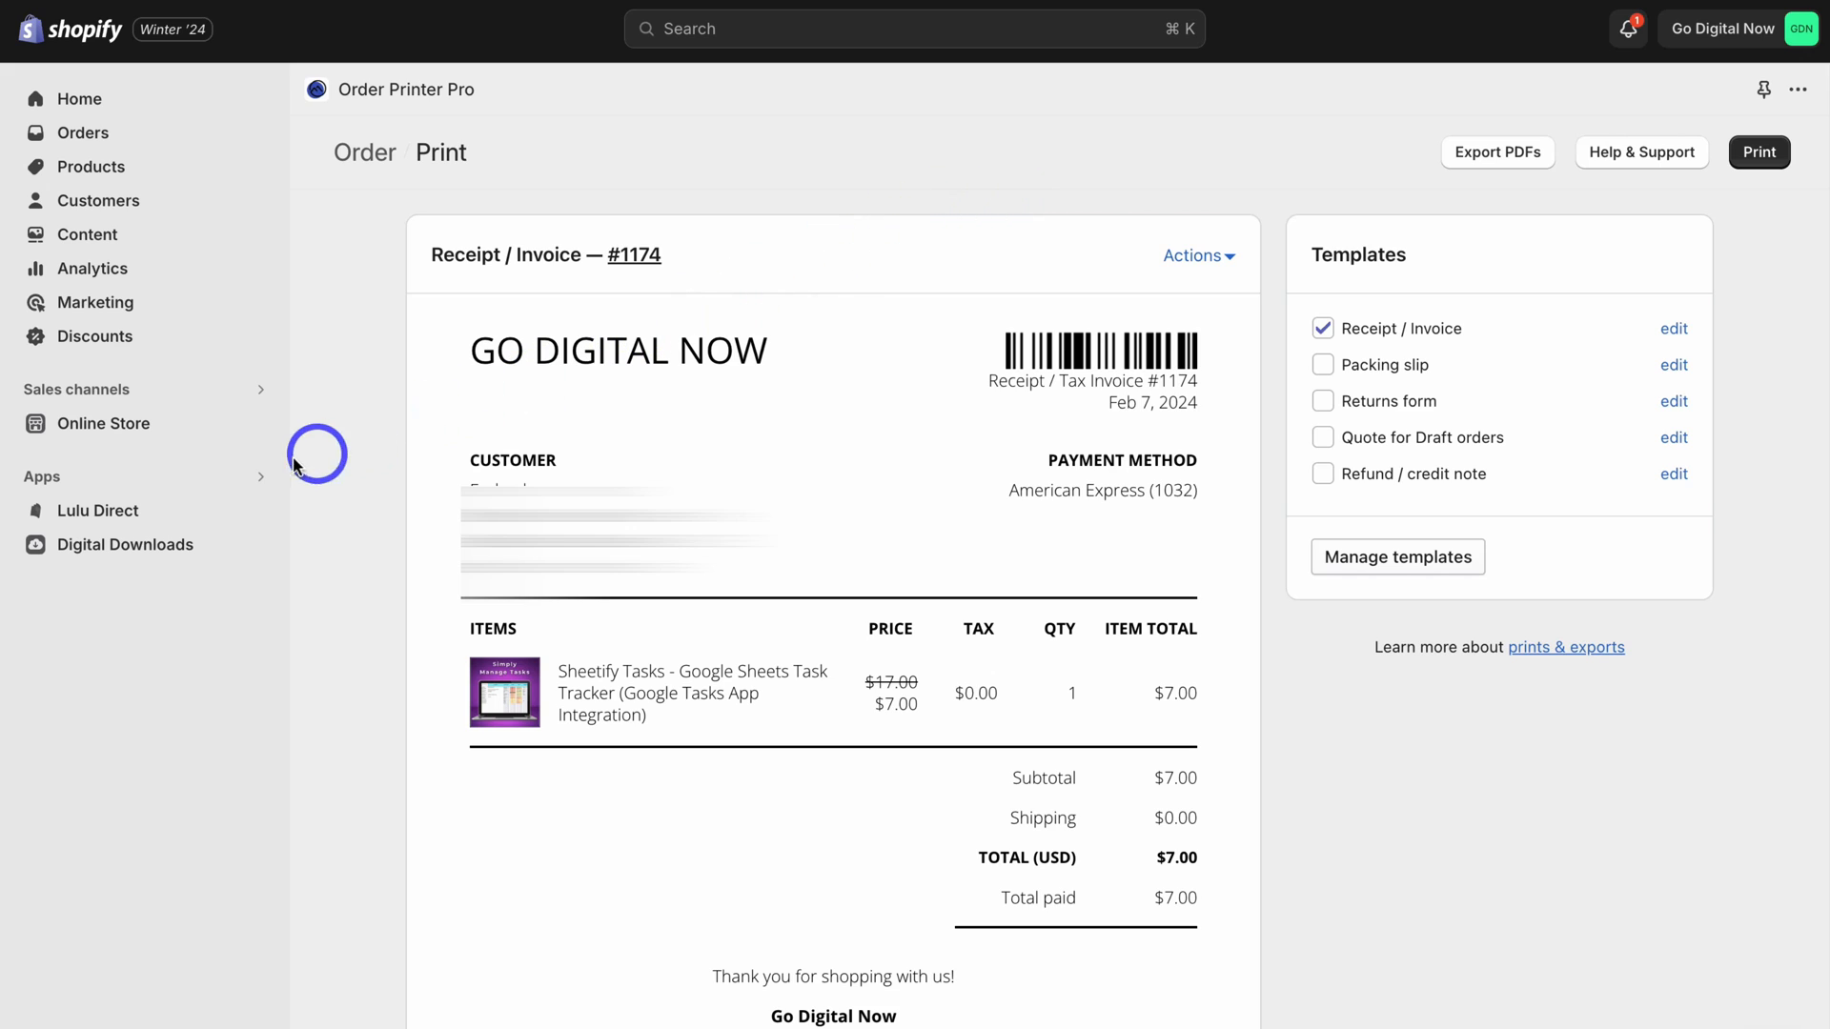
# Step: Return from order #1174's invoice print page to Order Printer Pro's recent orders list
pyautogui.click(914, 30)
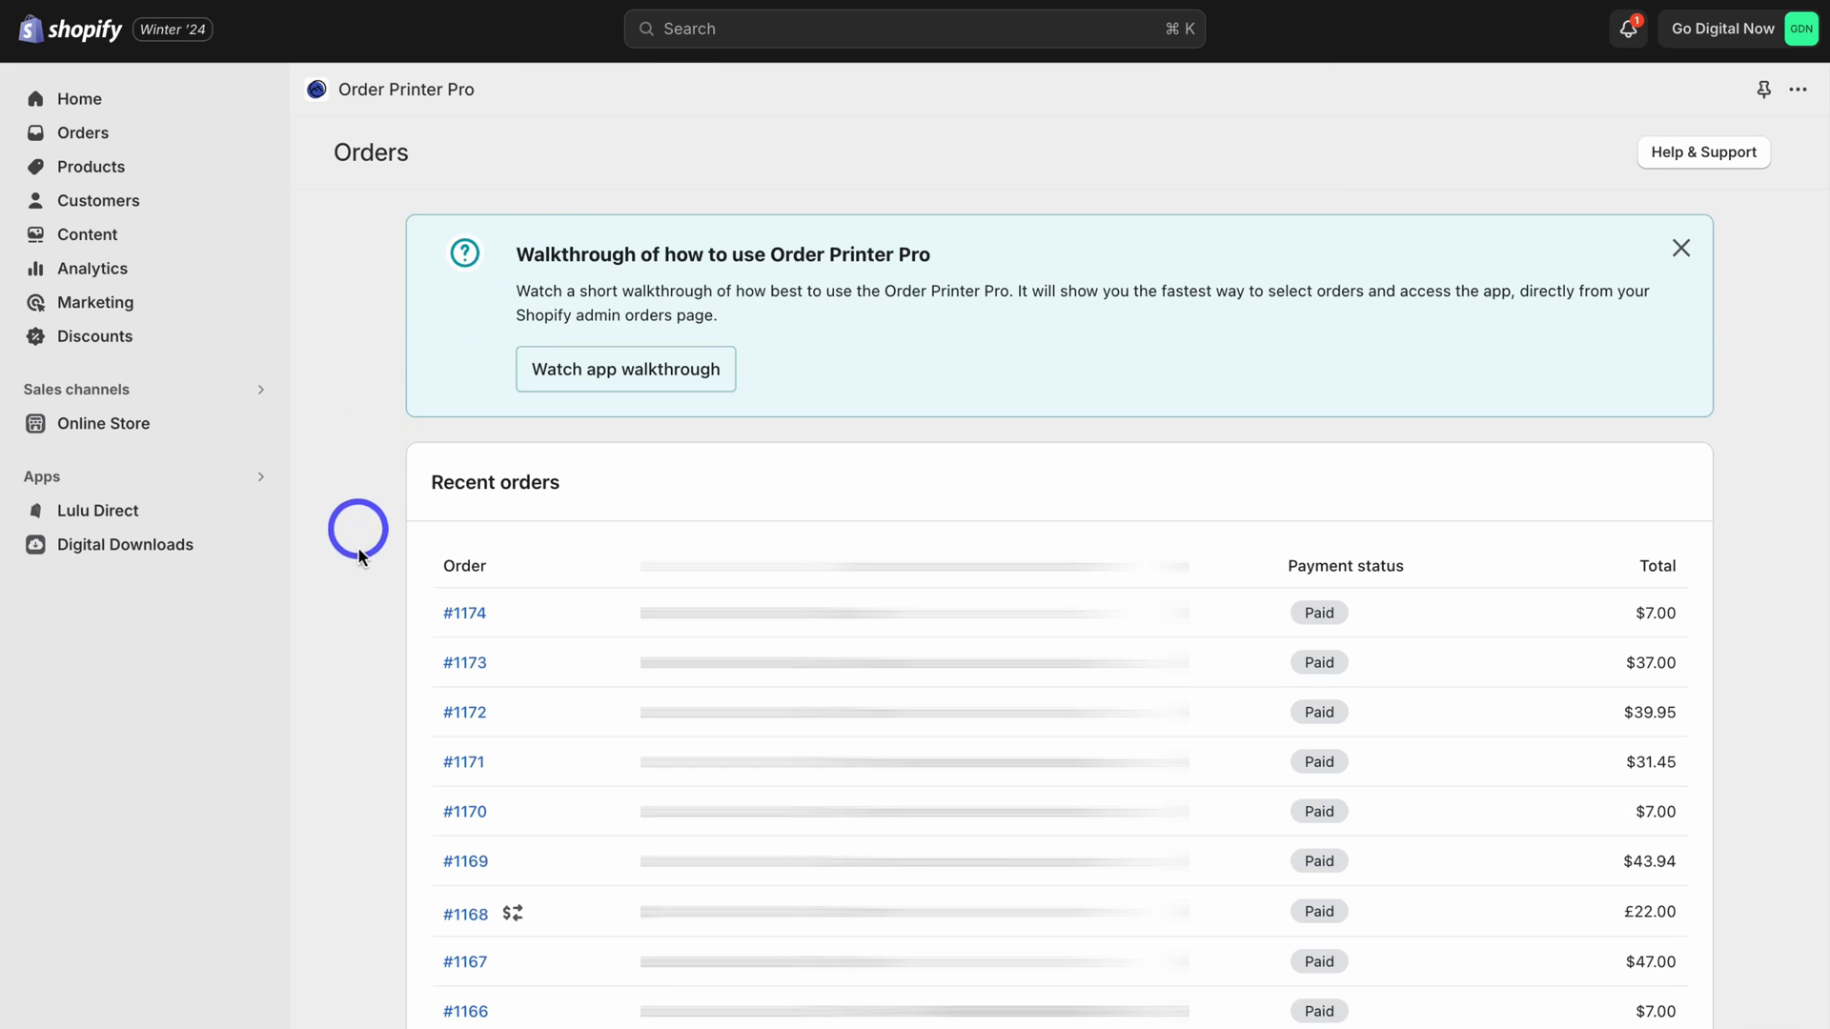
pyautogui.moveTo(345, 735)
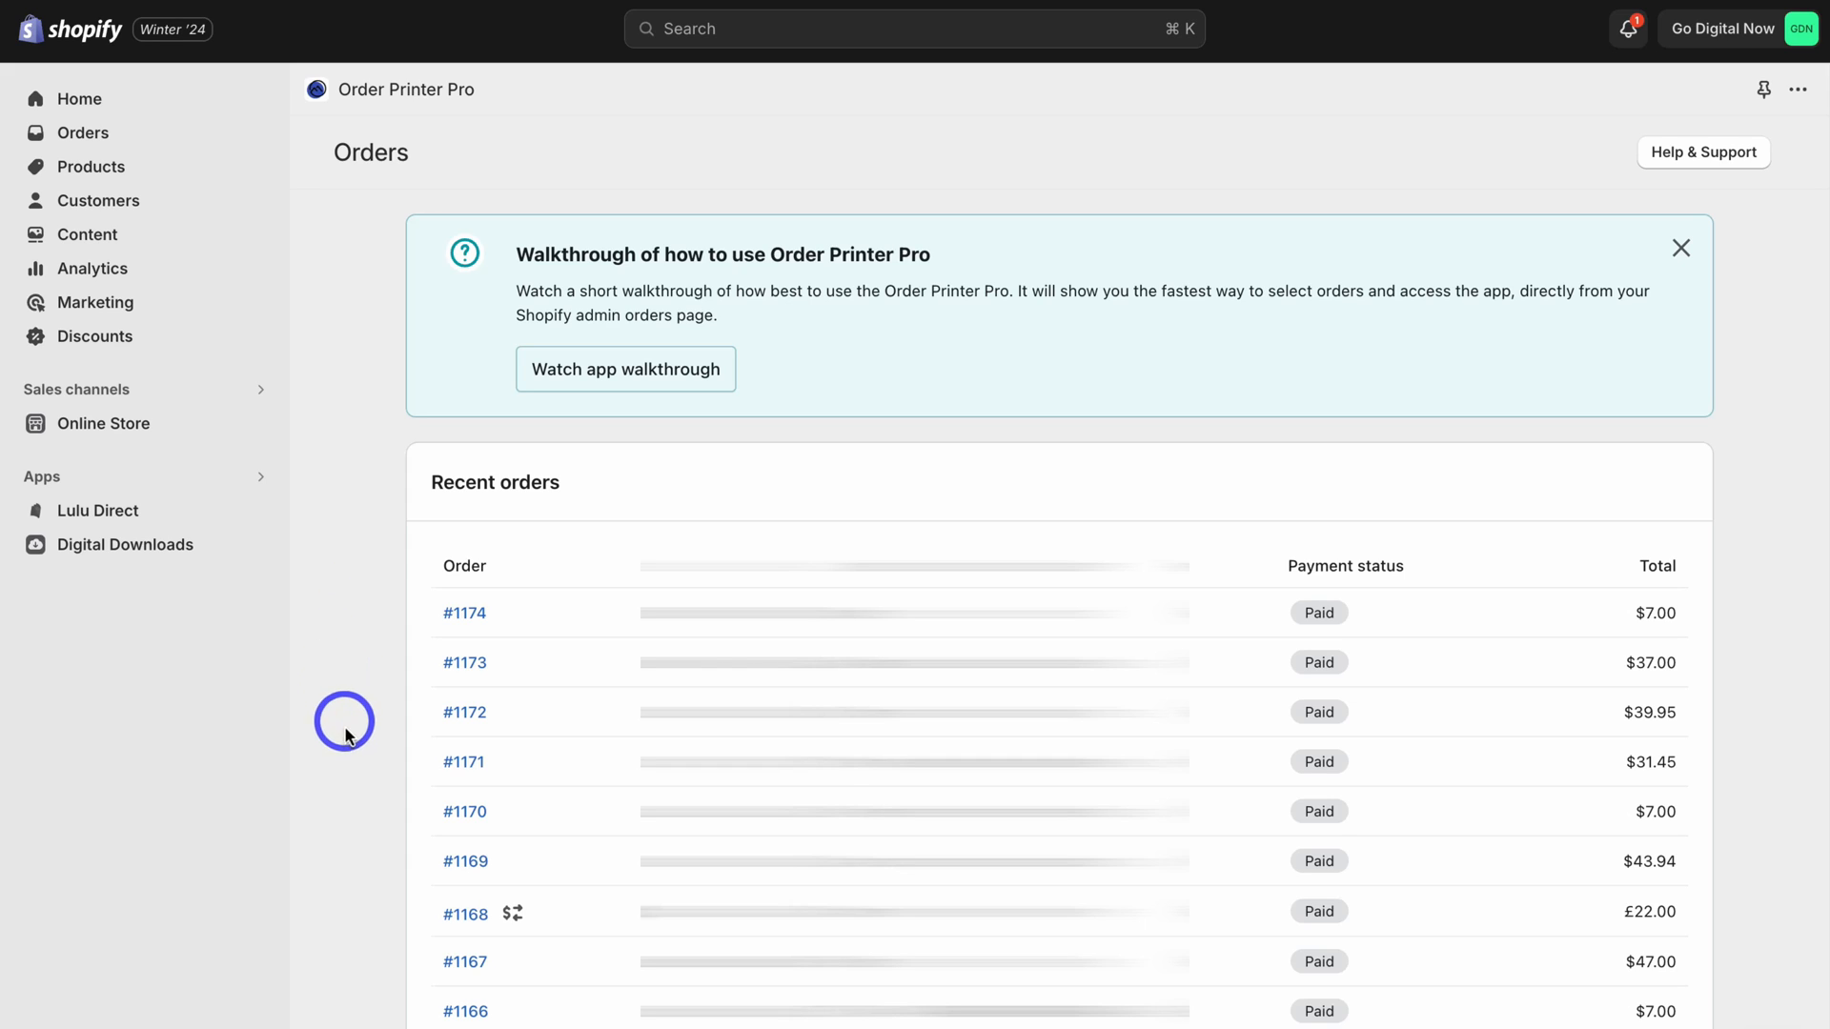
pyautogui.moveTo(374, 737)
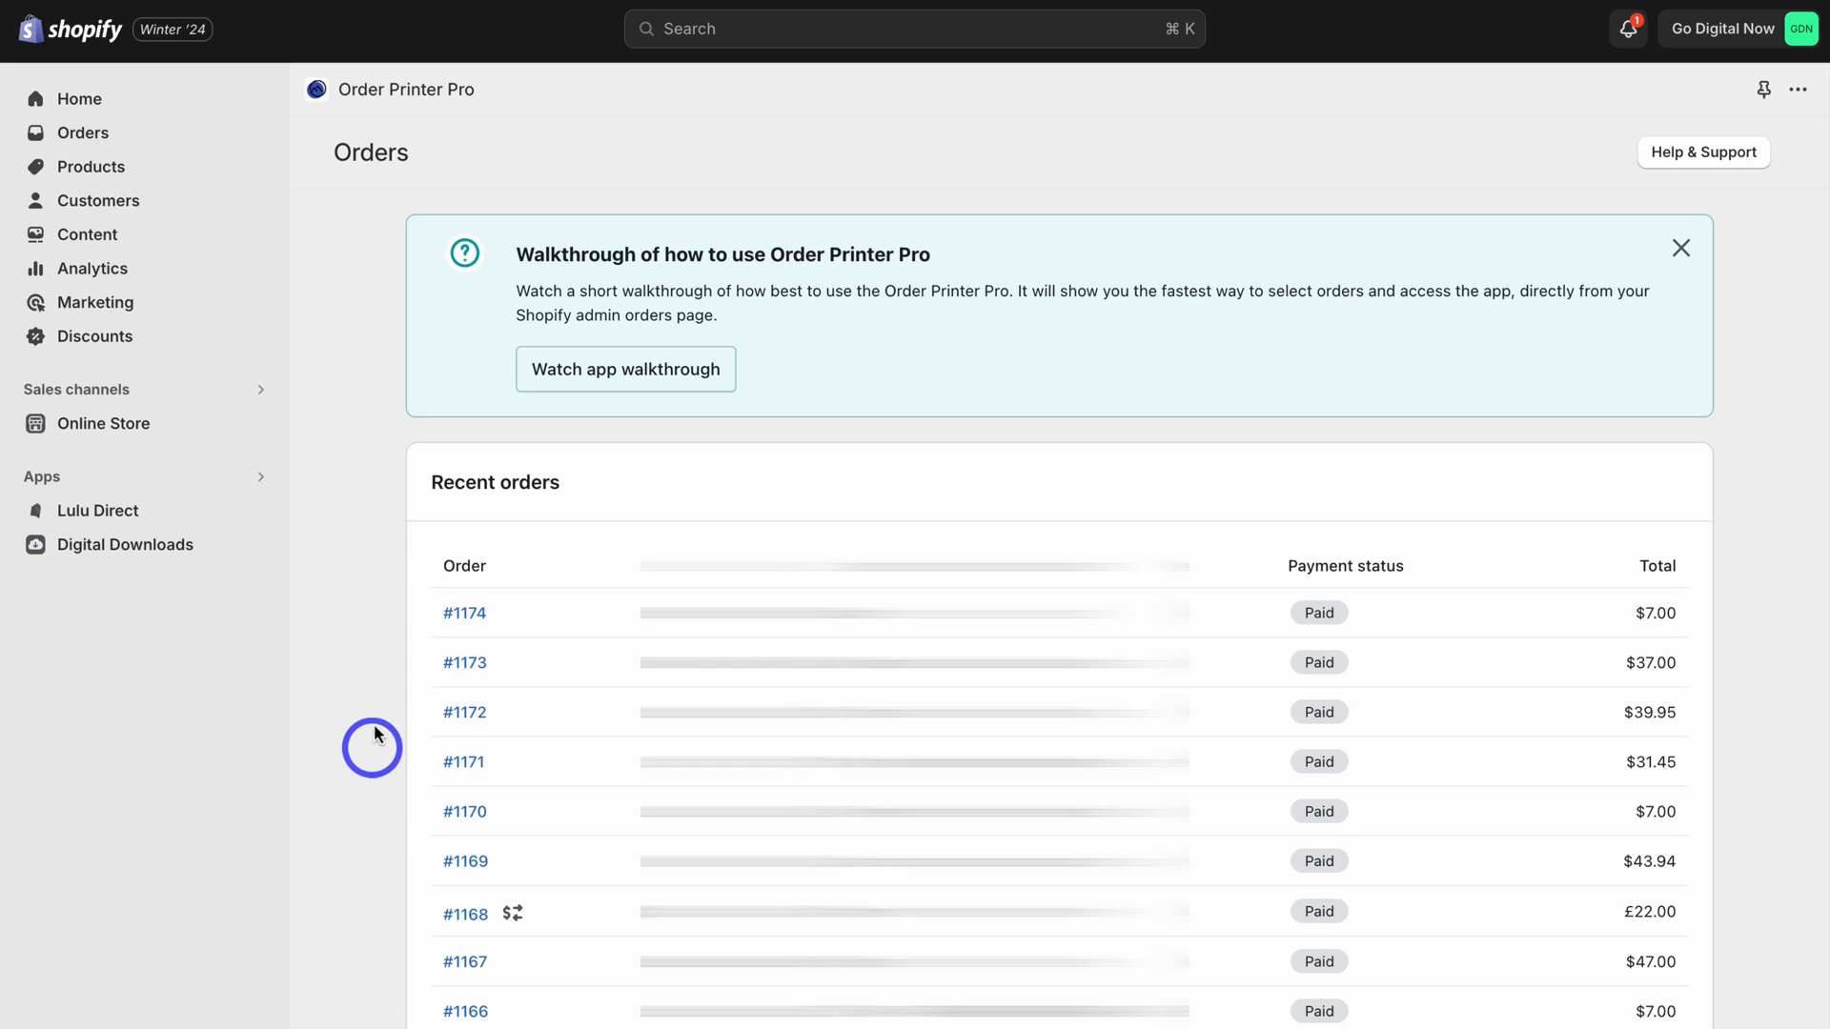
pyautogui.moveTo(381, 650)
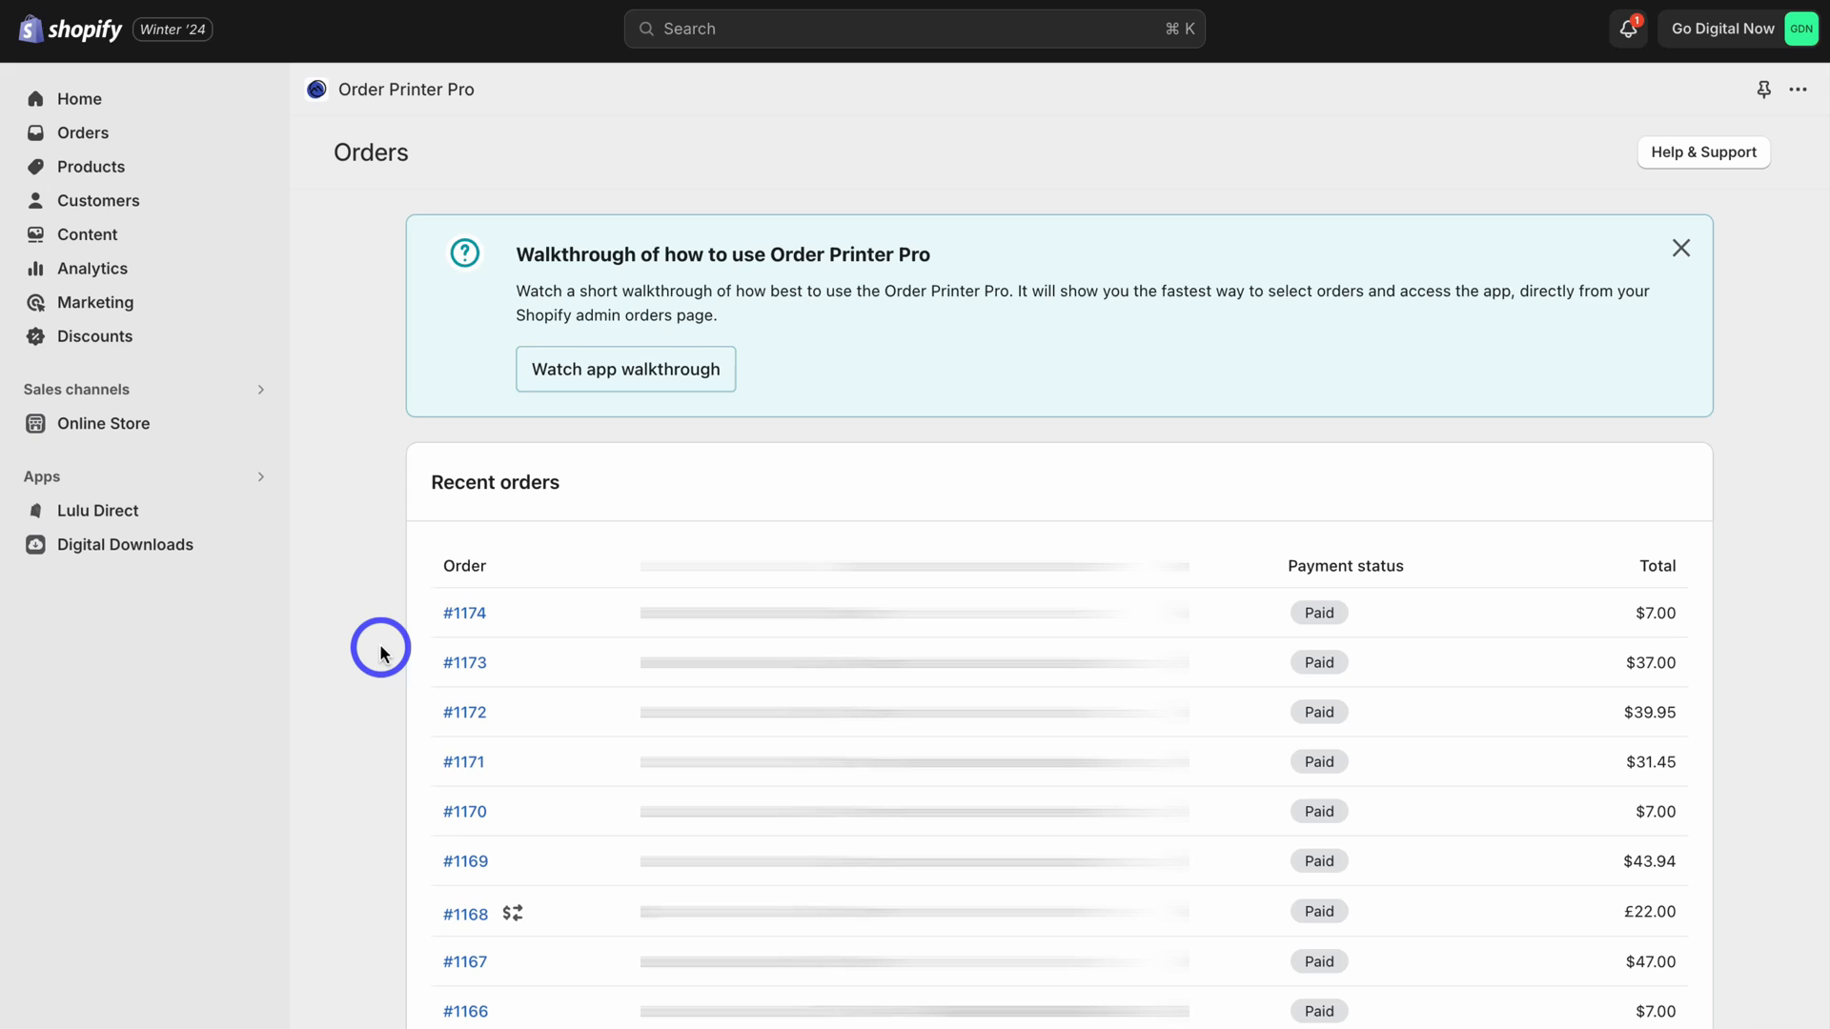